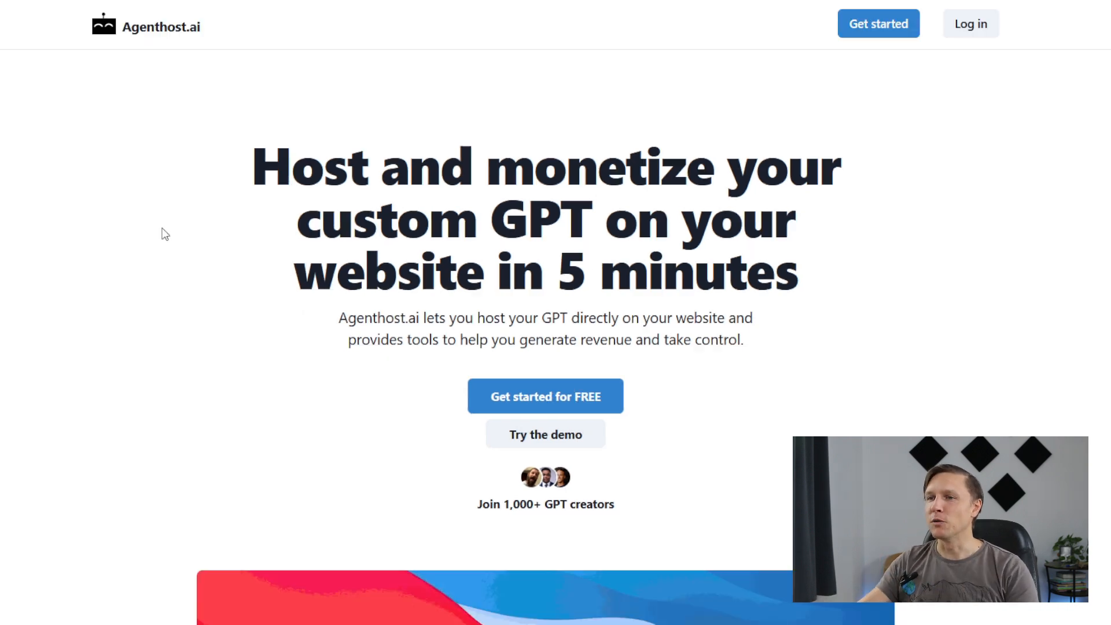
- Scroll the Agenthost.ai homepage from its headline through How it works and GPT hosting
scroll(down, 3)
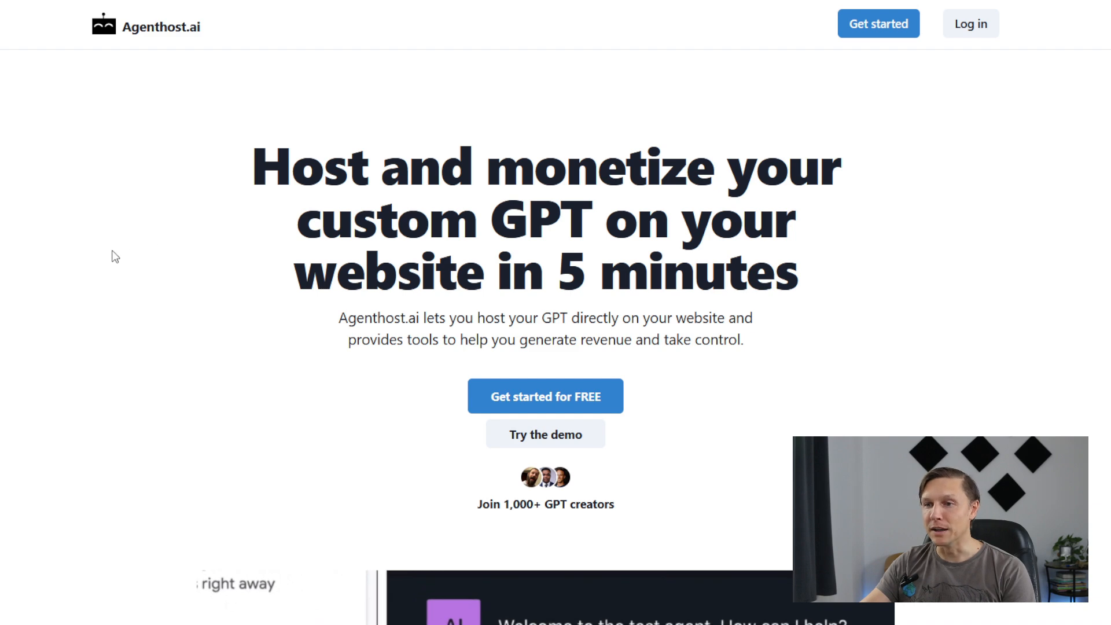
scroll(down, 3)
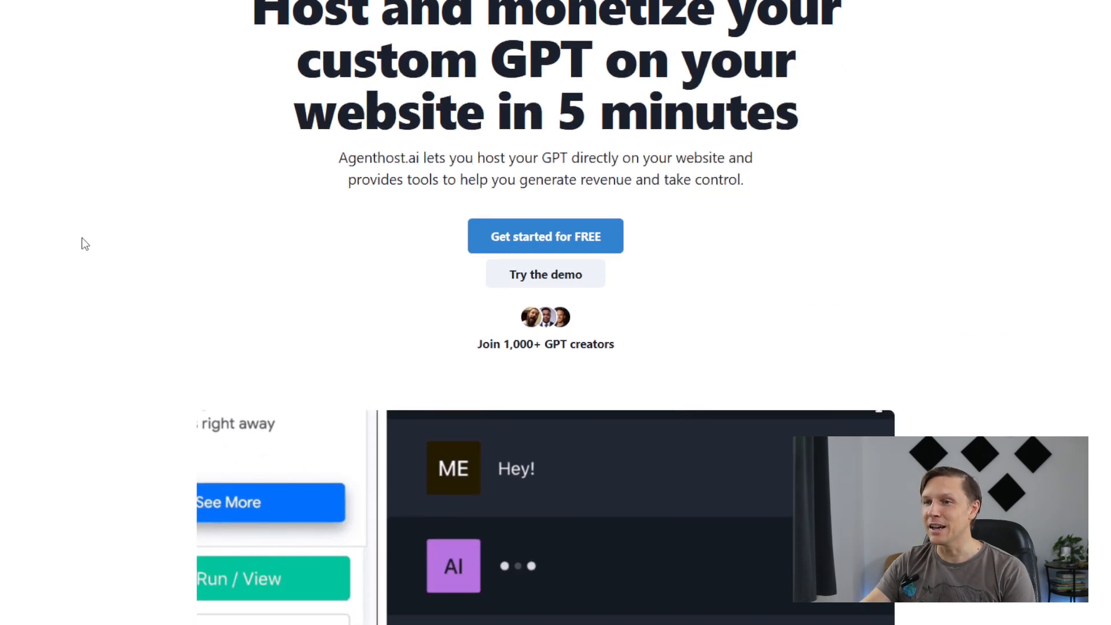
scroll(down, 3)
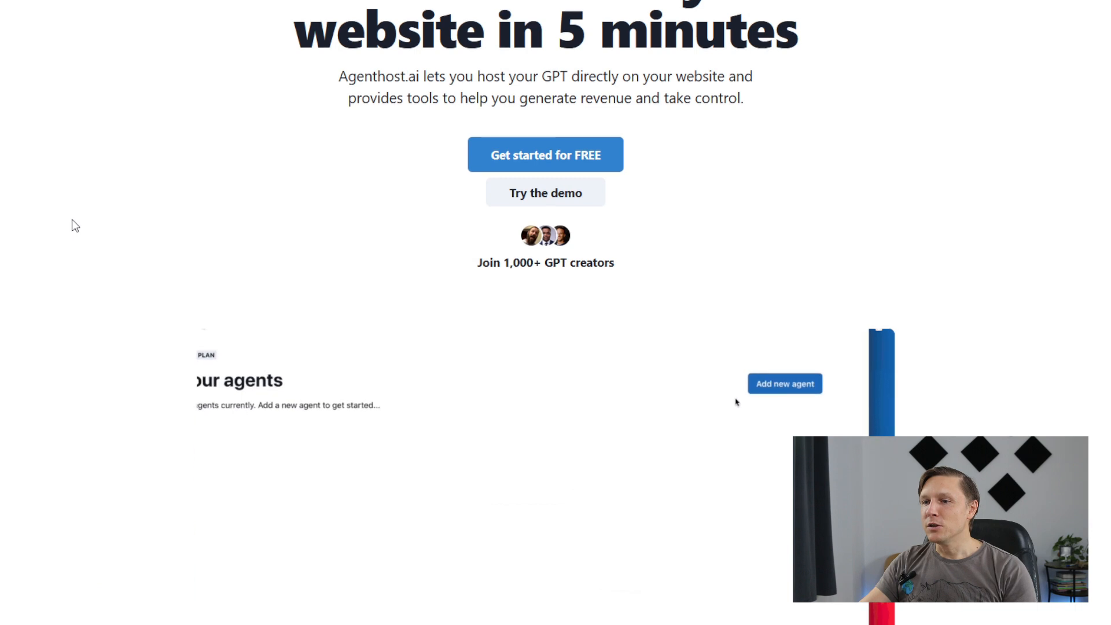
scroll(down, 3)
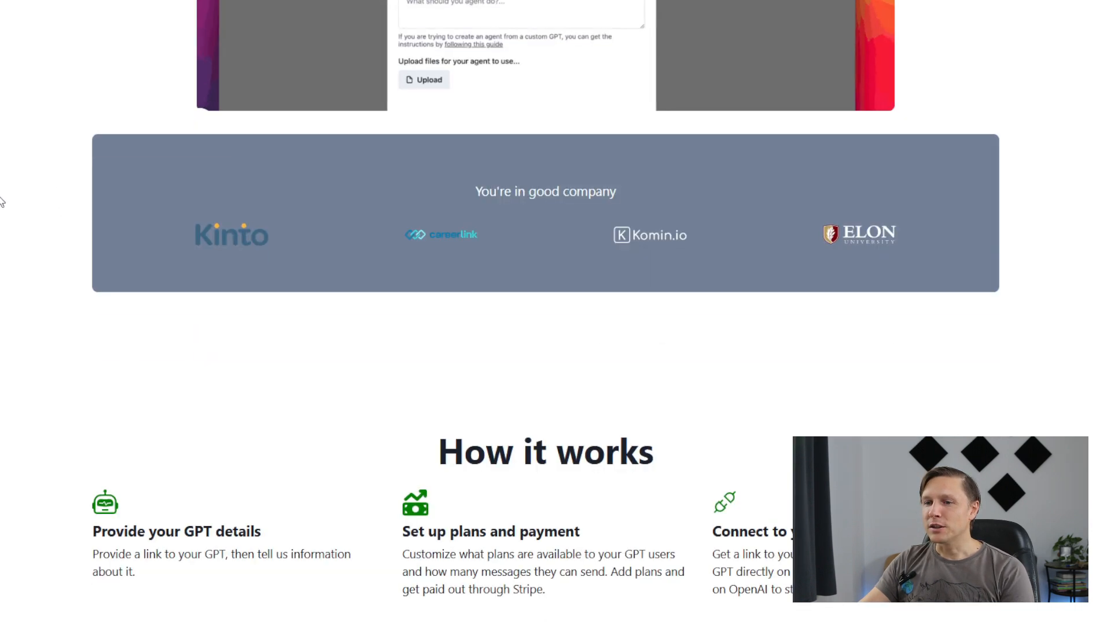
scroll(down, 3)
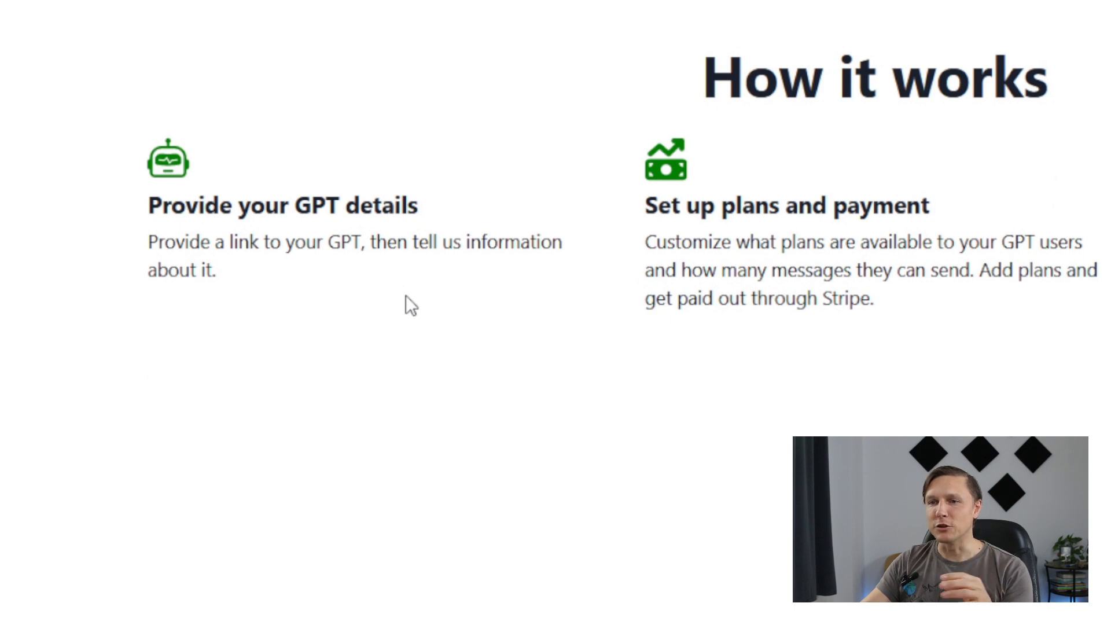
scroll(down, 3)
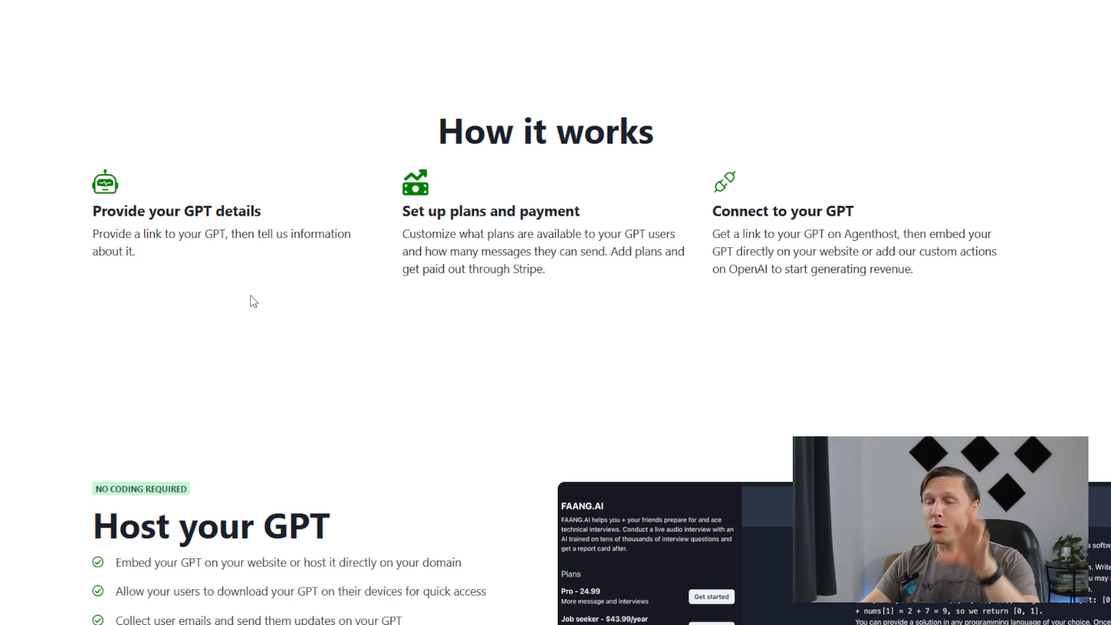
mouse_move(209, 301)
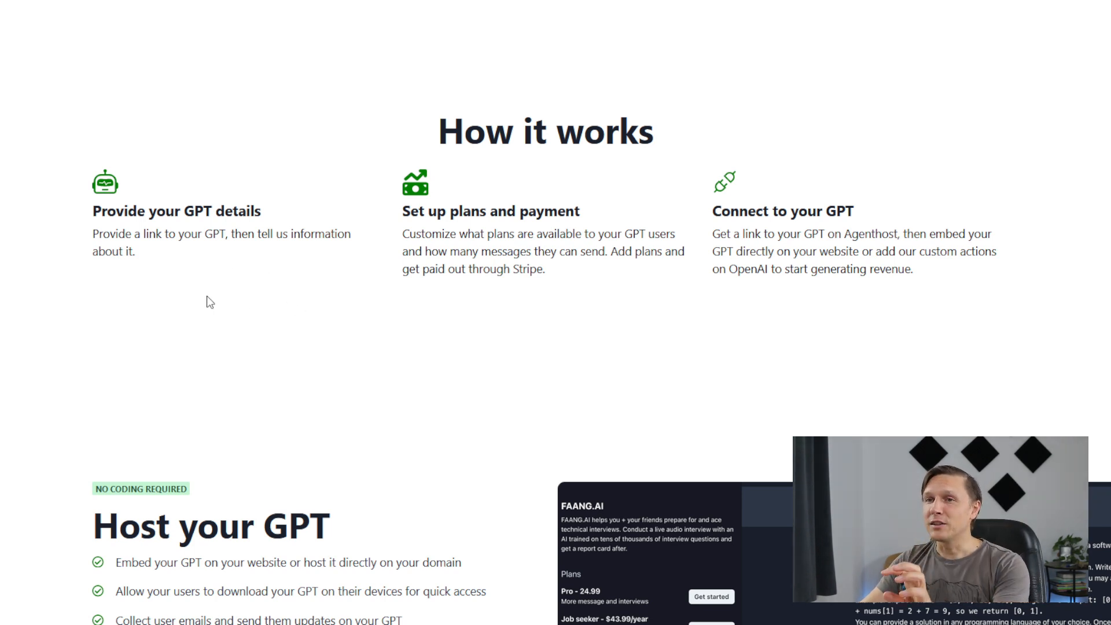
mouse_move(448, 208)
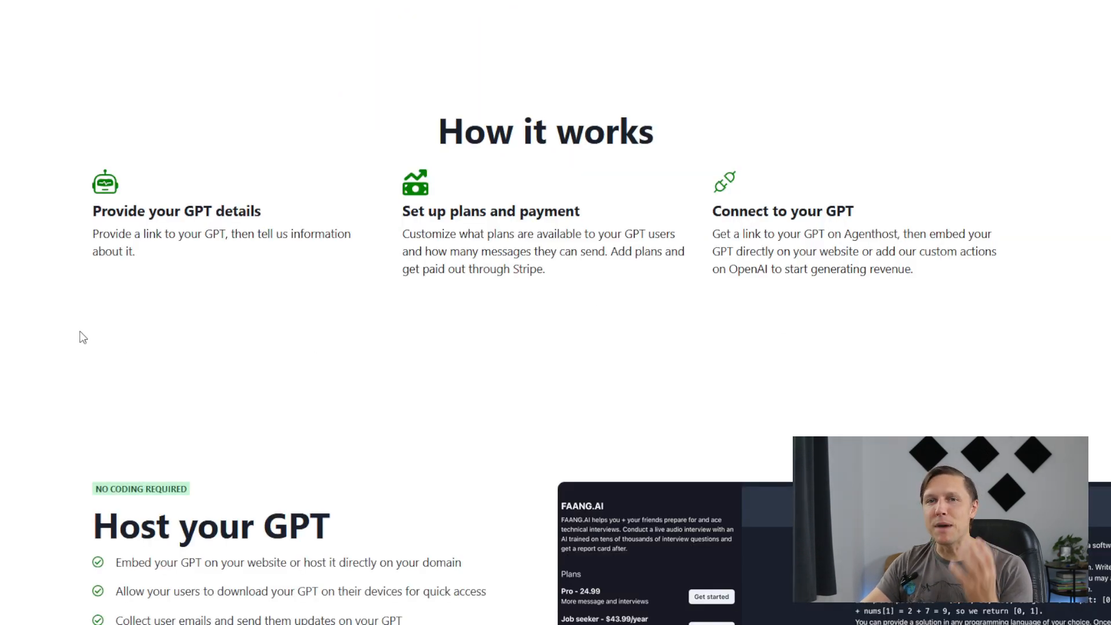
- Continue past plans, branding and analytics down to the Try it yourself demo
scroll(down, 3)
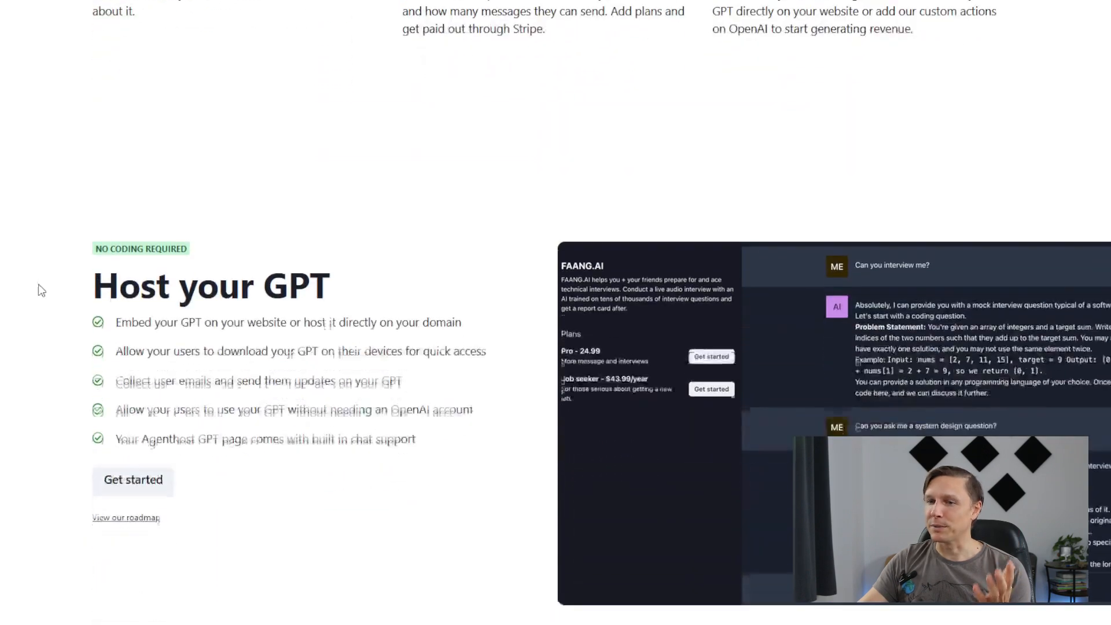
scroll(down, 3)
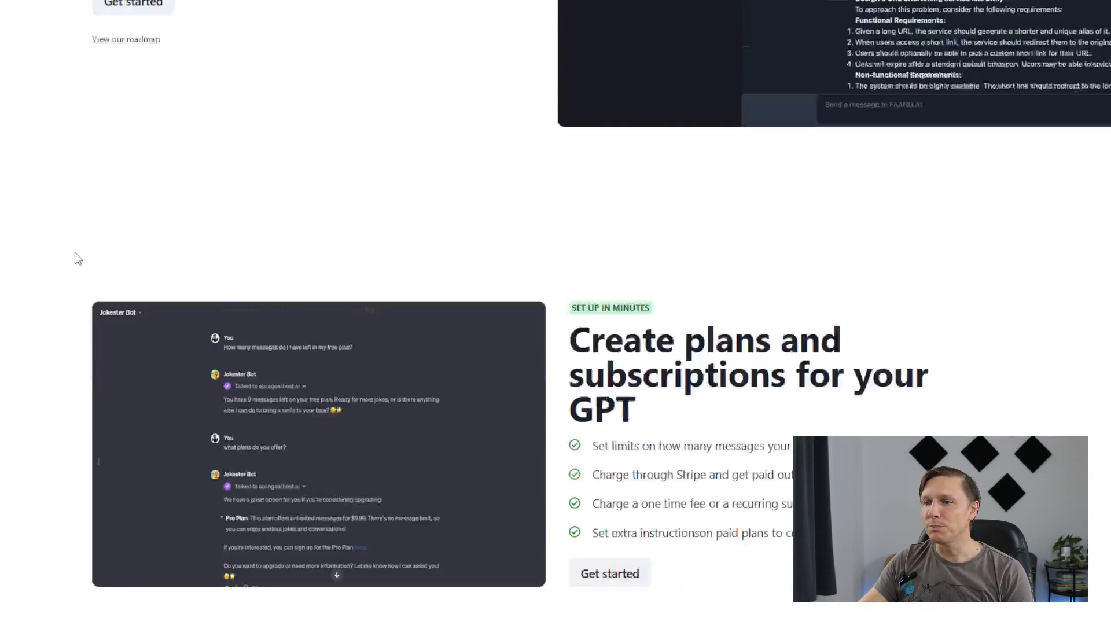
scroll(down, 3)
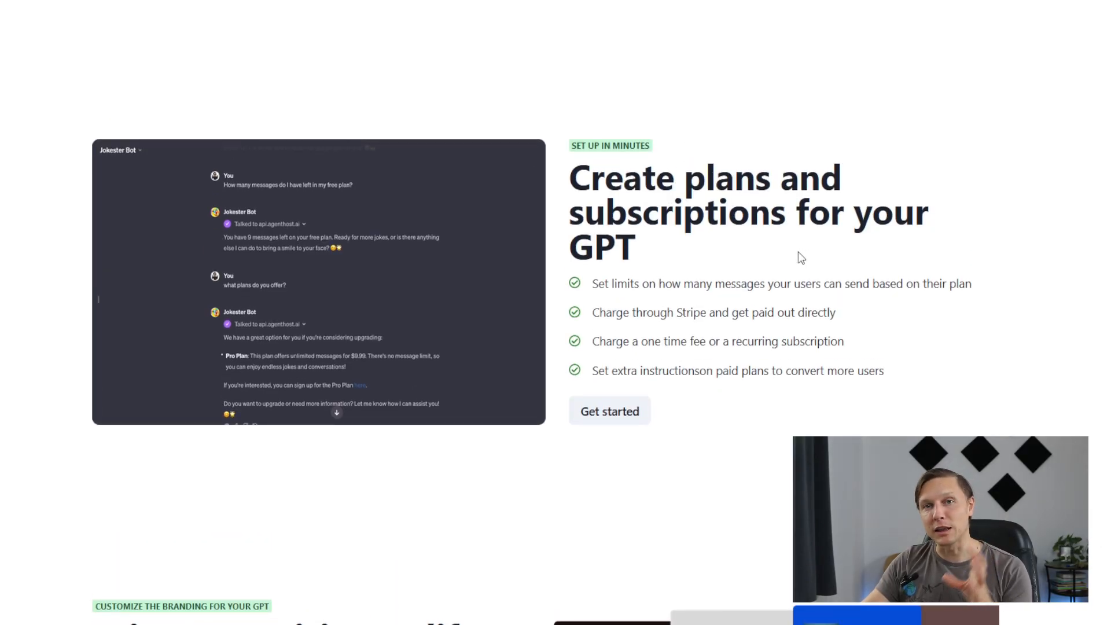
scroll(down, 3)
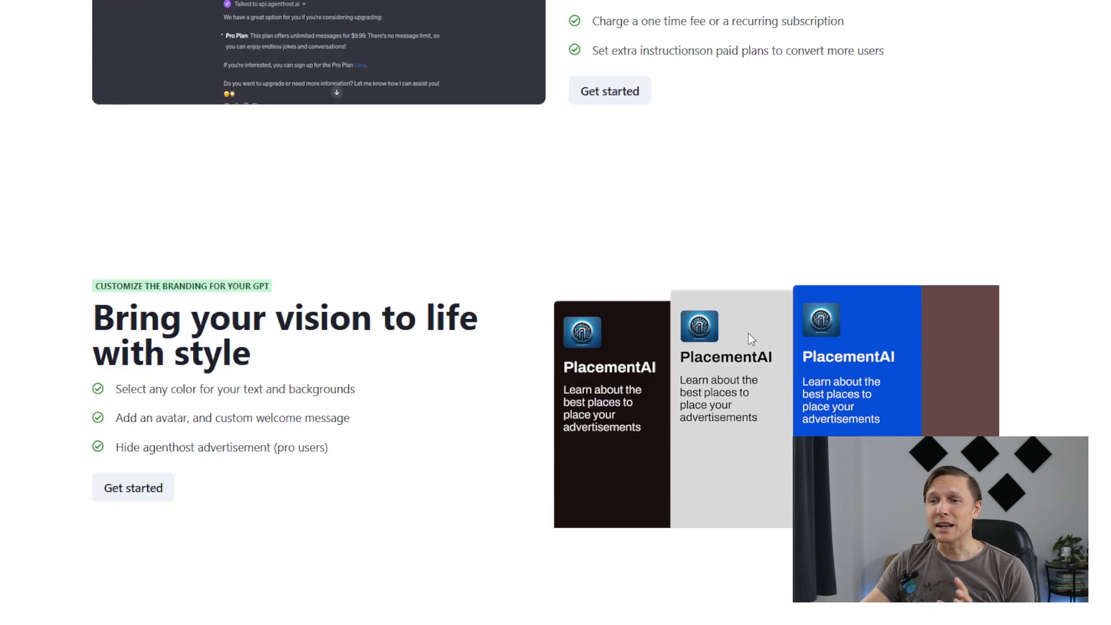
scroll(down, 3)
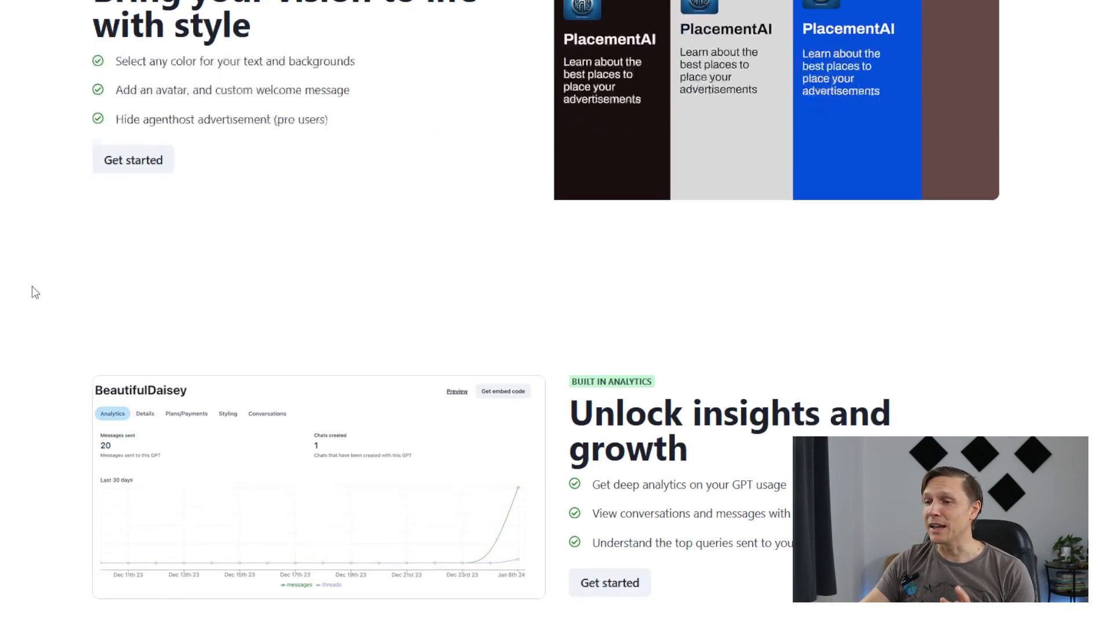
scroll(down, 3)
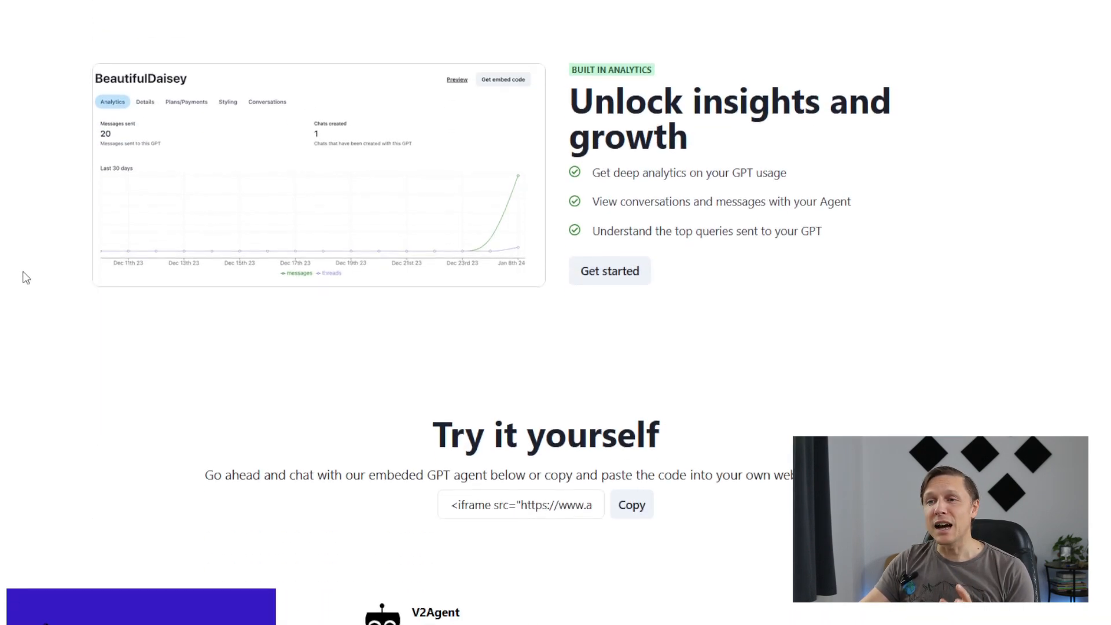
scroll(down, 3)
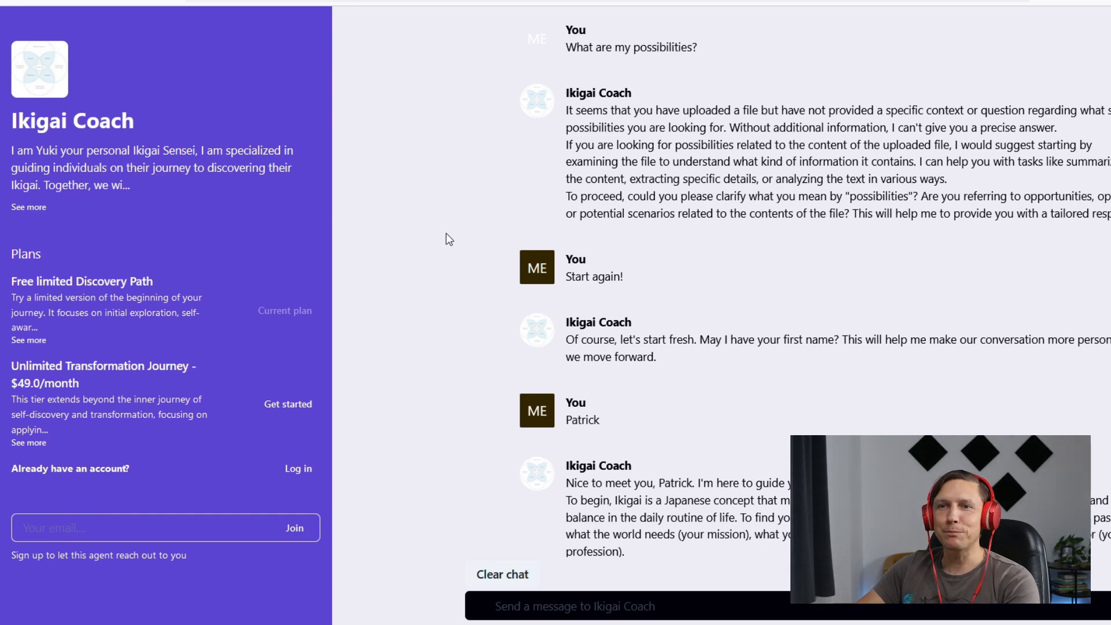
mouse_move(378, 234)
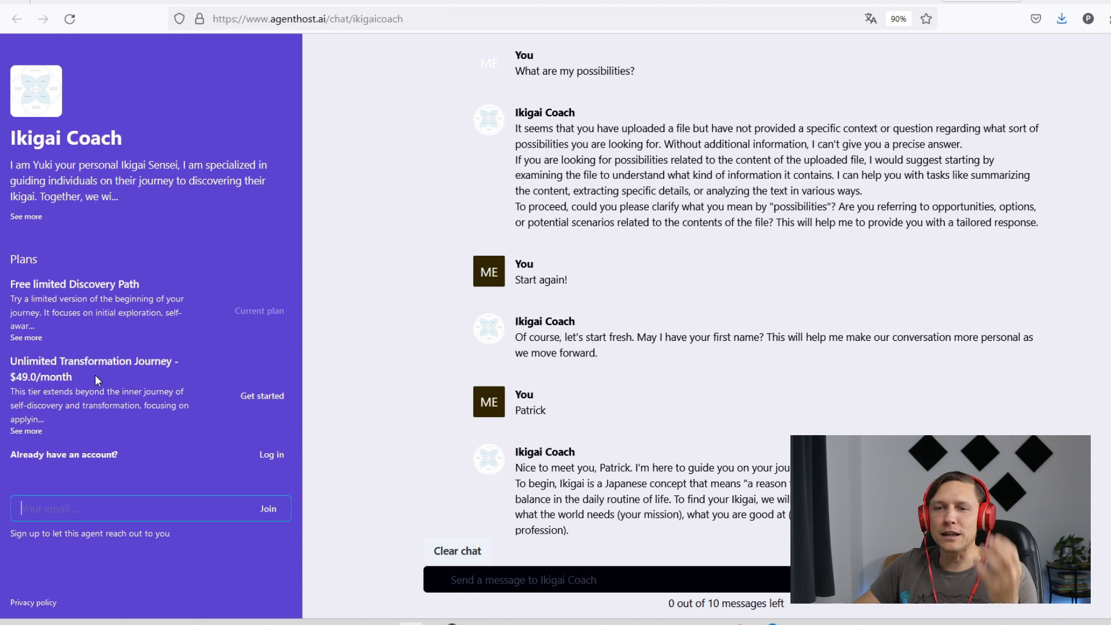
- Bring up the hosted Ikigai Coach chat with its plans and earlier conversation
double_click(41, 376)
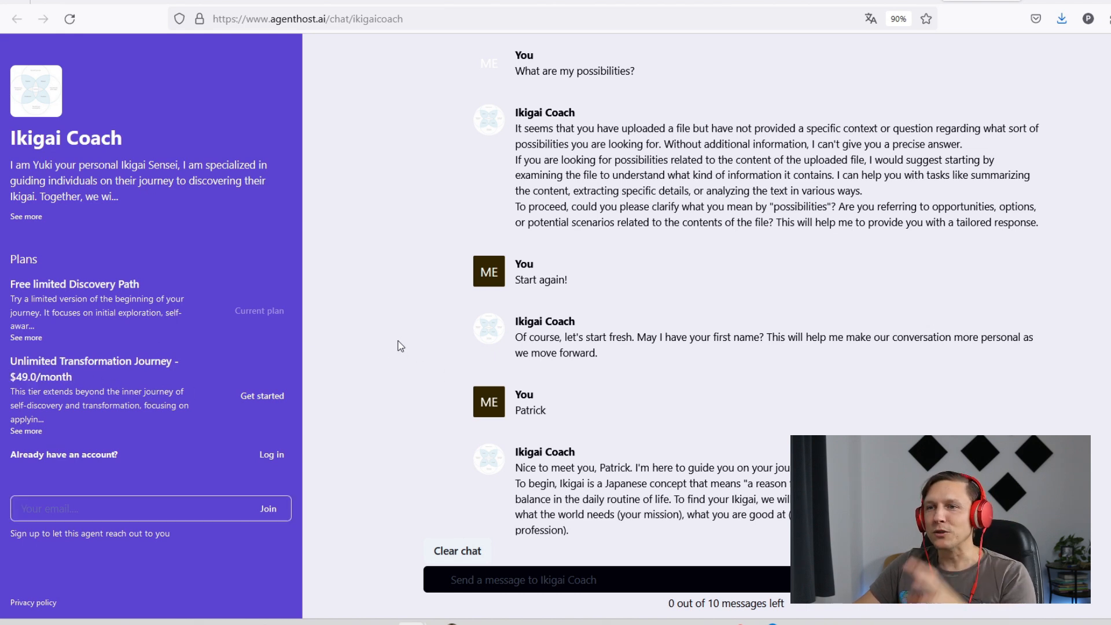
mouse_move(397, 325)
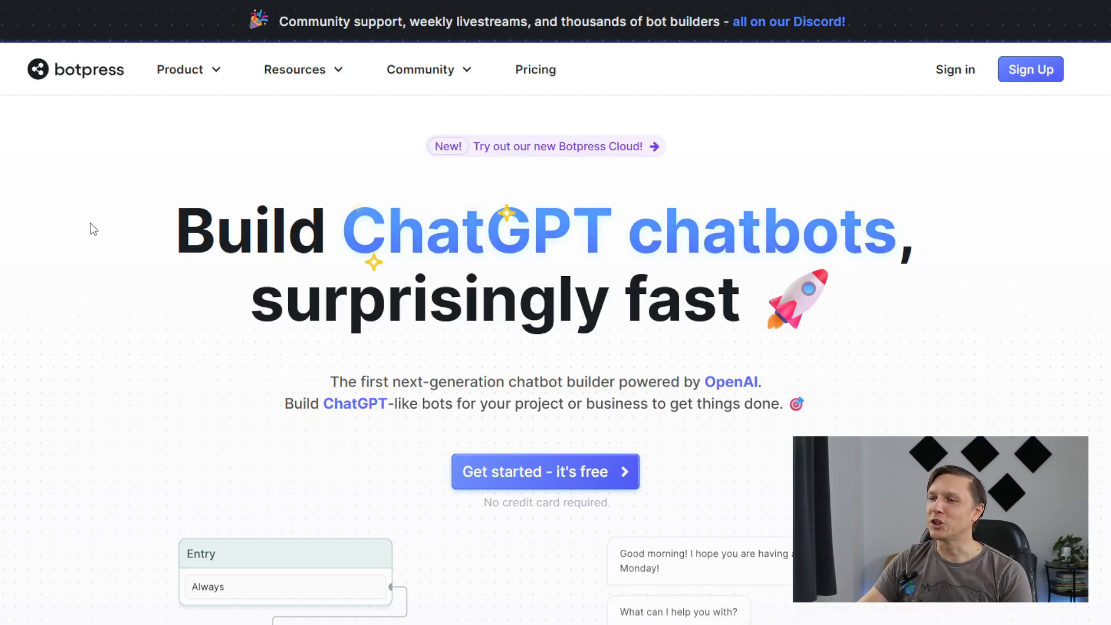
- Scroll botpress.com past the hero, templates and visual flow editor to Integrations & Skills
scroll(down, 3)
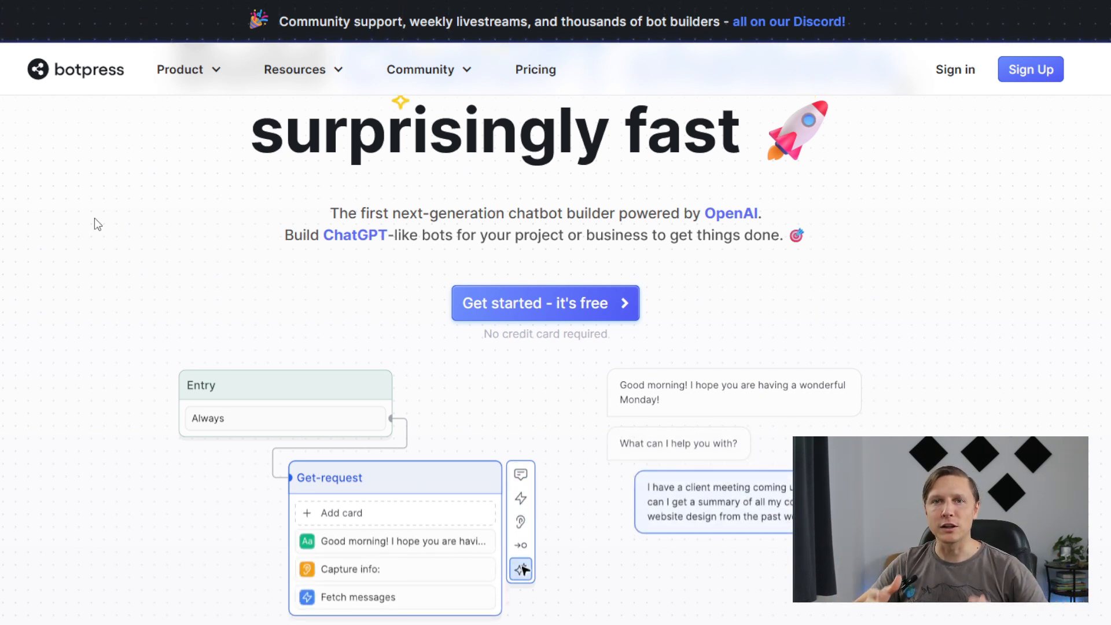
scroll(down, 3)
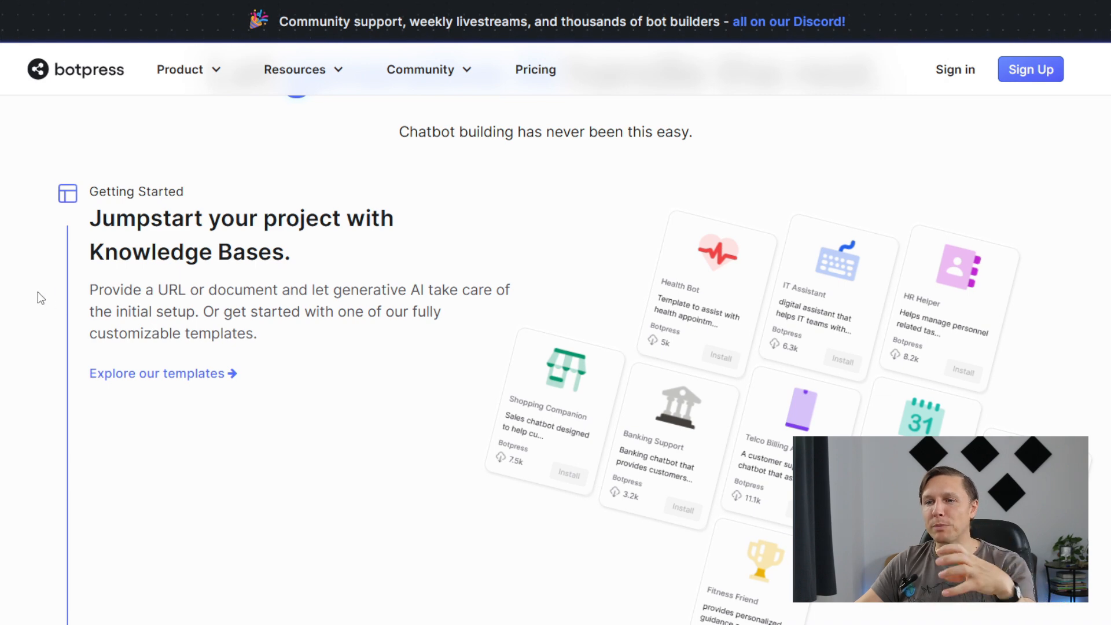
mouse_move(35, 297)
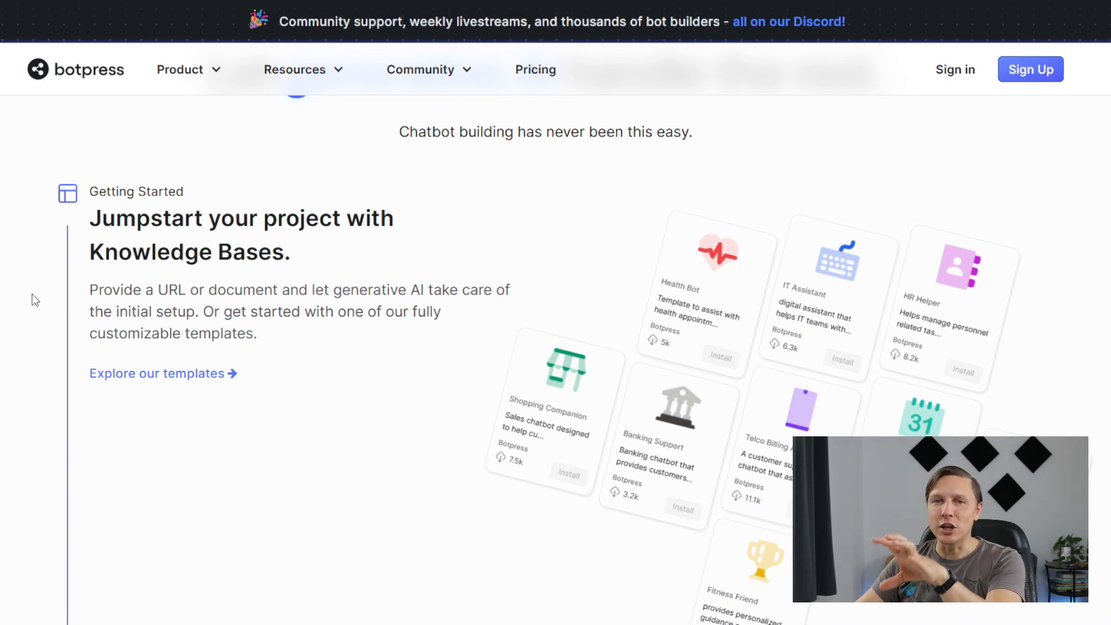
scroll(down, 3)
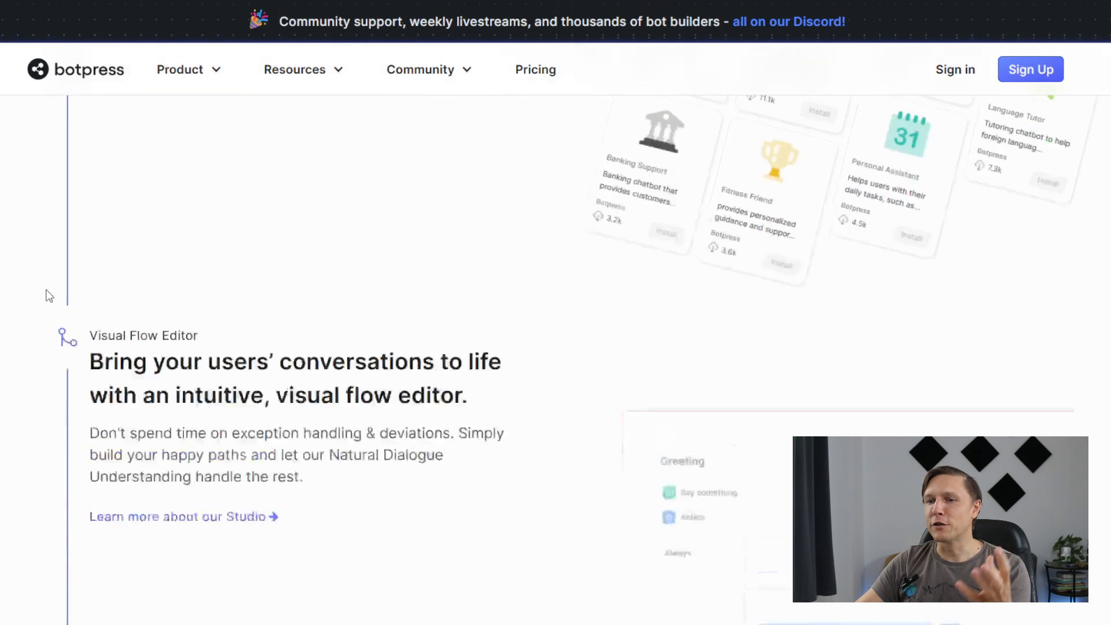
scroll(down, 3)
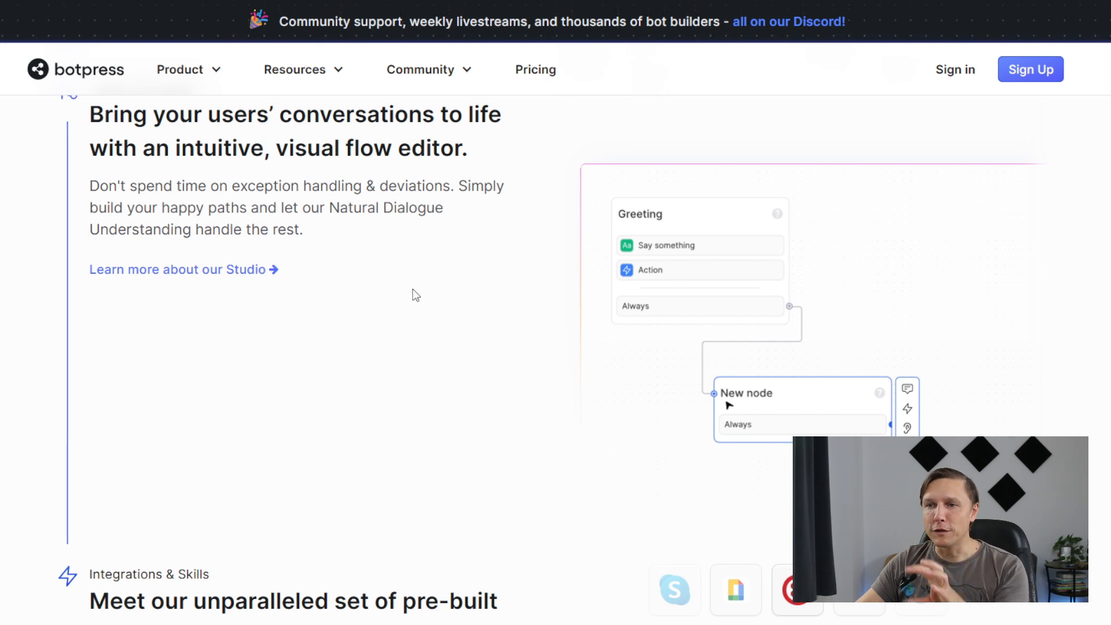
scroll(down, 3)
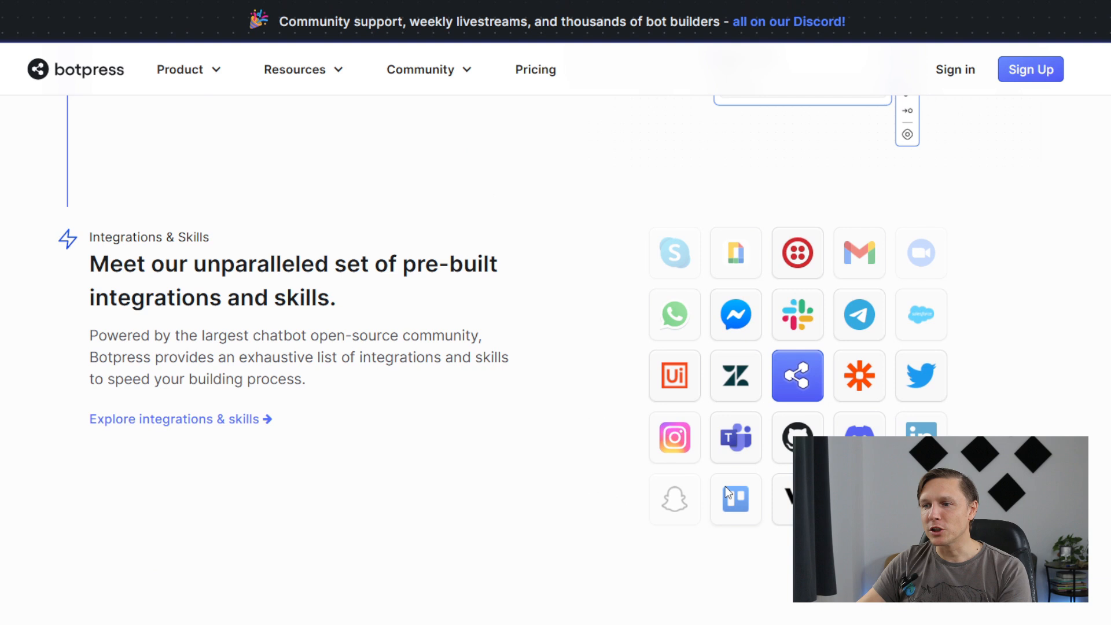
mouse_move(832, 285)
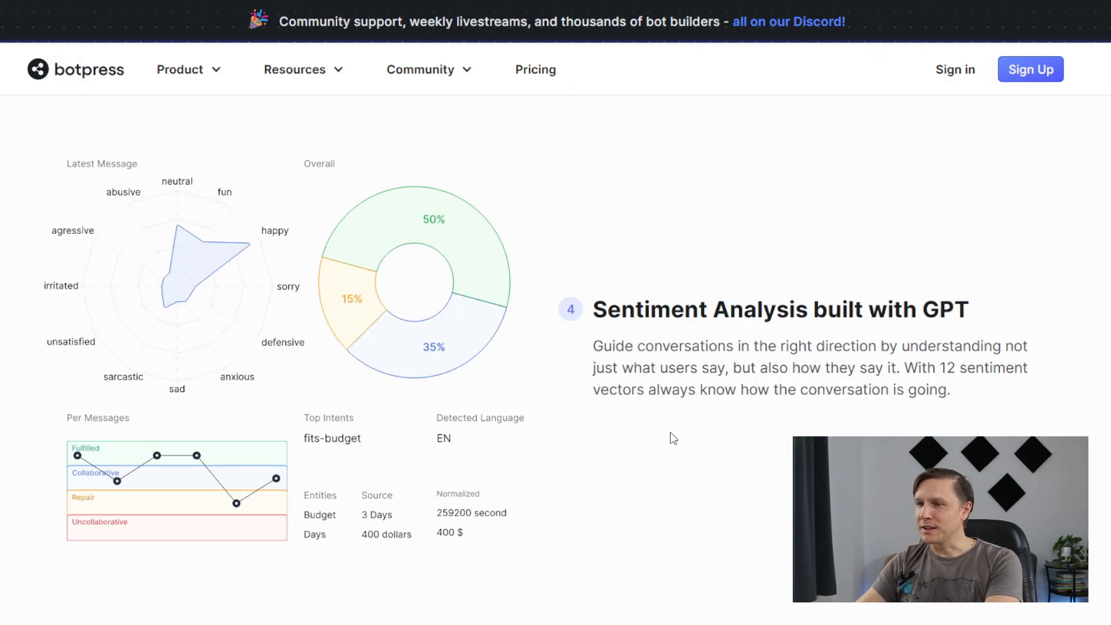
- Scroll the Botpress homepage past Sentiment Analysis and Bot Persona to 100+ Languages
scroll(down, 3)
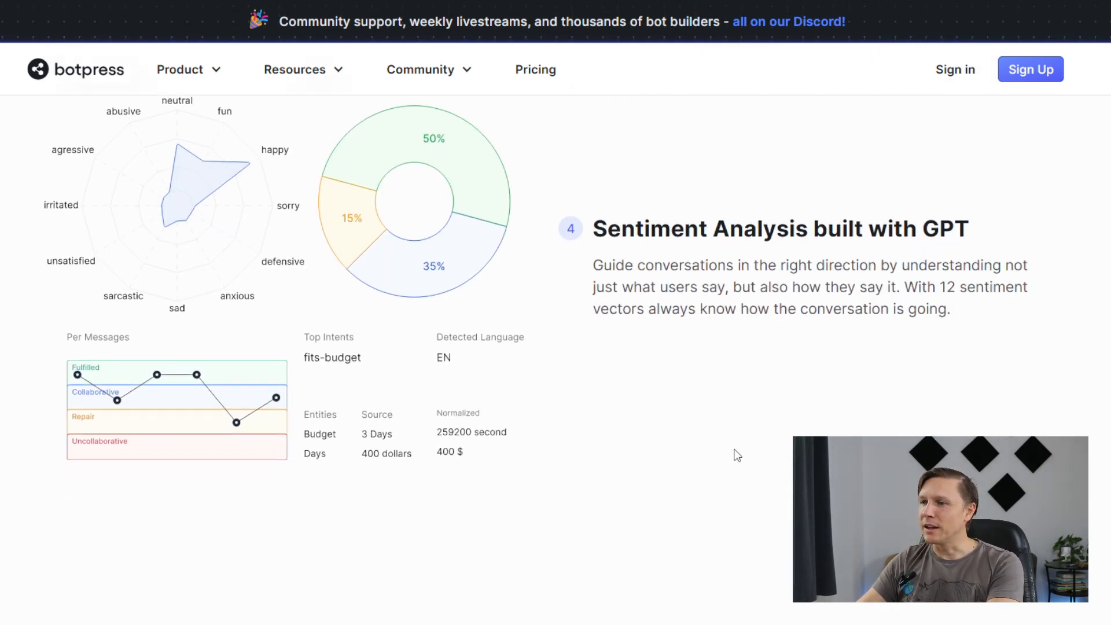
scroll(down, 3)
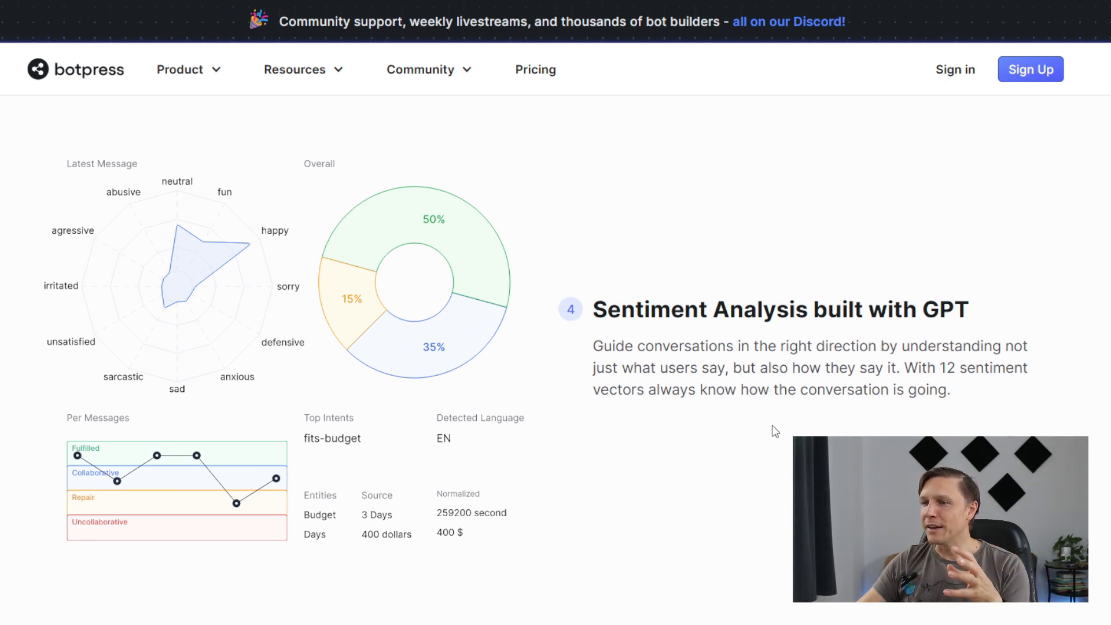
mouse_move(139, 416)
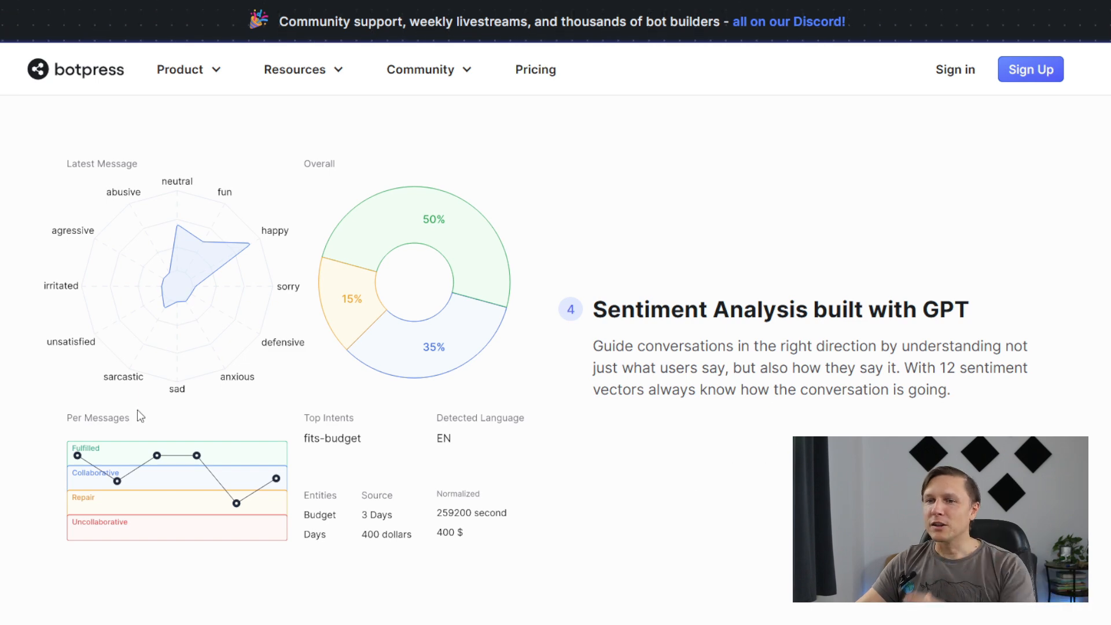
scroll(down, 3)
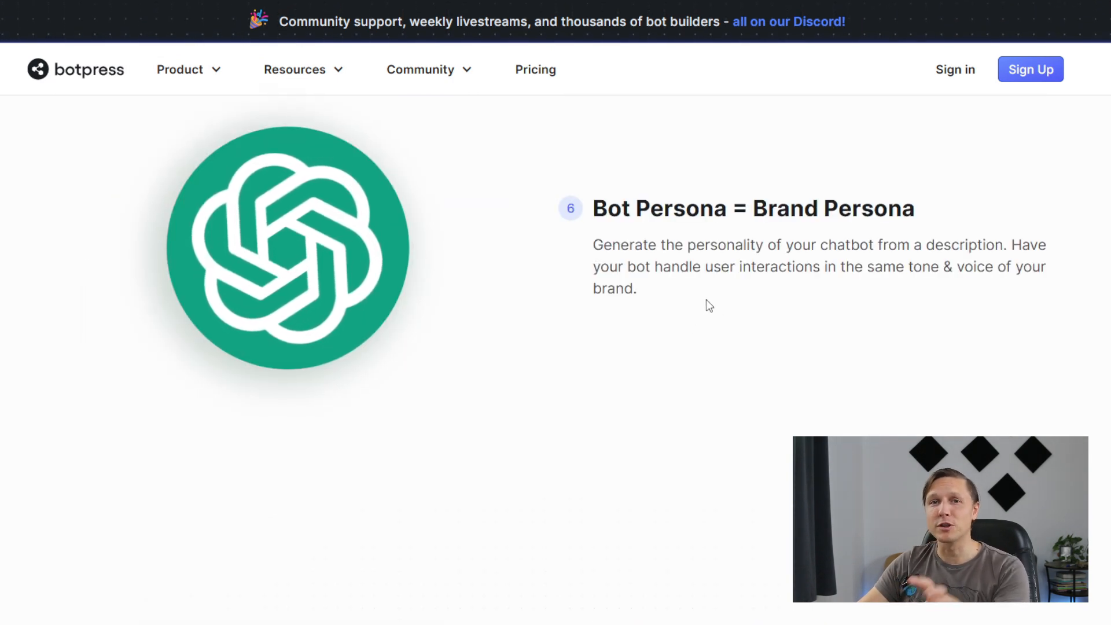
mouse_move(85, 357)
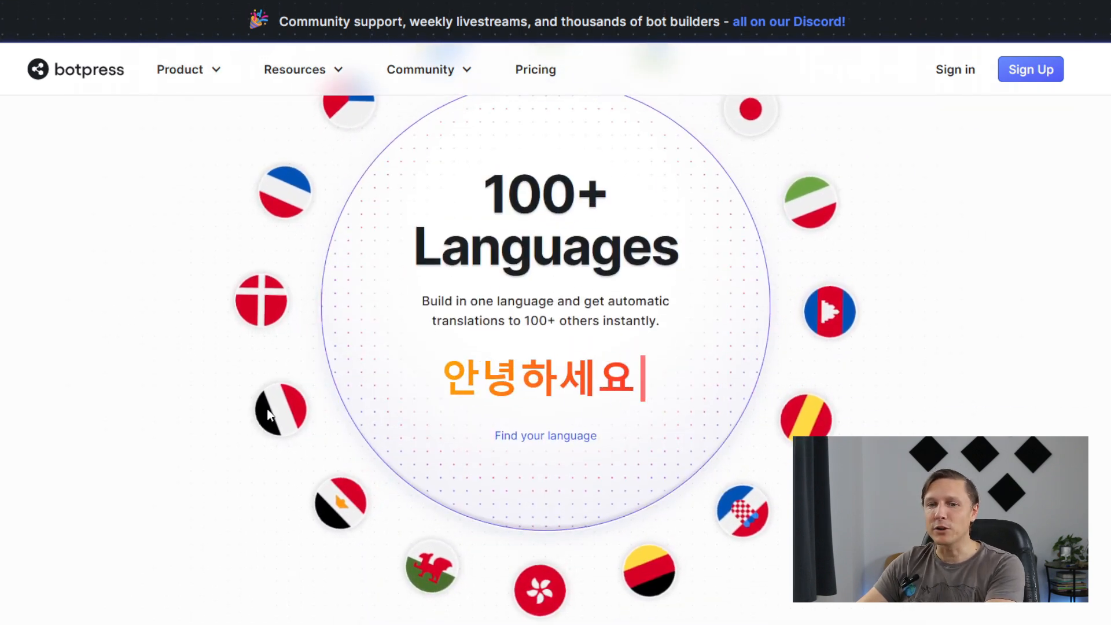
scroll(down, 3)
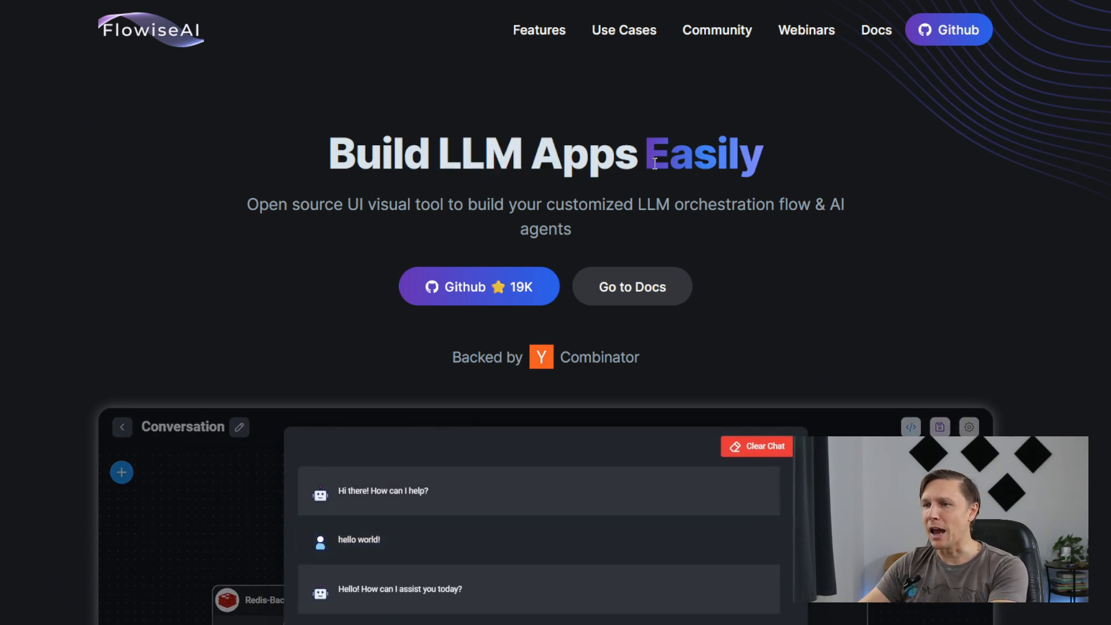
- Send 'hello world!' through the homepage chatflow demo's chat
scroll(down, 3)
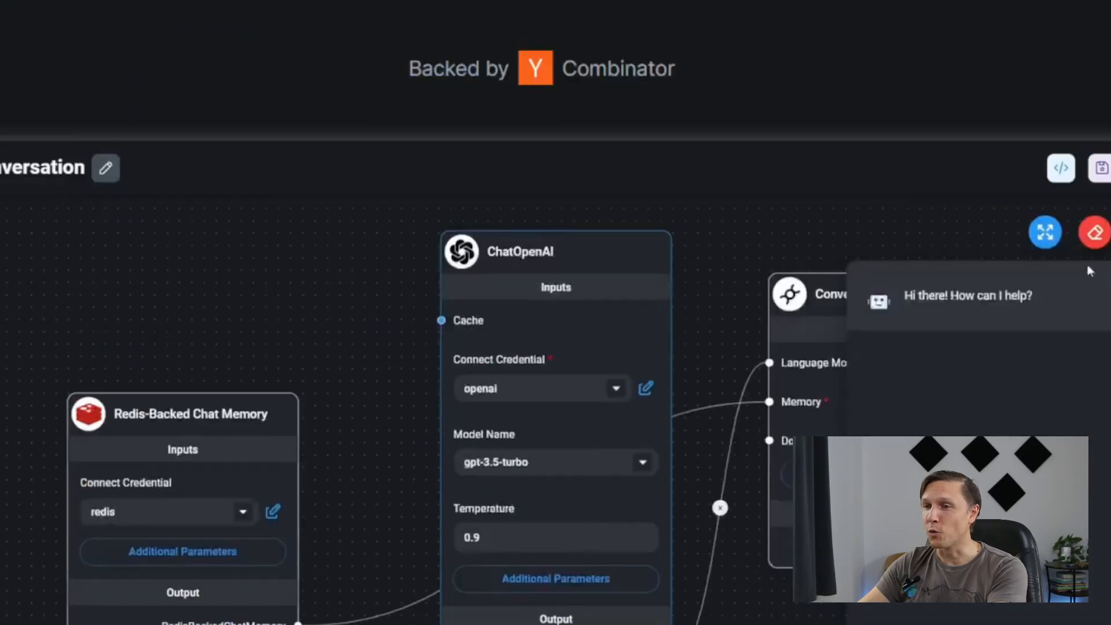
click(1045, 232)
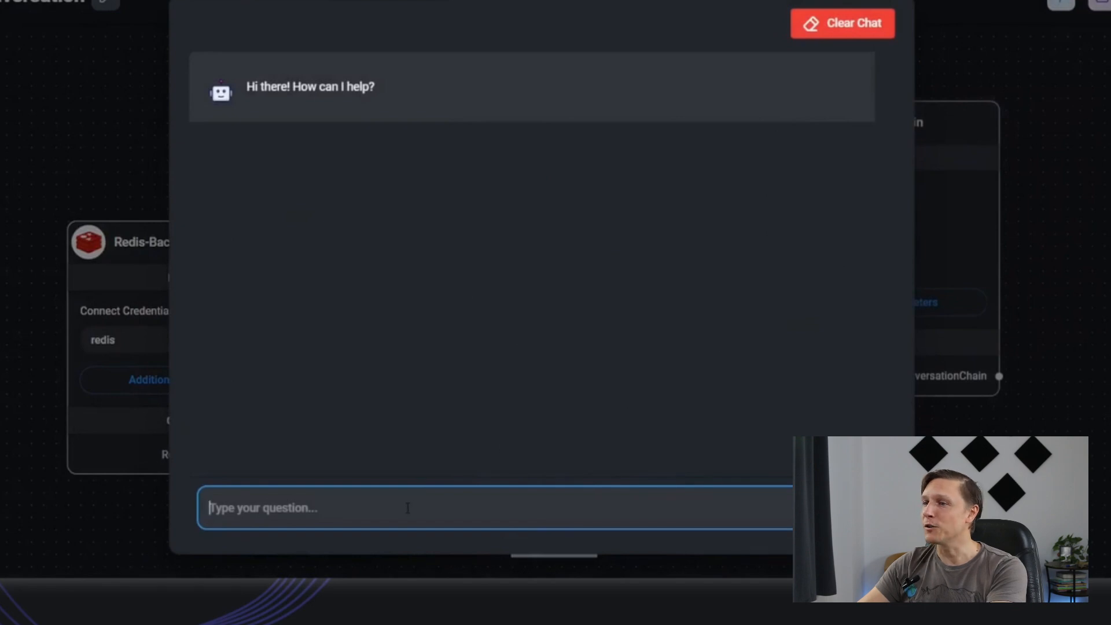
text(hello world!)
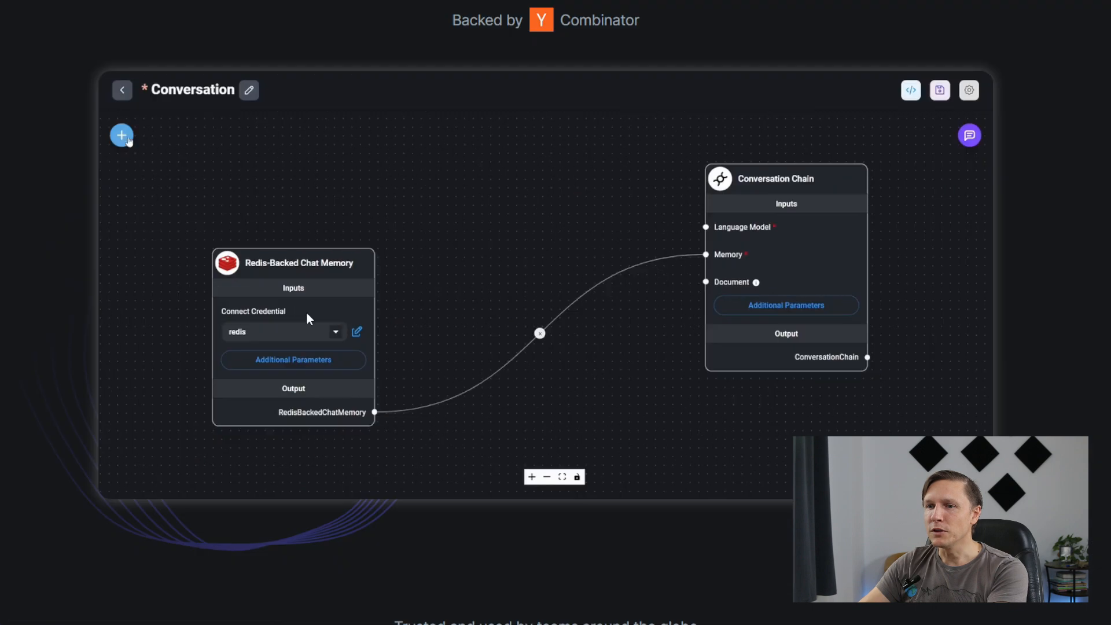
click(121, 135)
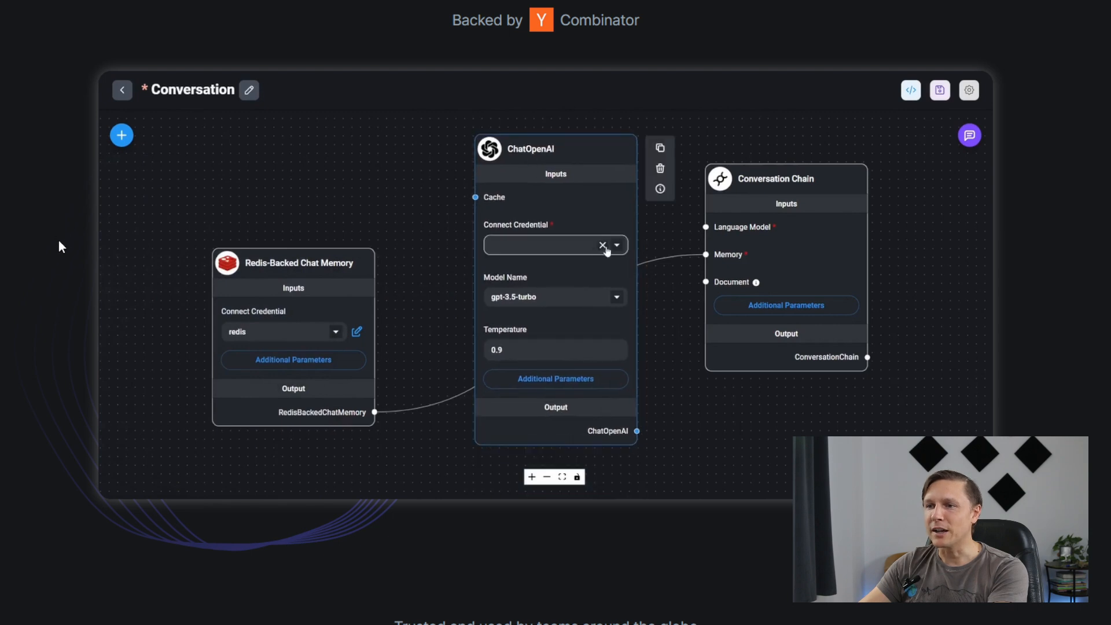
- Scroll down to the LLM Orchestration section and use-case gallery
scroll(down, 3)
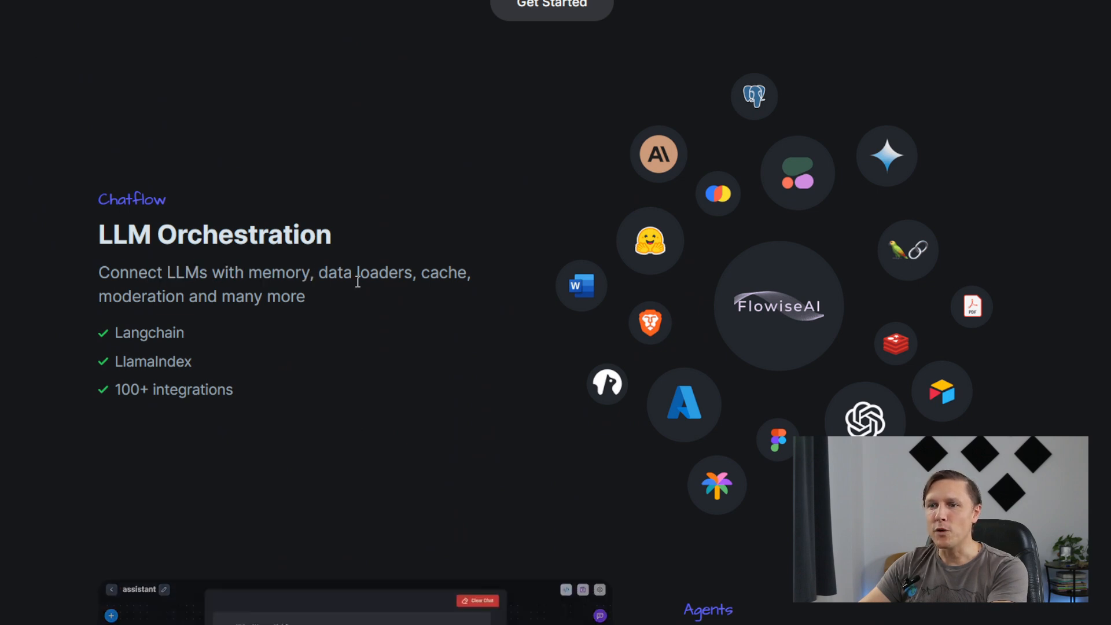
scroll(down, 3)
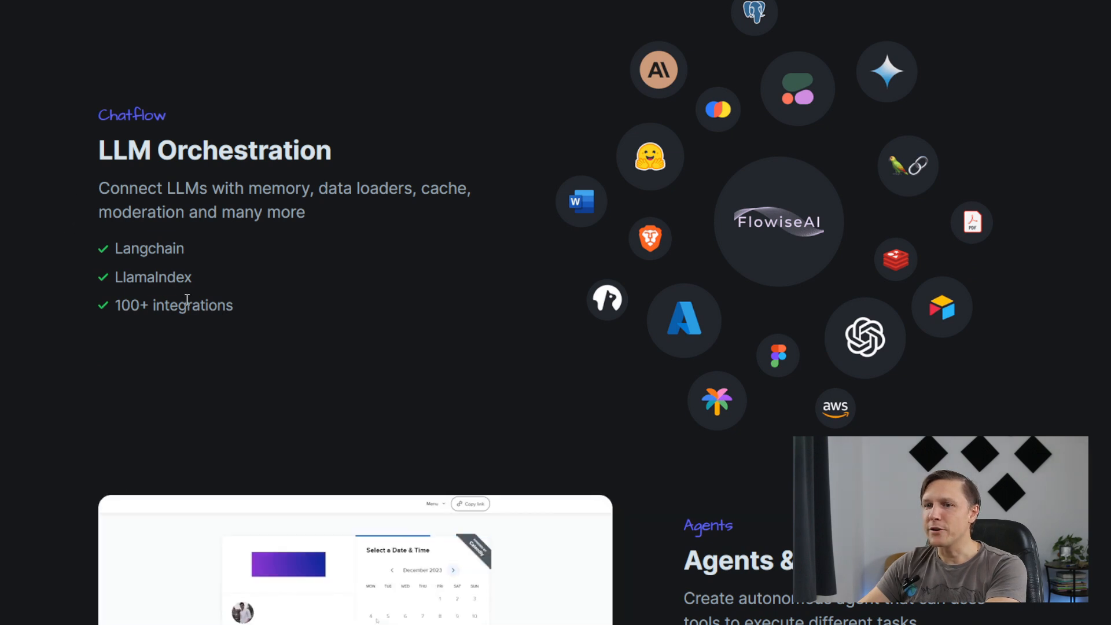
scroll(down, 3)
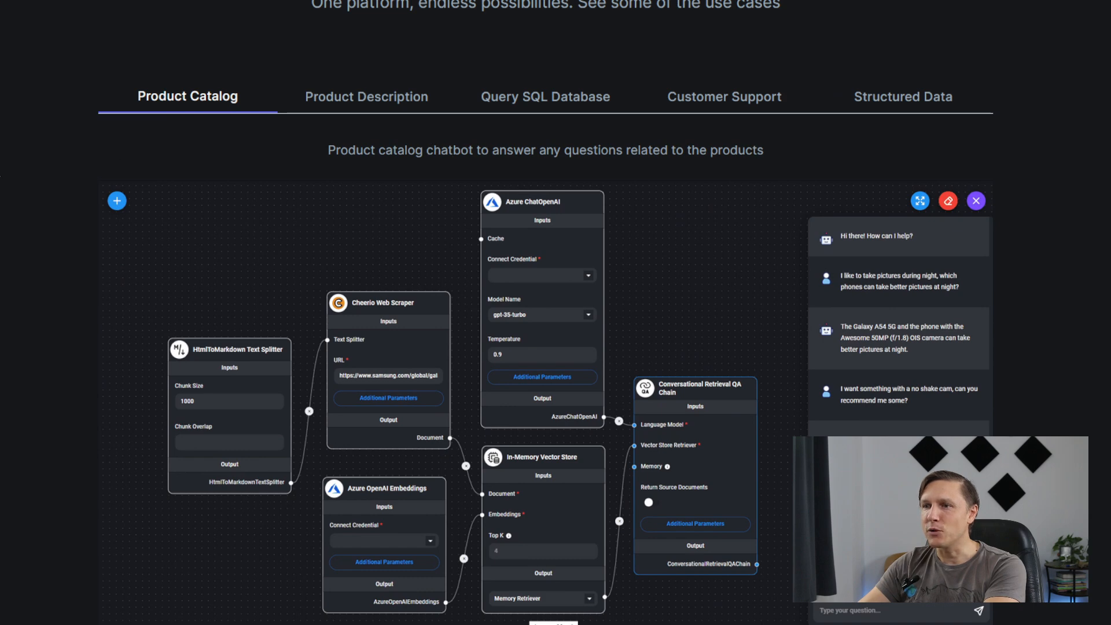
mouse_move(414, 119)
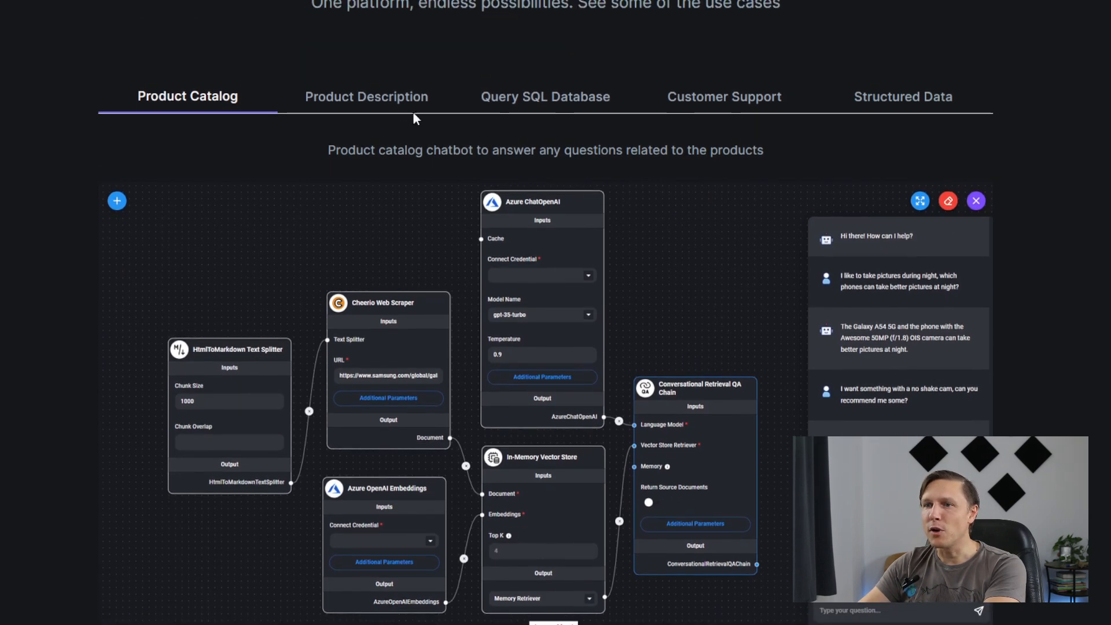
- View the Product Description, Query SQL Database and Structured Data use-case flows in turn
click(367, 97)
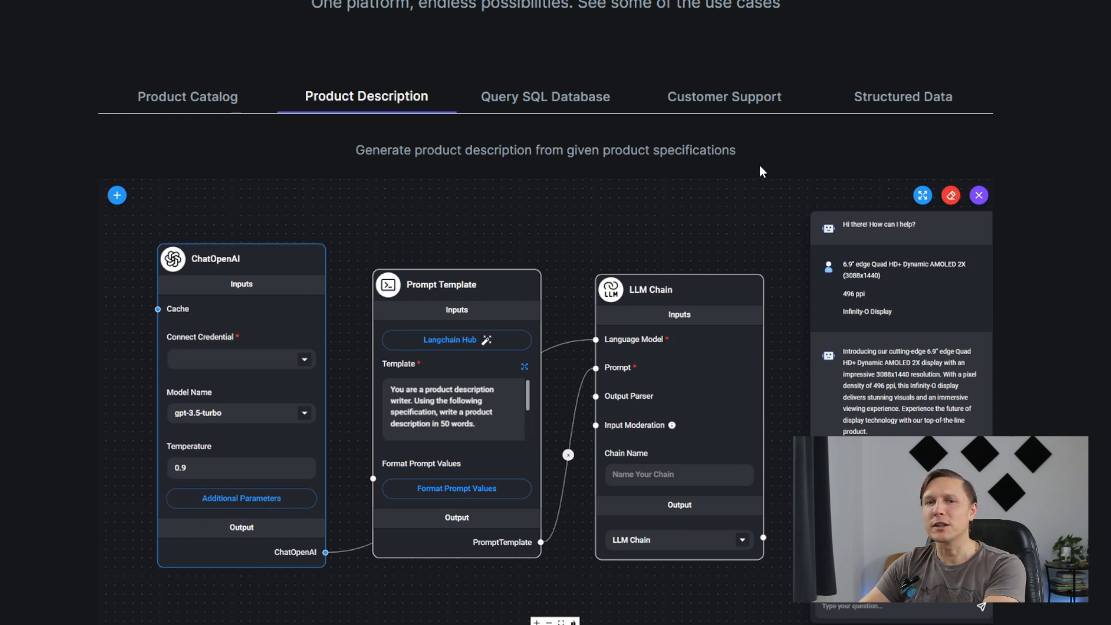
mouse_move(563, 77)
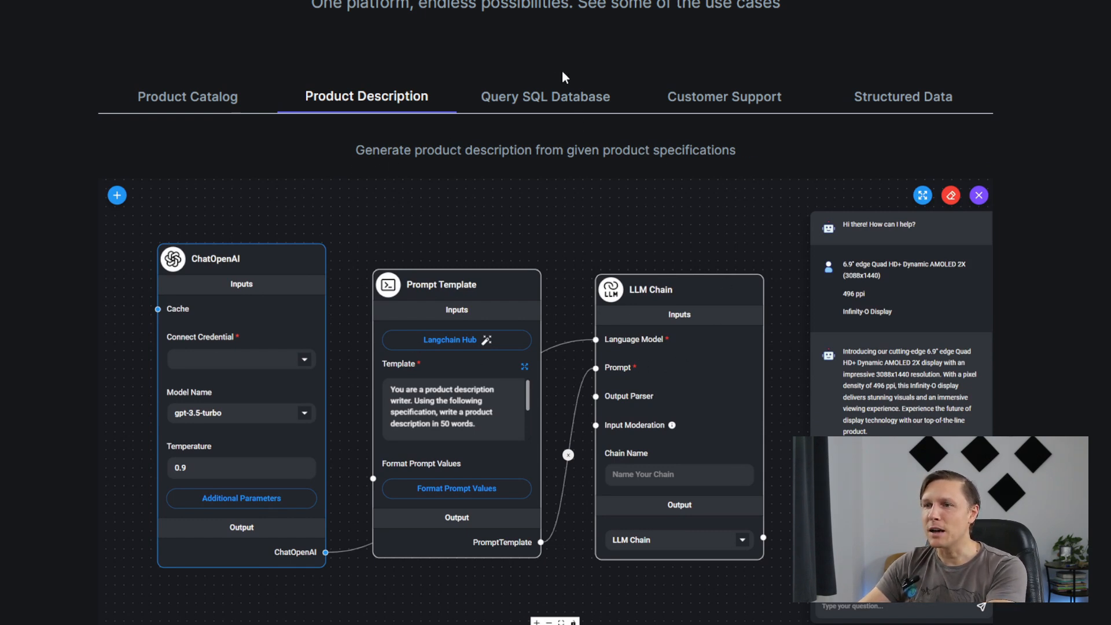
click(545, 97)
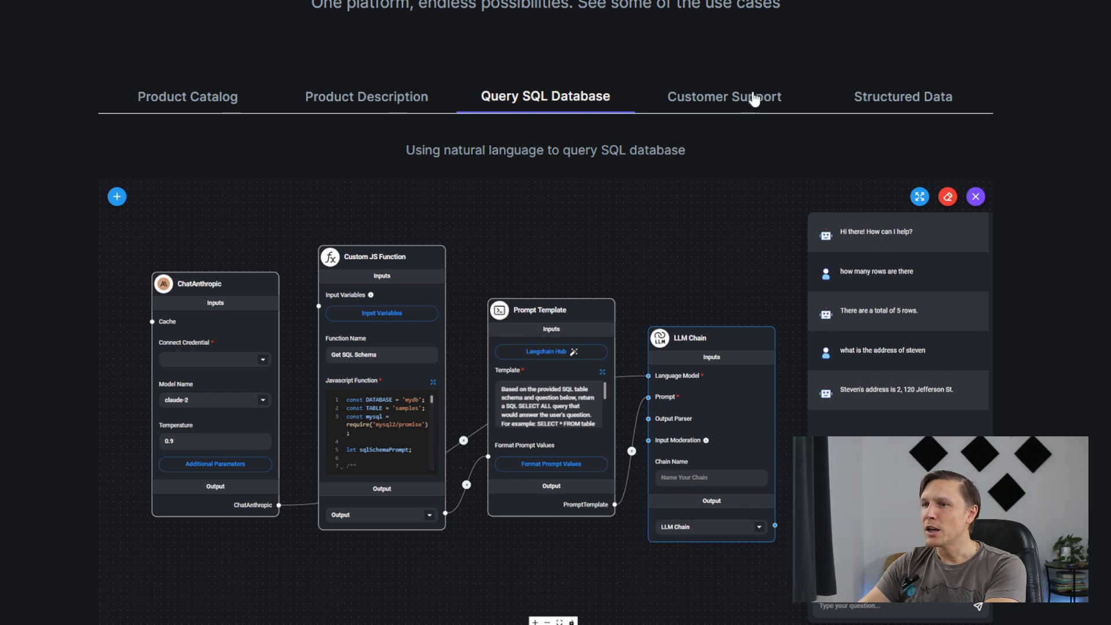
click(724, 96)
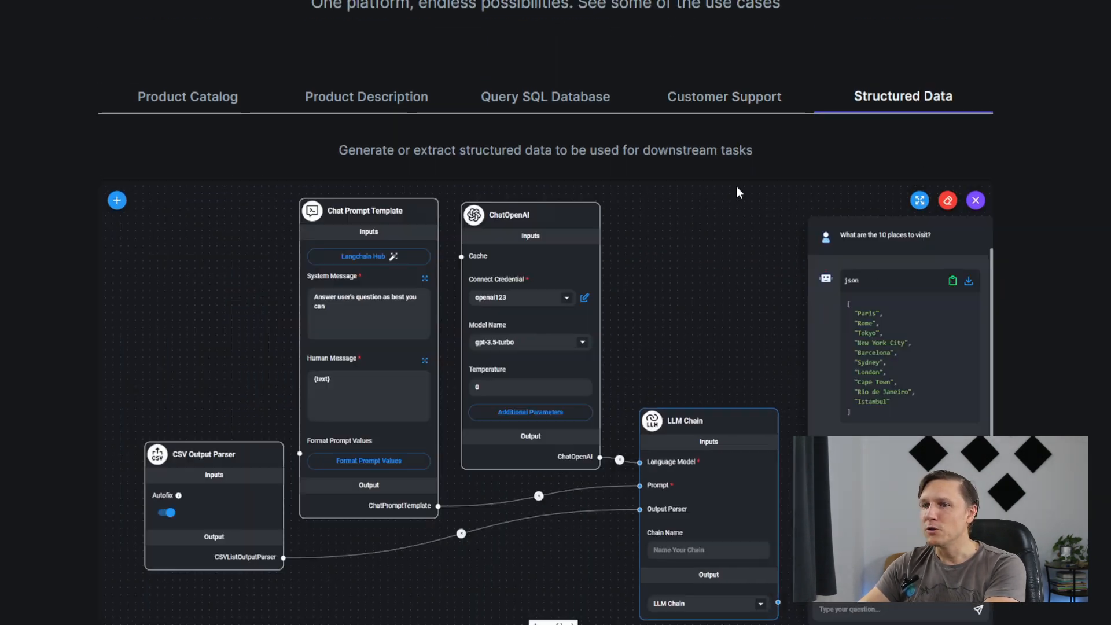
mouse_move(4, 221)
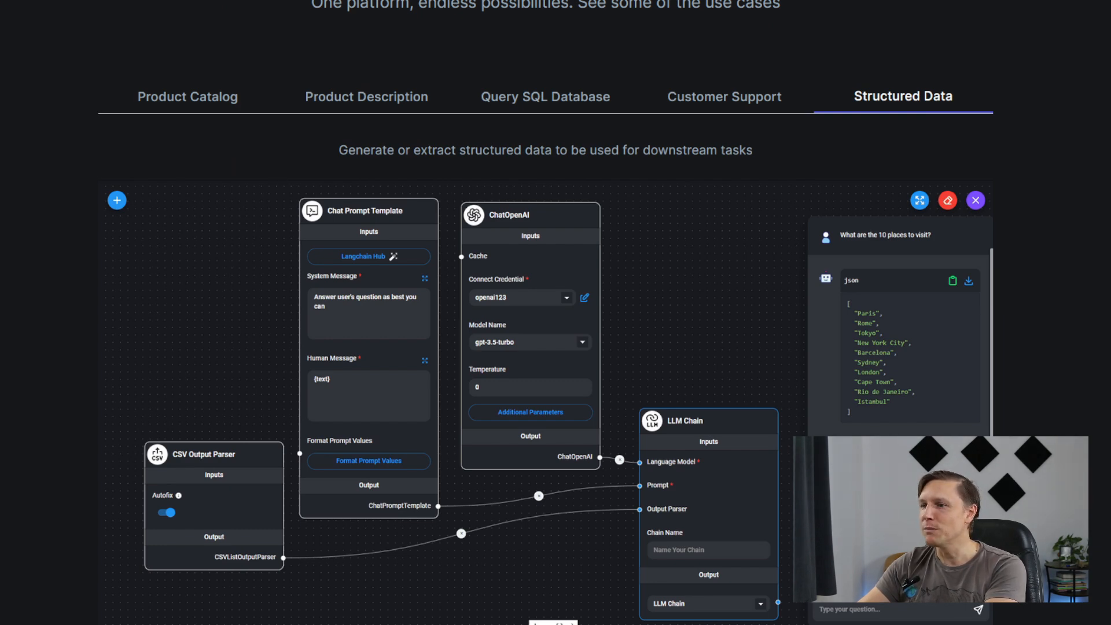
scroll(down, 3)
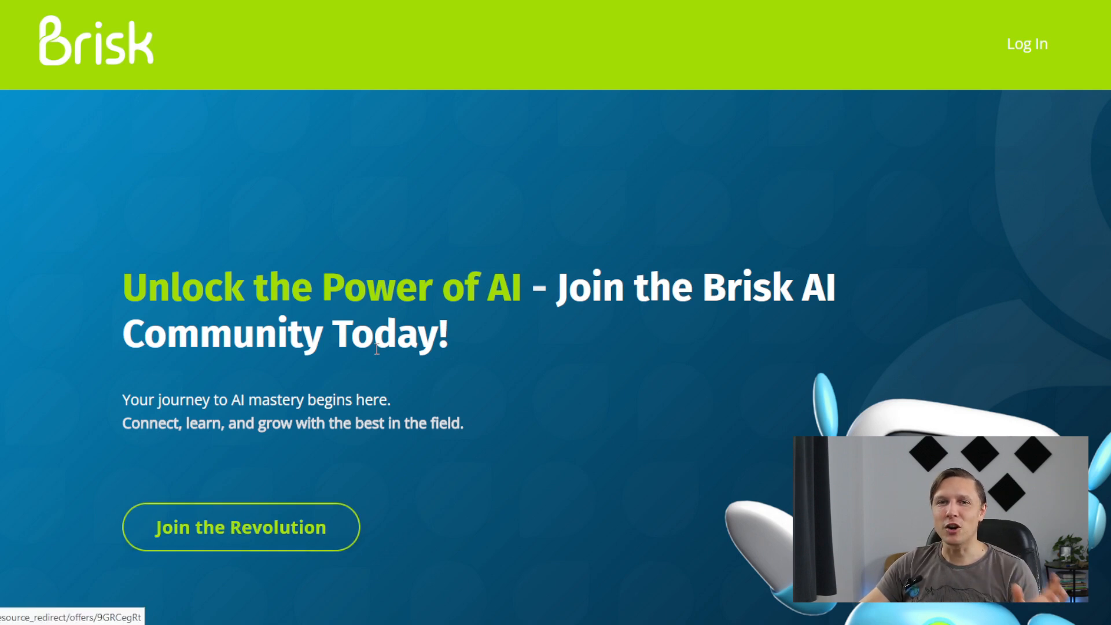
- Reach Brisk's free community sign-up page via 'Join the Revolution'
click(240, 527)
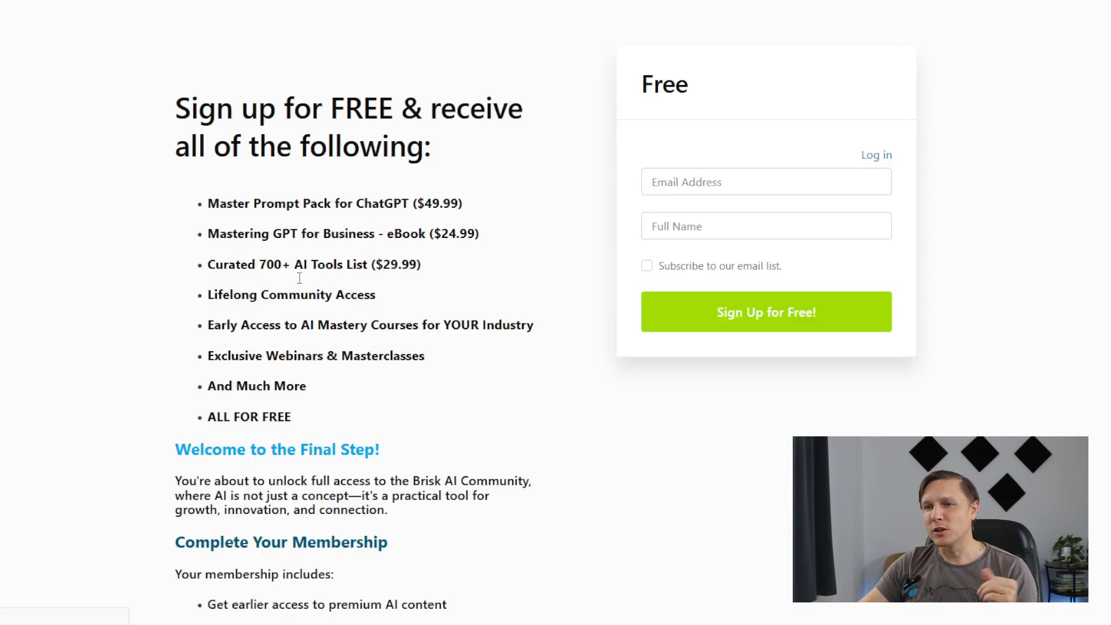
drag(208, 203, 447, 604)
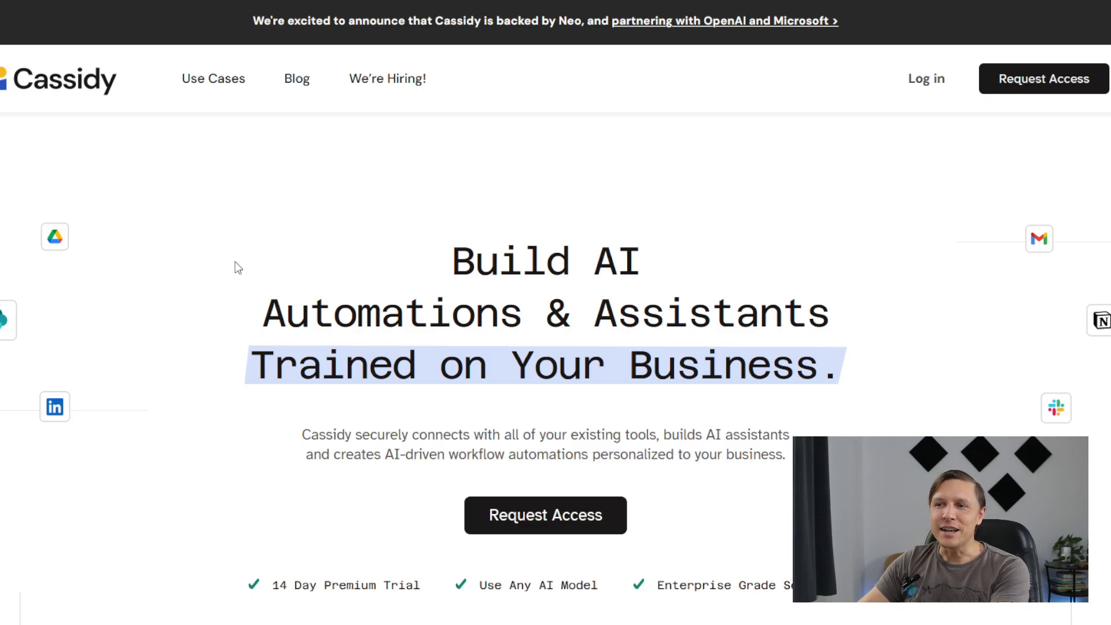
- Scroll the Cassidy homepage through model choice, workflow builder and data integrations to Enterprise Grade Security
scroll(down, 3)
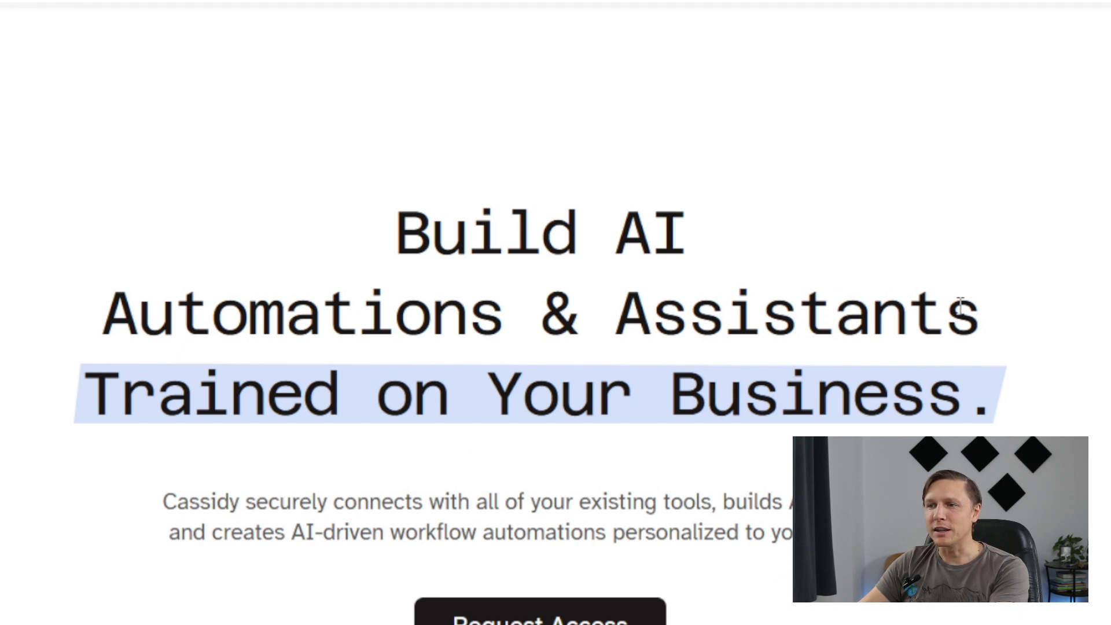
mouse_move(60, 364)
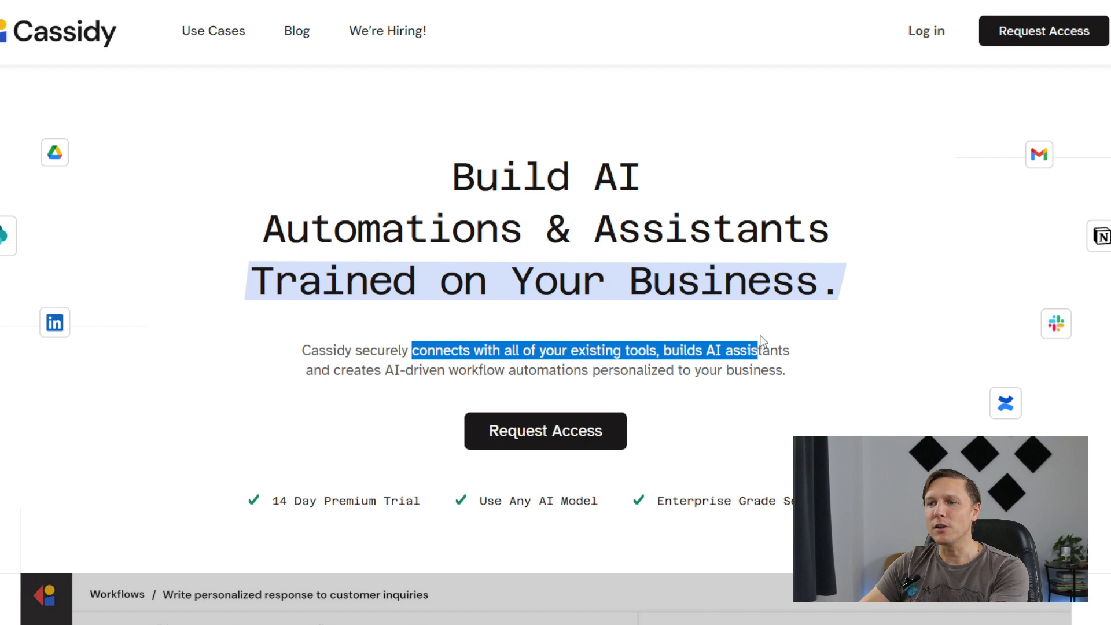
scroll(down, 3)
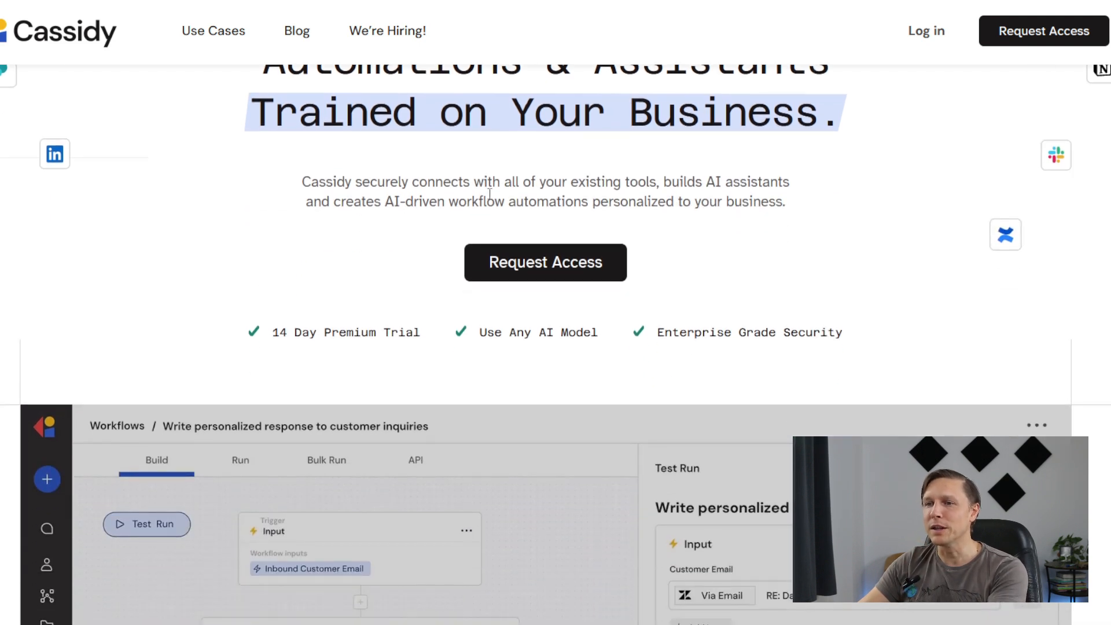
scroll(down, 3)
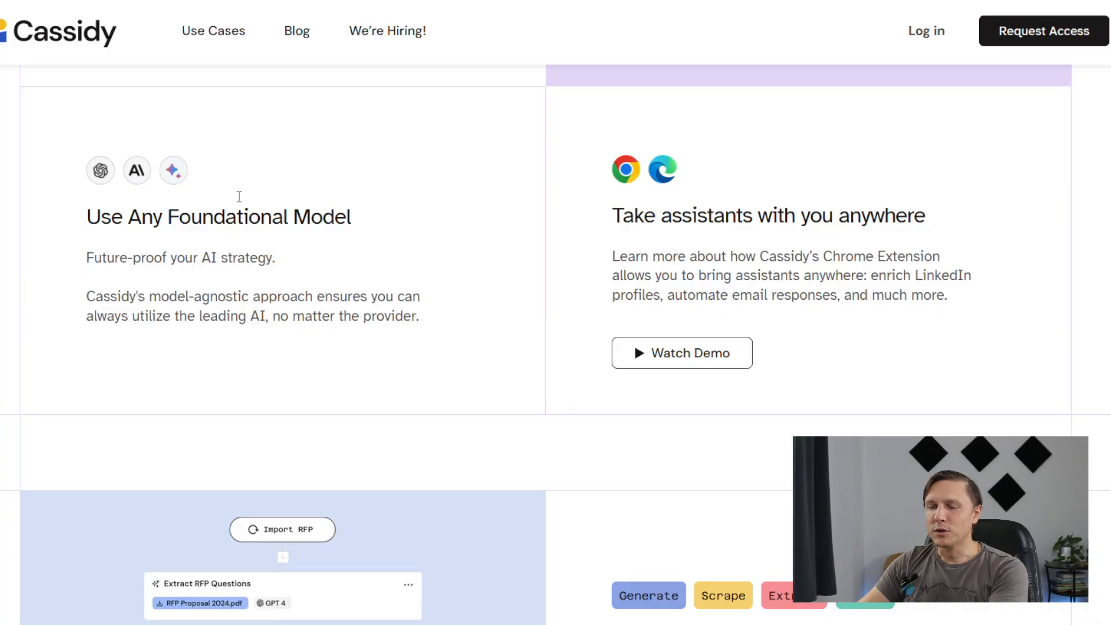
mouse_move(100, 170)
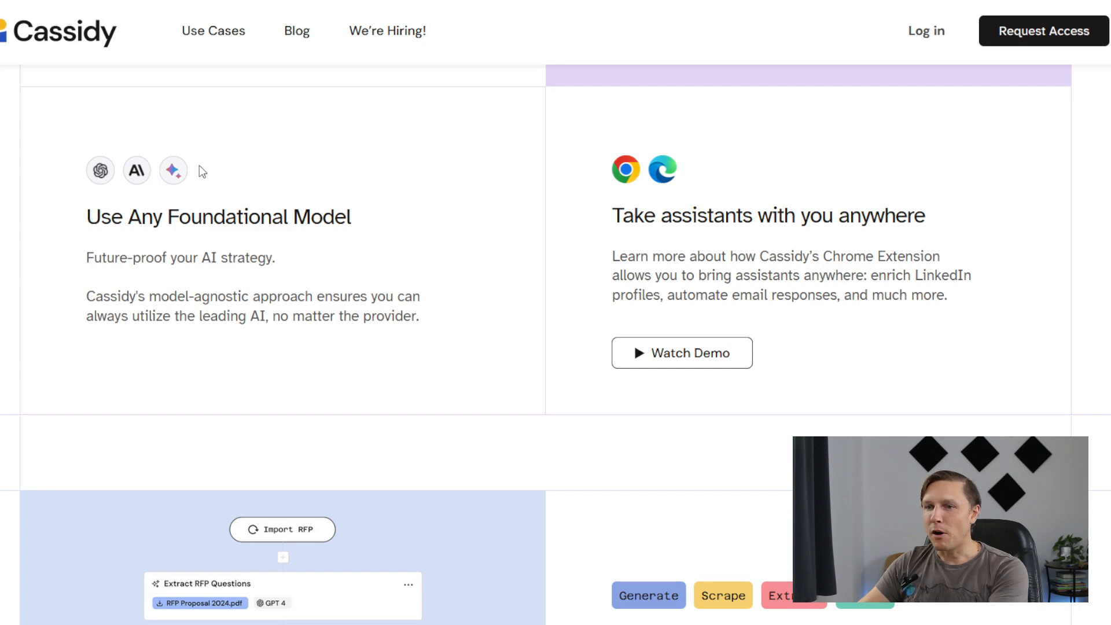
mouse_move(25, 241)
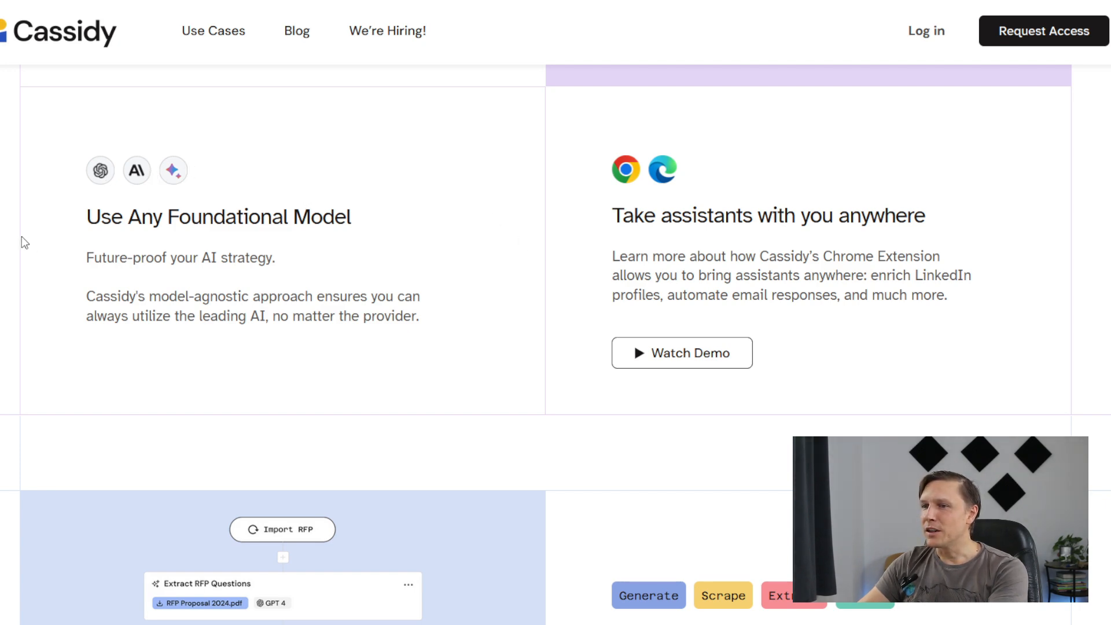
scroll(down, 3)
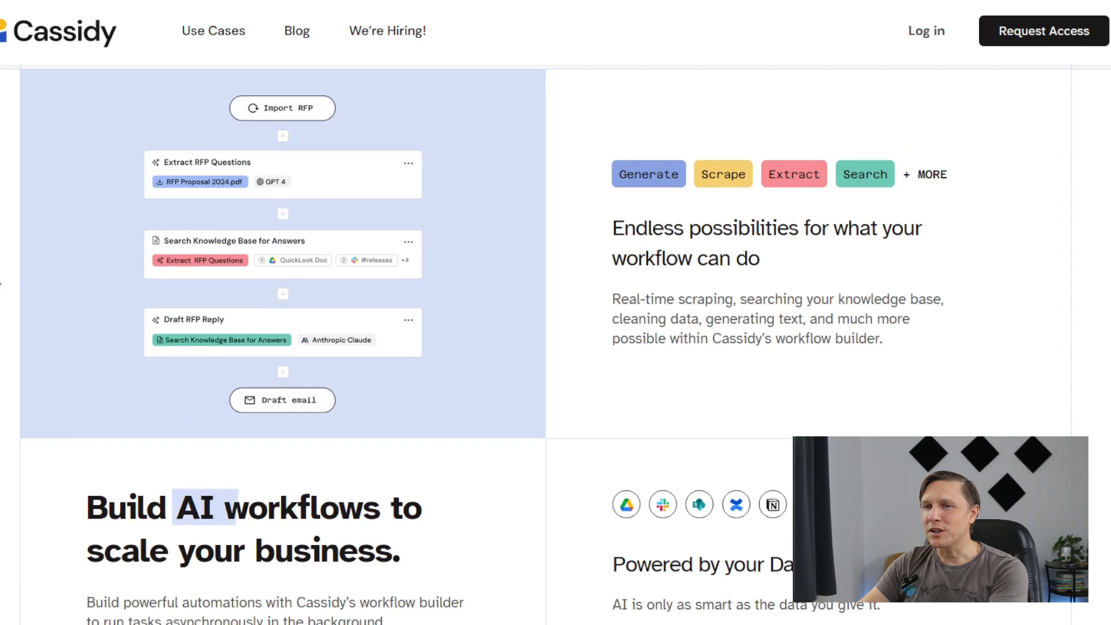
scroll(down, 3)
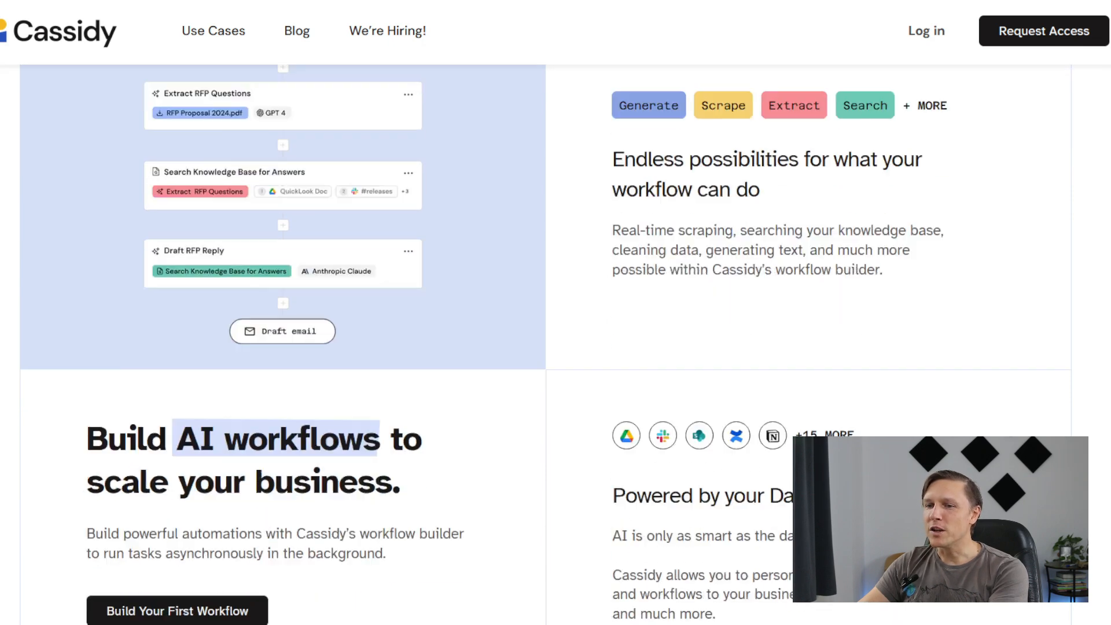
scroll(down, 3)
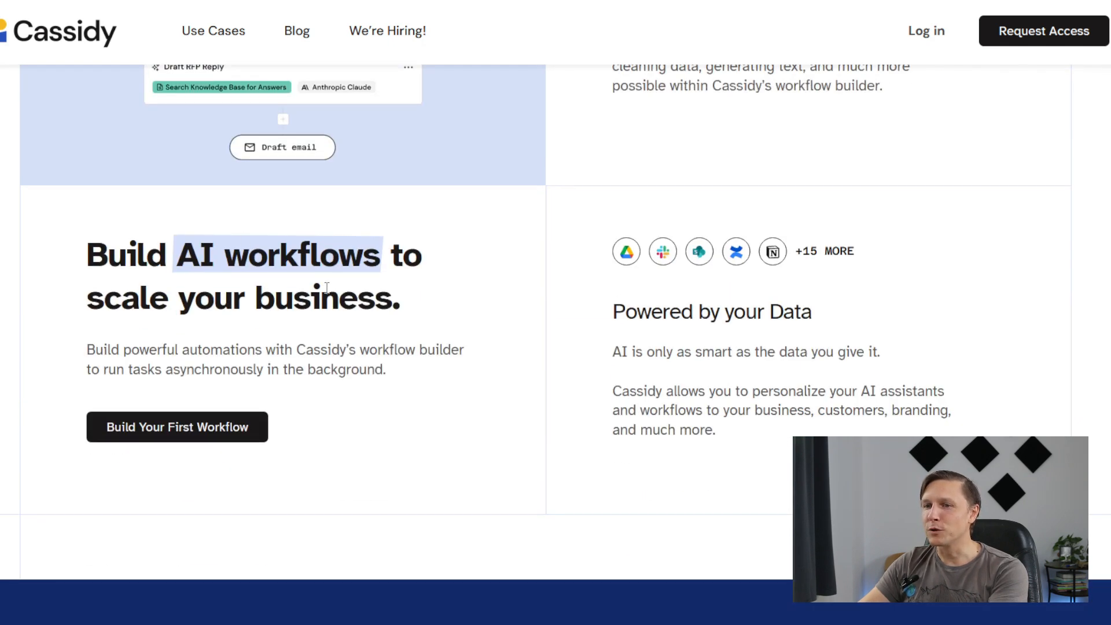
scroll(down, 3)
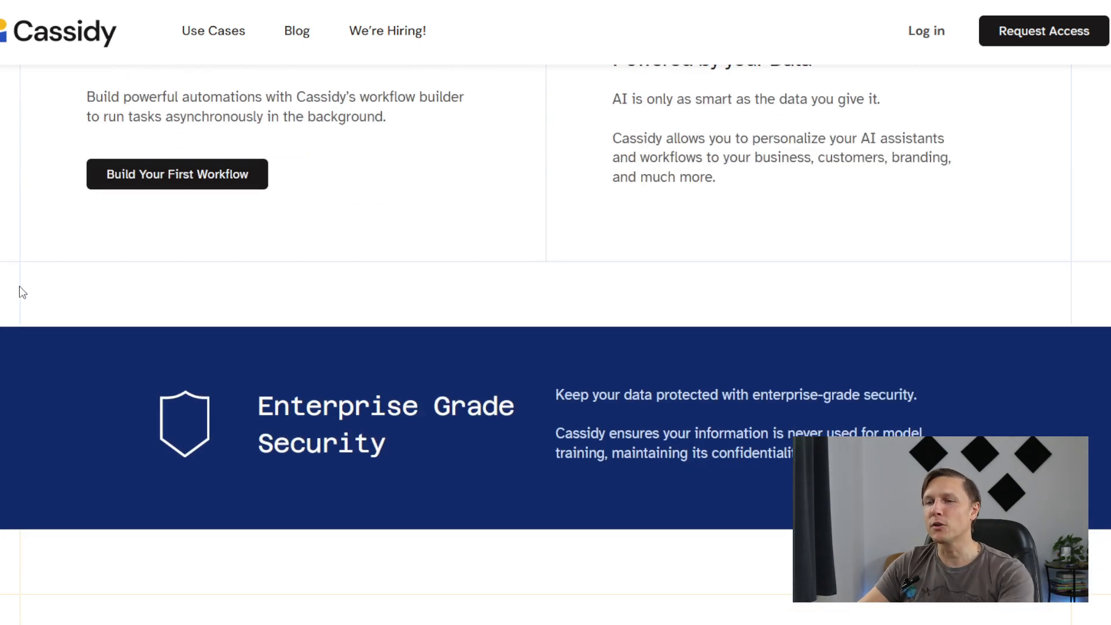
scroll(down, 3)
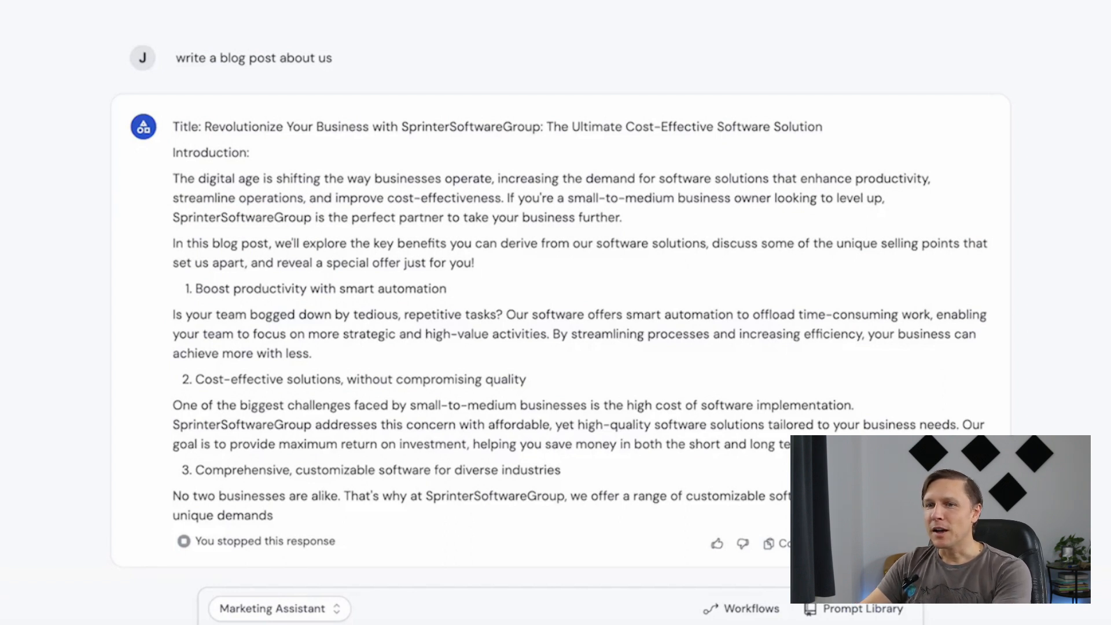
- Leave the blog-post chat and view the blog-URL social-media workflow in Build view
click(750, 608)
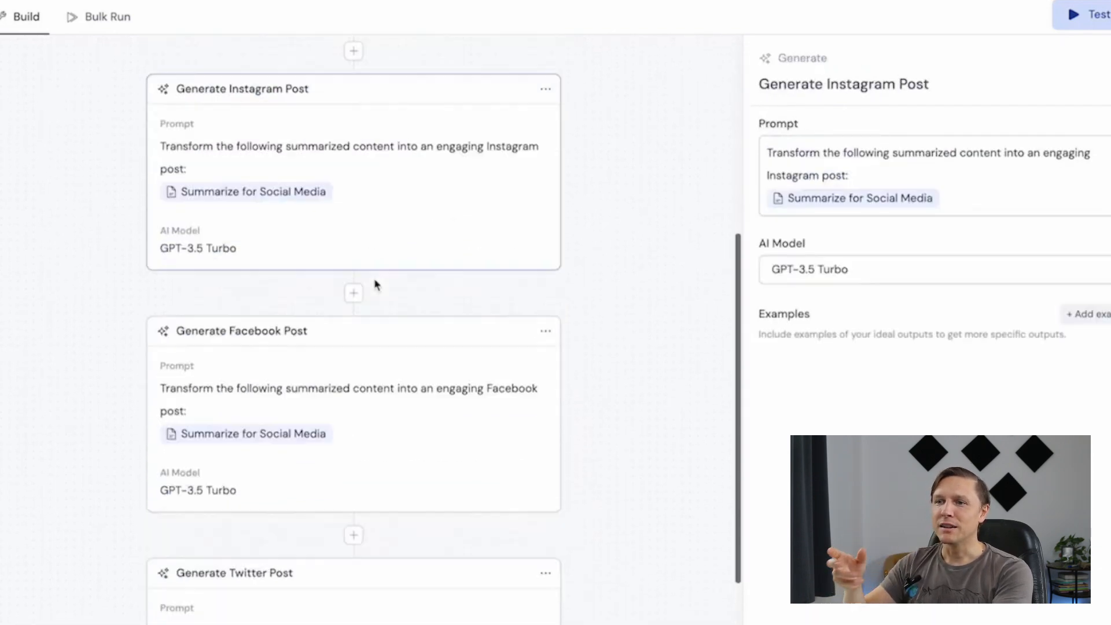
scroll(down, 3)
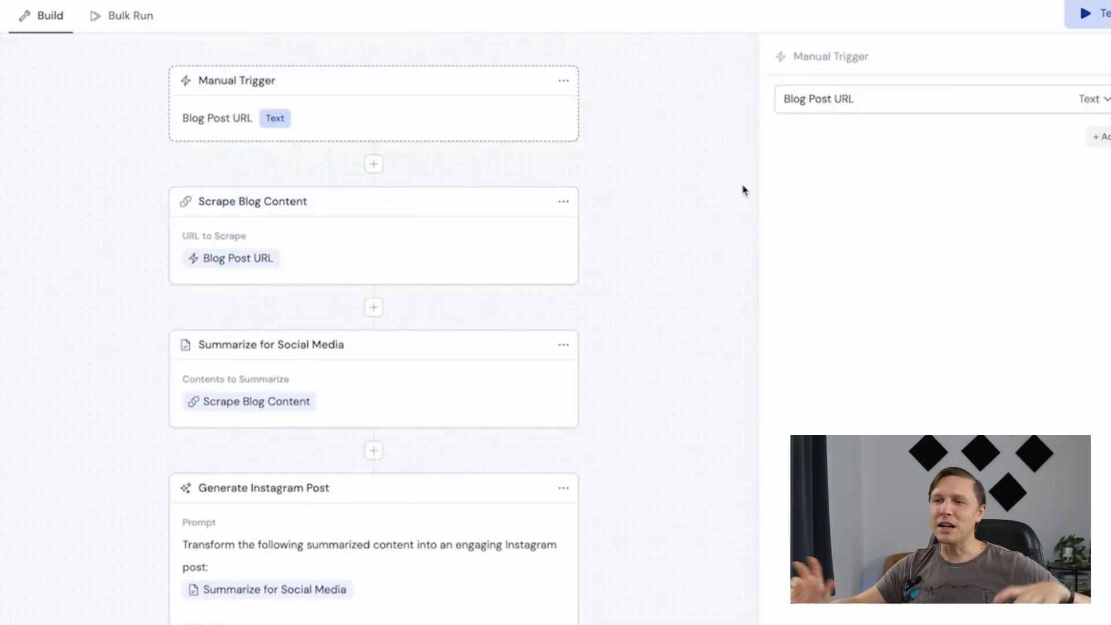
- Test-run the workflow on the 'become-the-ai-expert-in-your-industry' blog URL and review outputs
click(1085, 13)
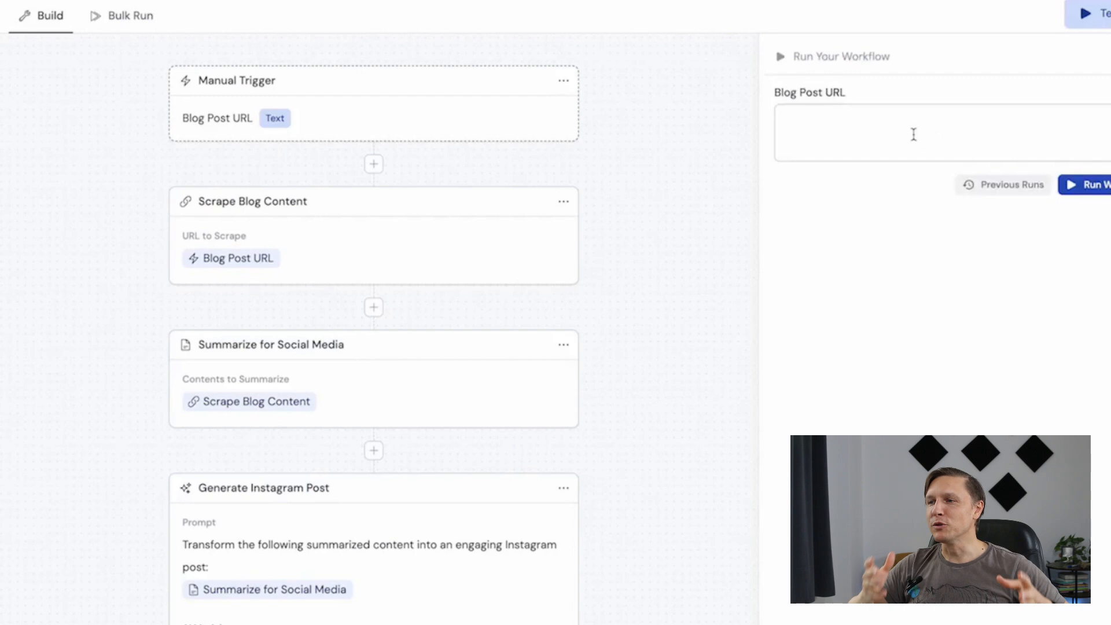
text(https://www.cassidyai.com/blog/become-the-ai-expert-in-your-industry)
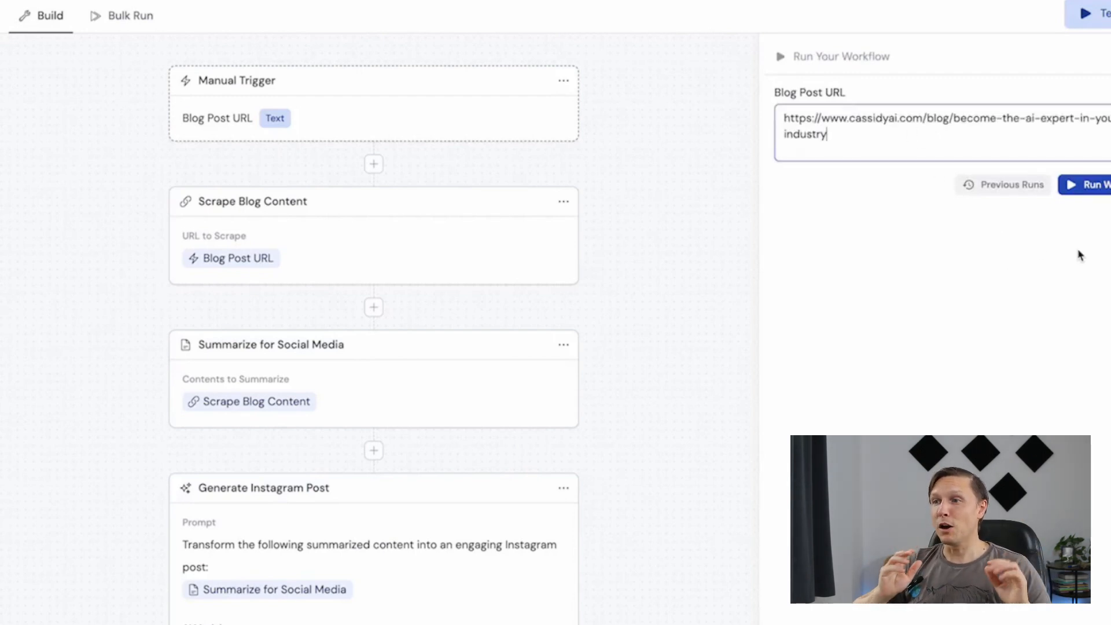
click(1089, 184)
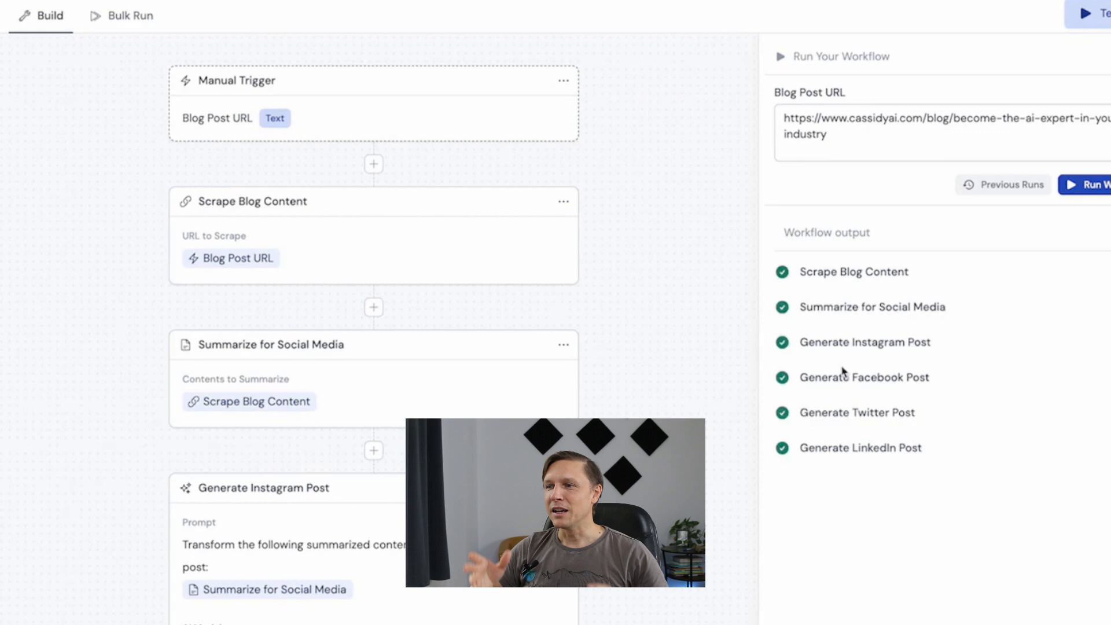
click(864, 342)
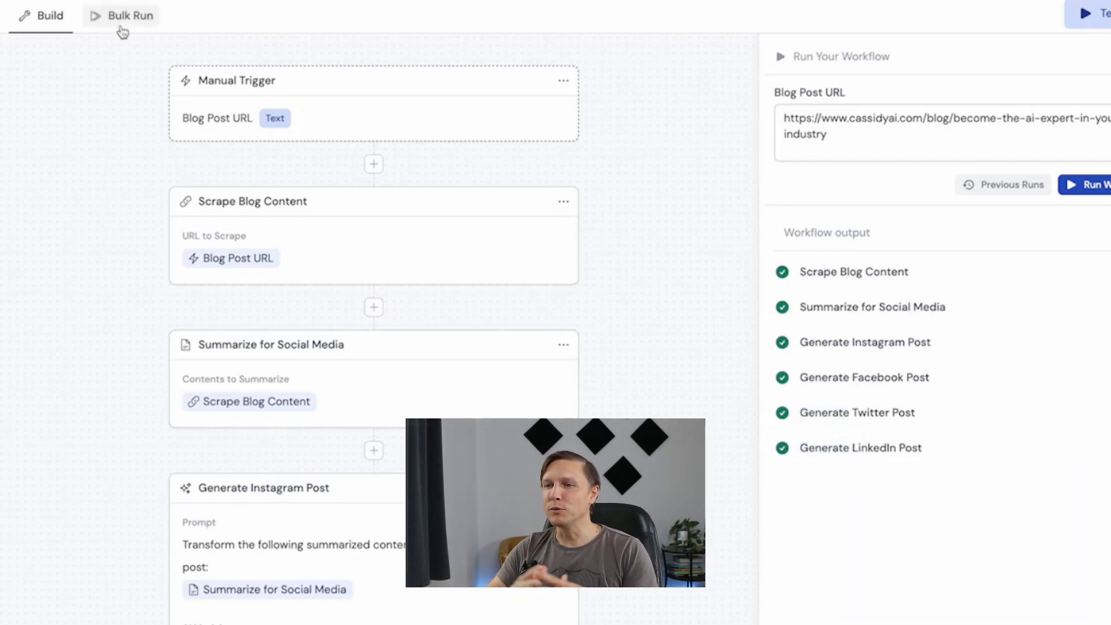
click(130, 15)
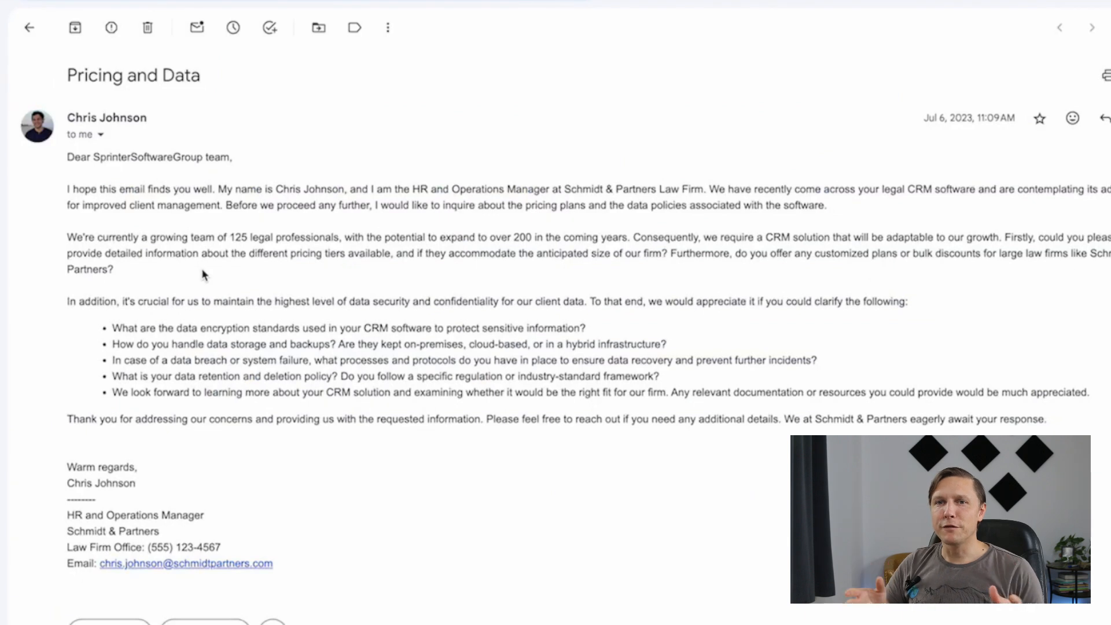
mouse_move(126, 161)
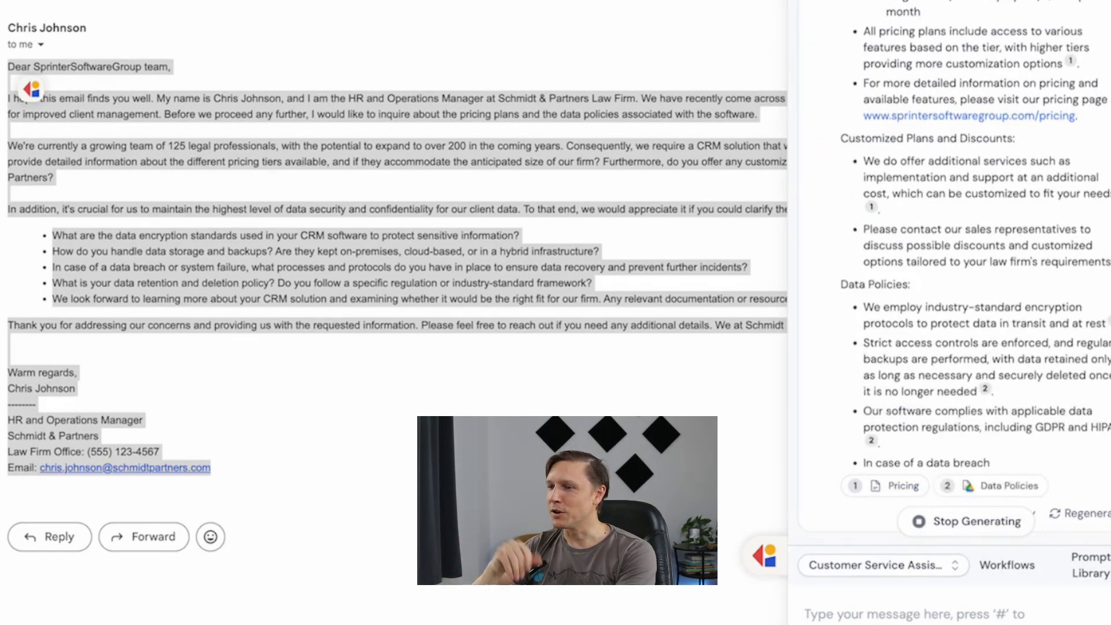
- Have Cassidy draft a reply covering pricing, custom plans and data policies
click(1006, 565)
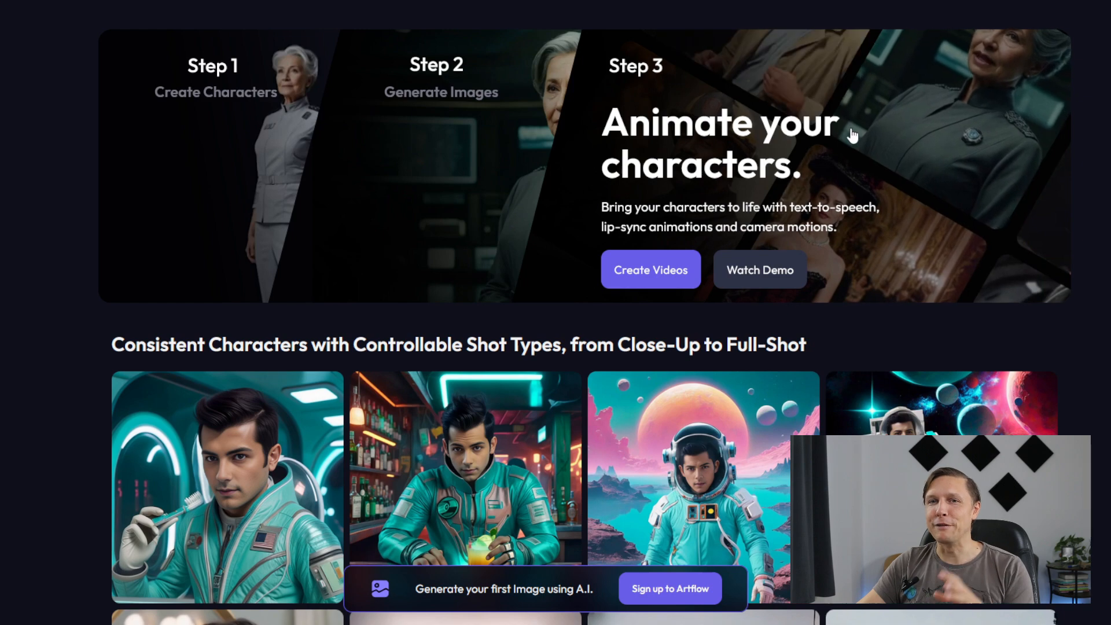
- Scroll down Artflow's homepage to the Actors section and start creating a new AI actor
scroll(down, 3)
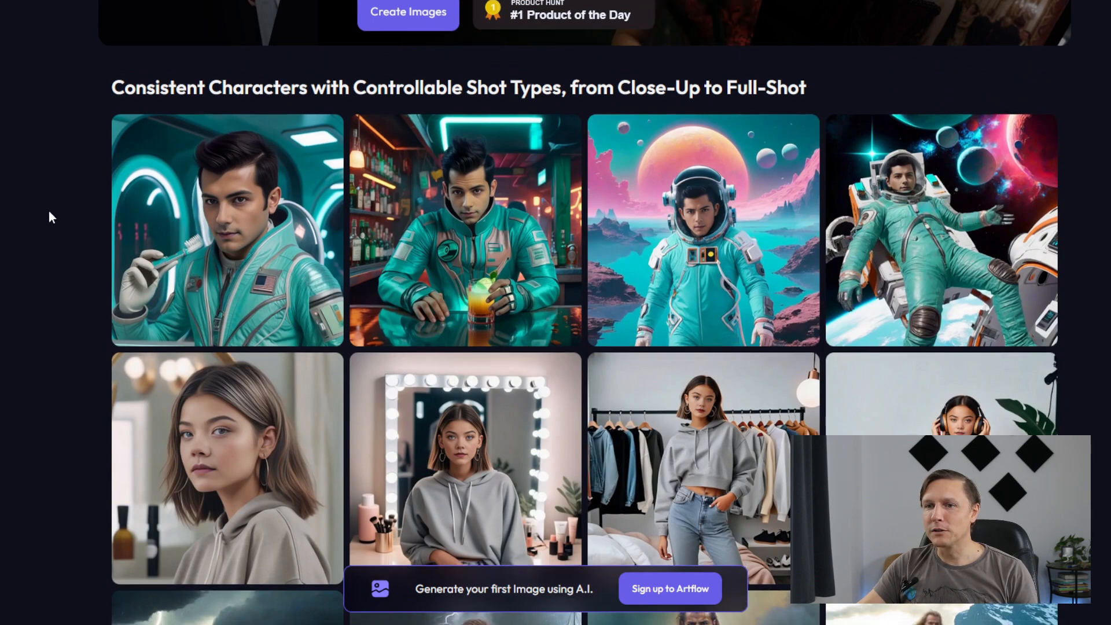
scroll(down, 3)
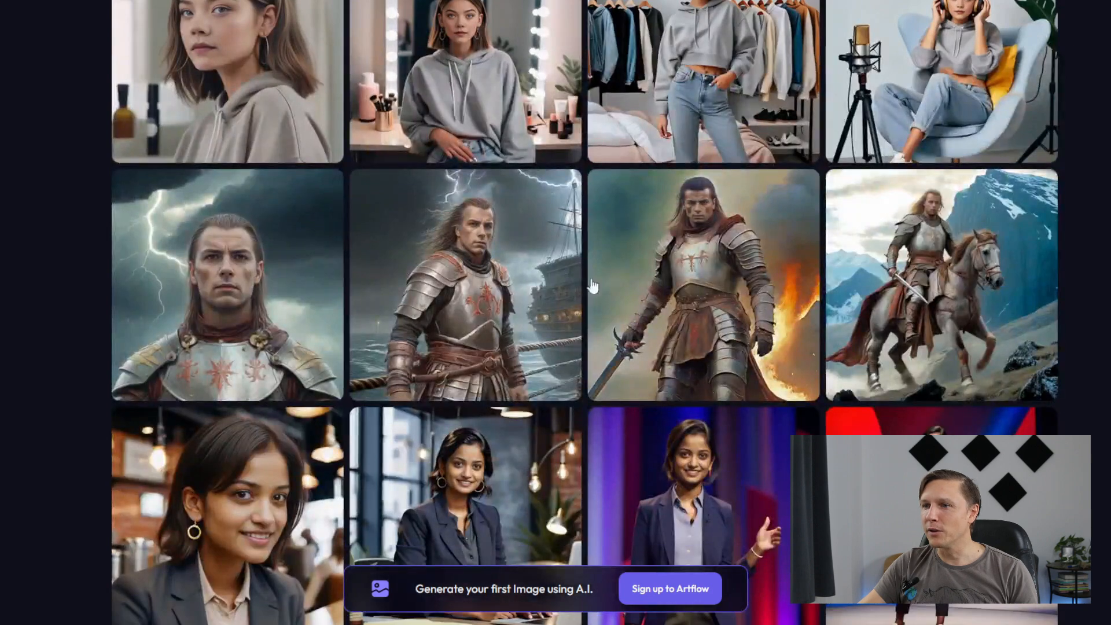
scroll(down, 3)
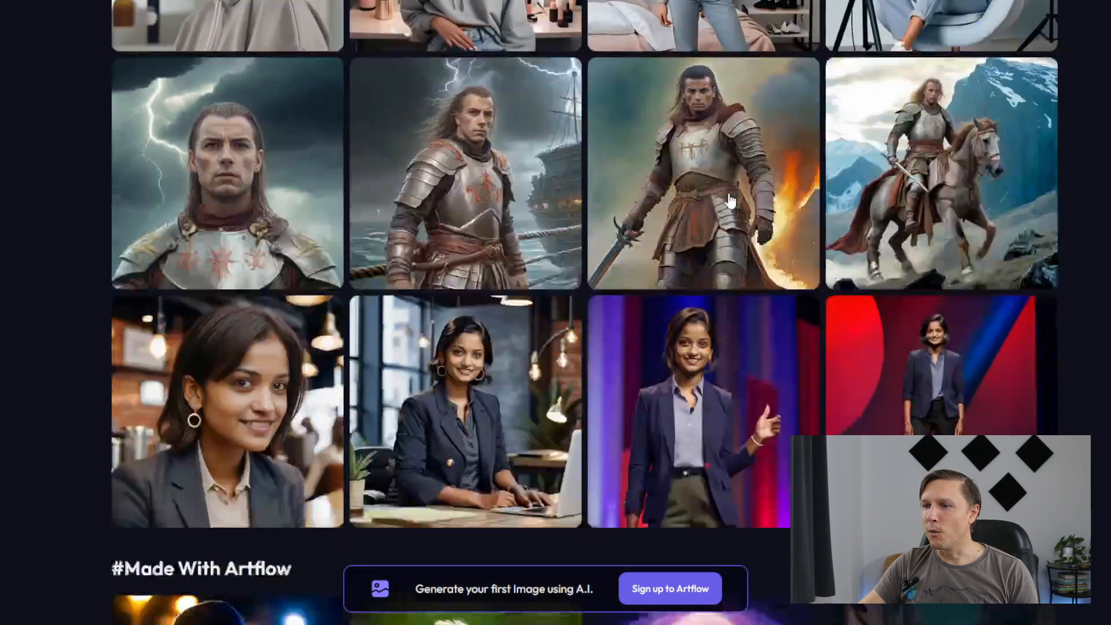
scroll(down, 3)
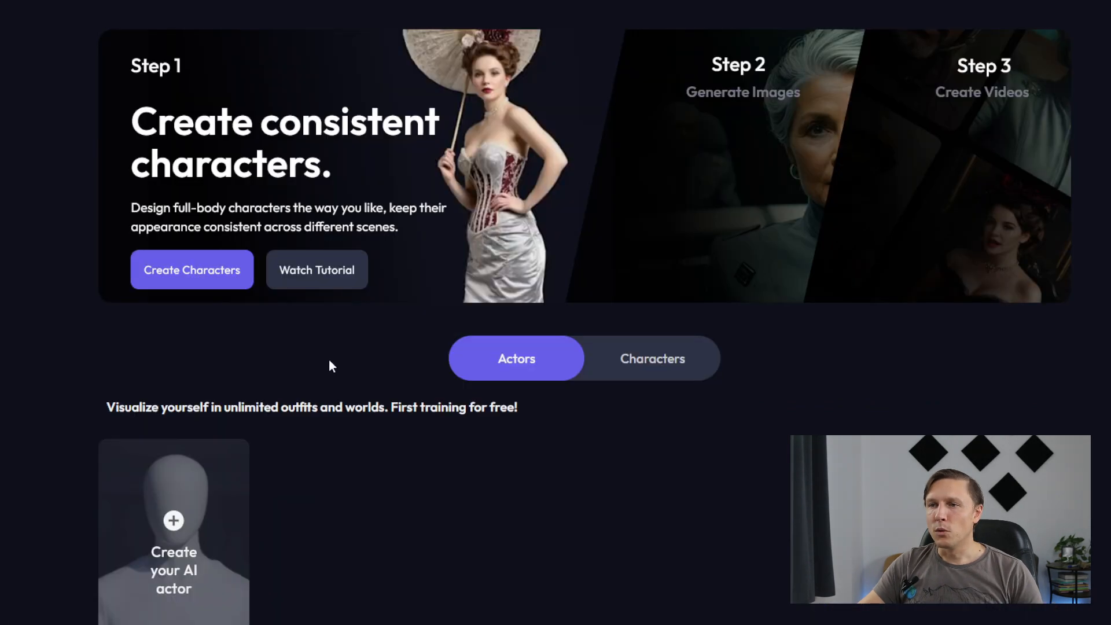
scroll(down, 3)
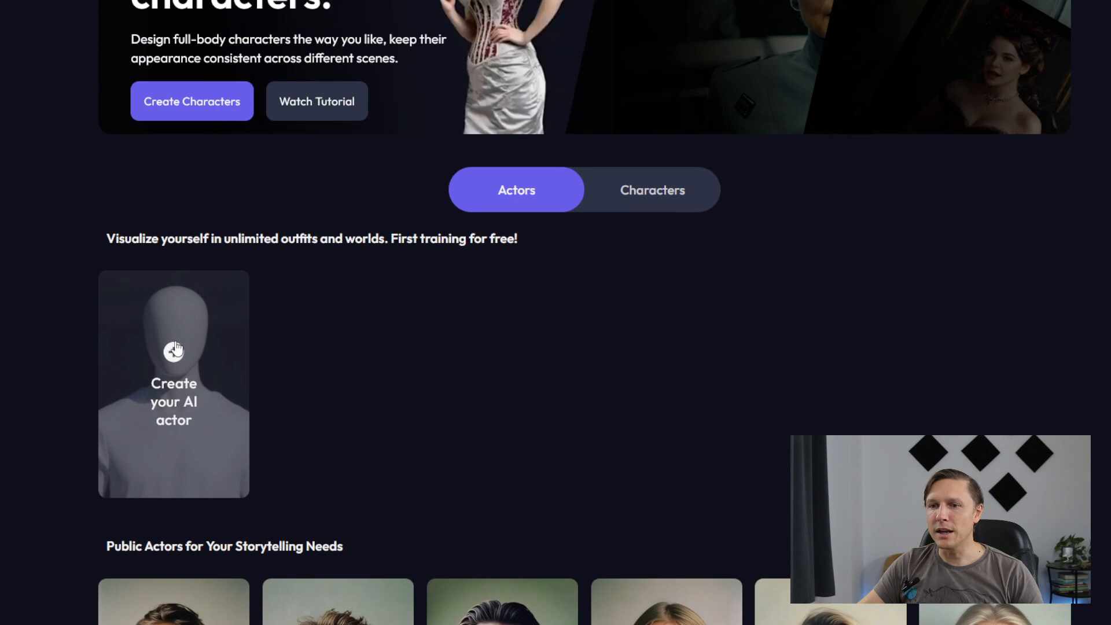
click(174, 383)
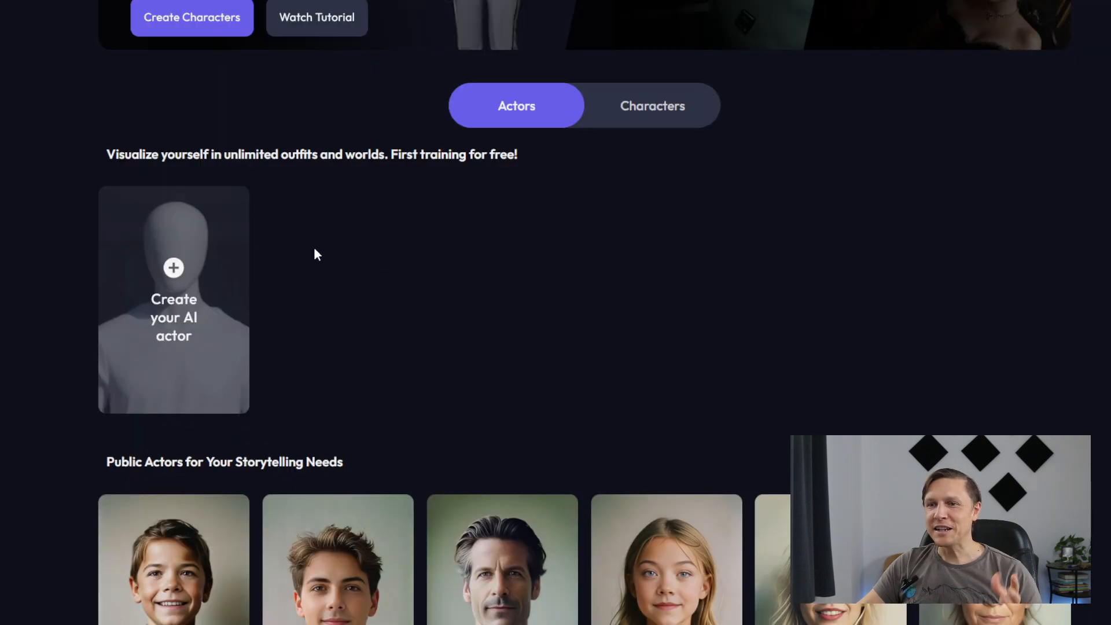
mouse_move(174, 268)
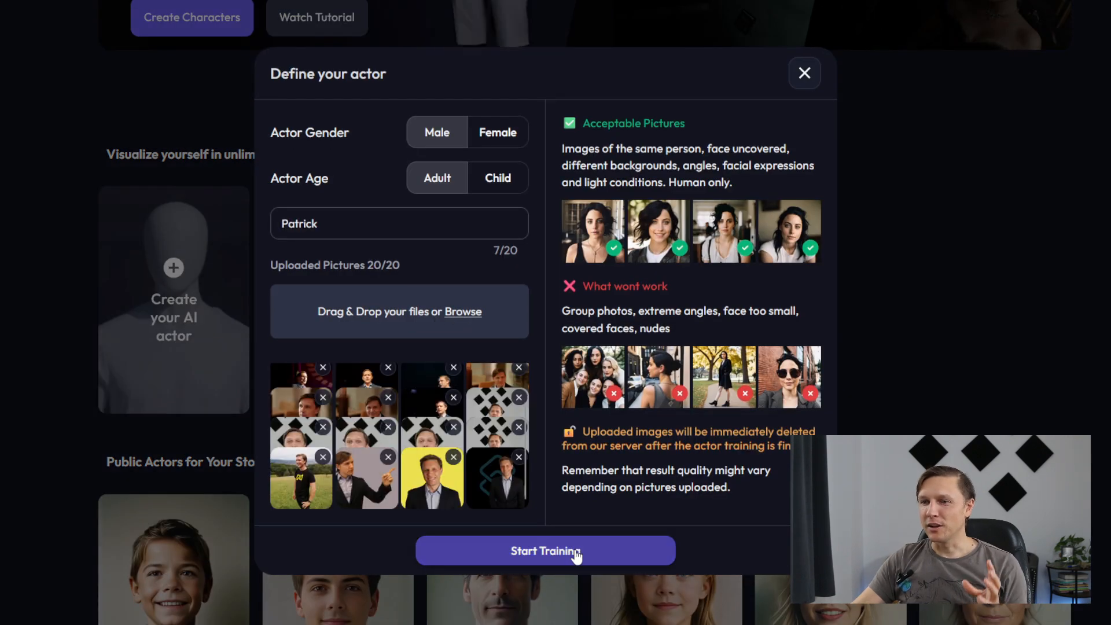
- Start training the adult male Patrick actor from the uploaded photos
click(545, 550)
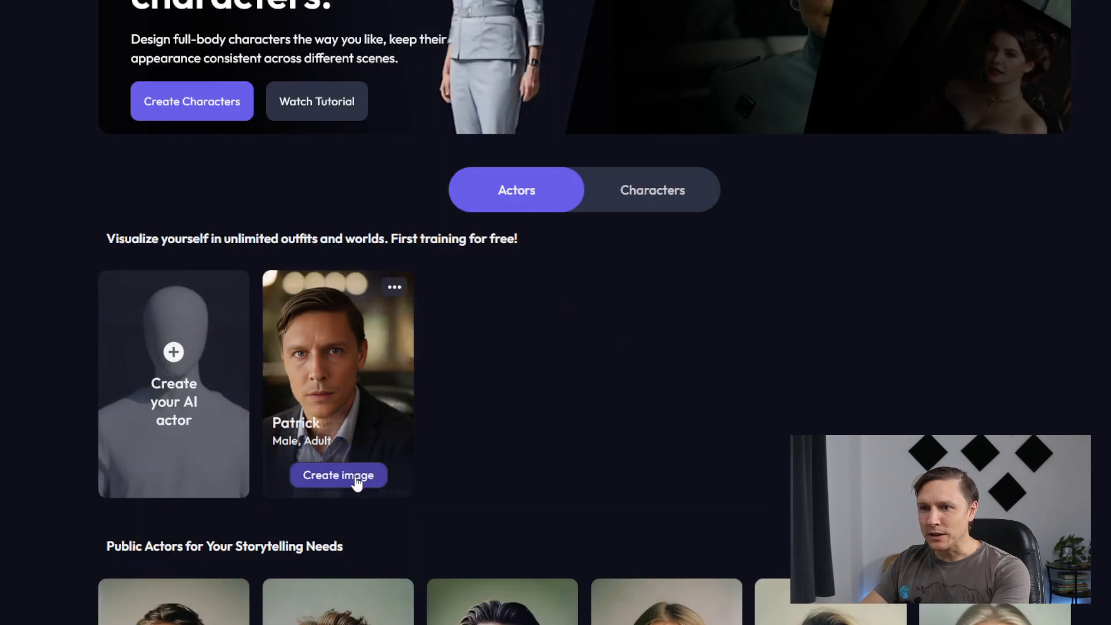
- Generate Patrick vlogger images, view another from the batch, then return to video creation
click(338, 474)
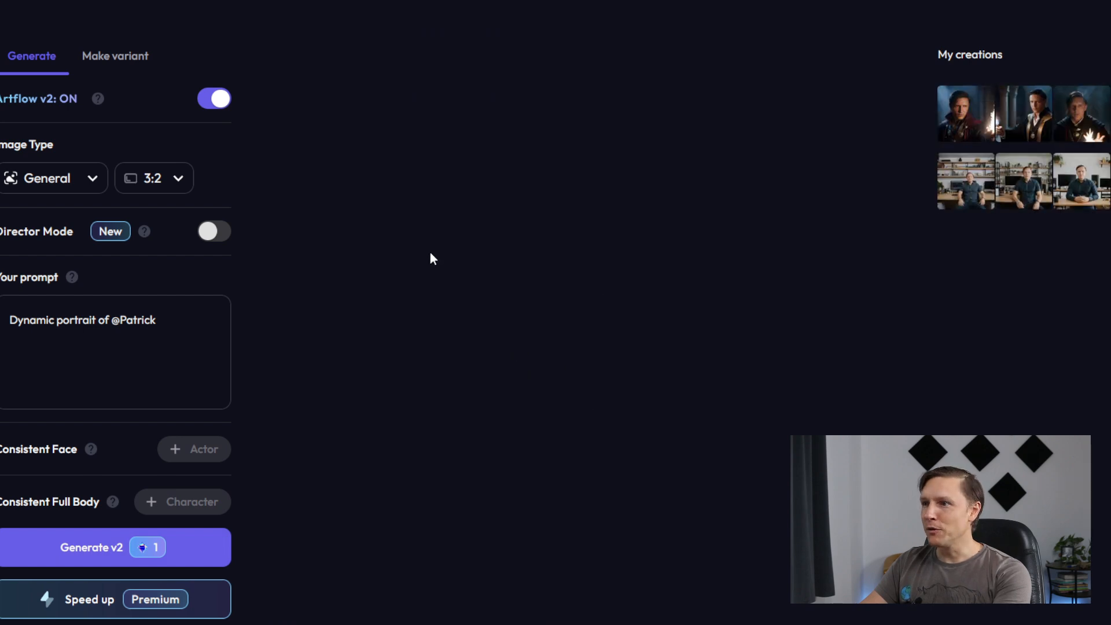
mouse_move(466, 210)
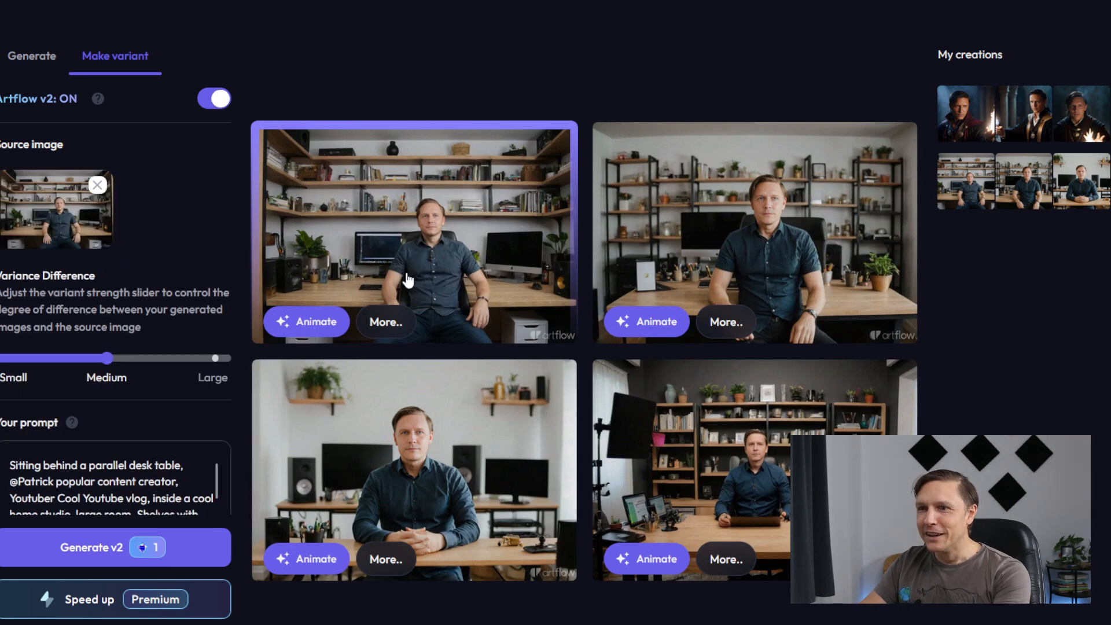
mouse_move(580, 438)
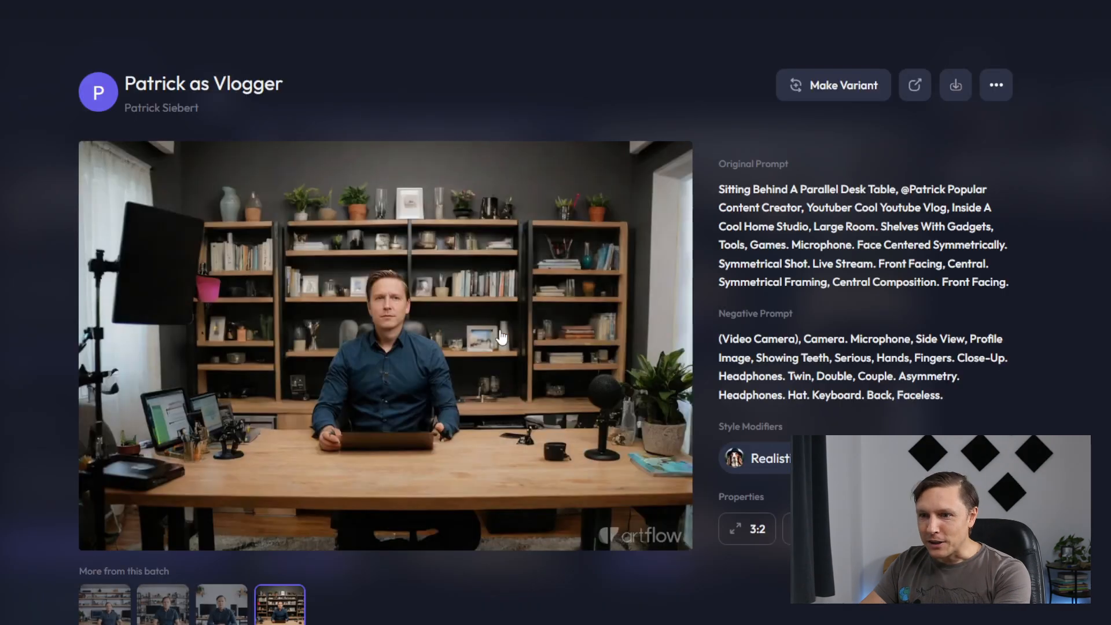
mouse_move(224, 599)
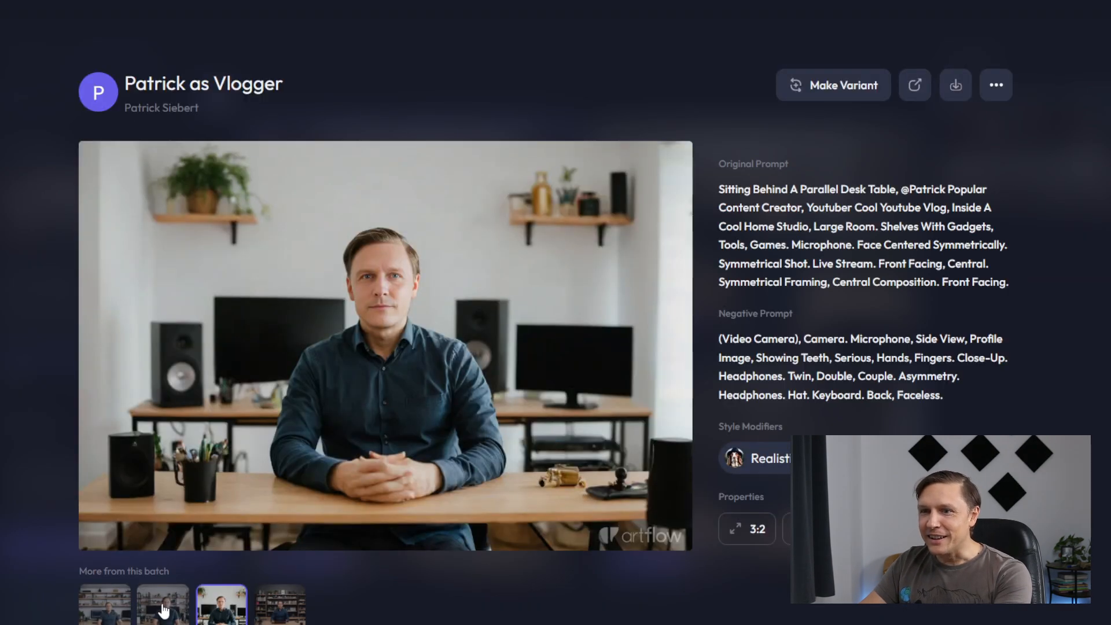
click(162, 604)
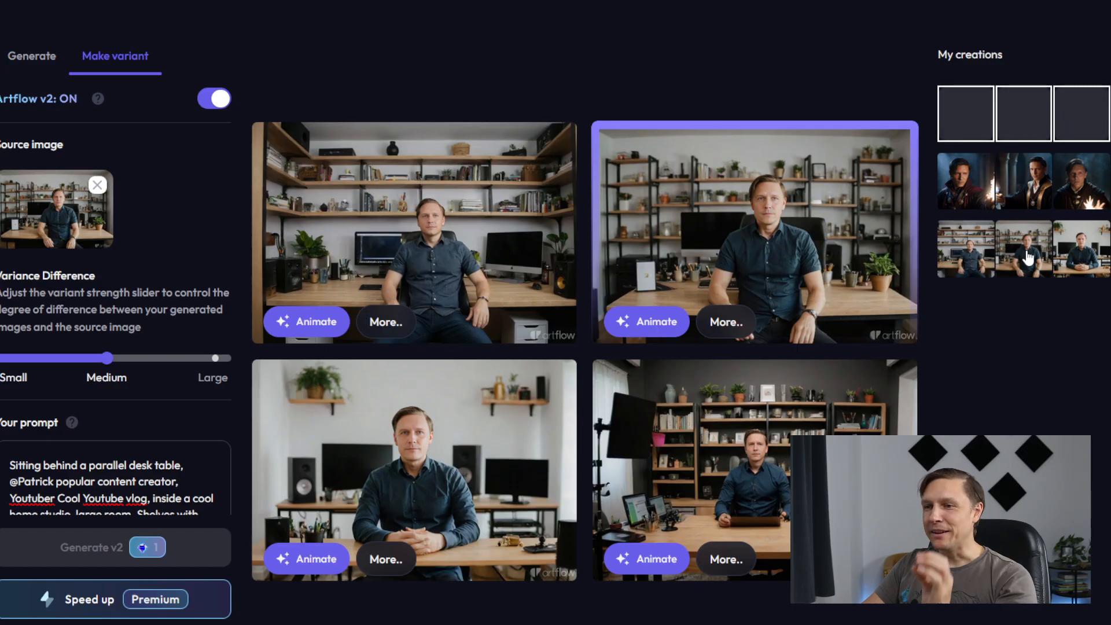
mouse_move(449, 212)
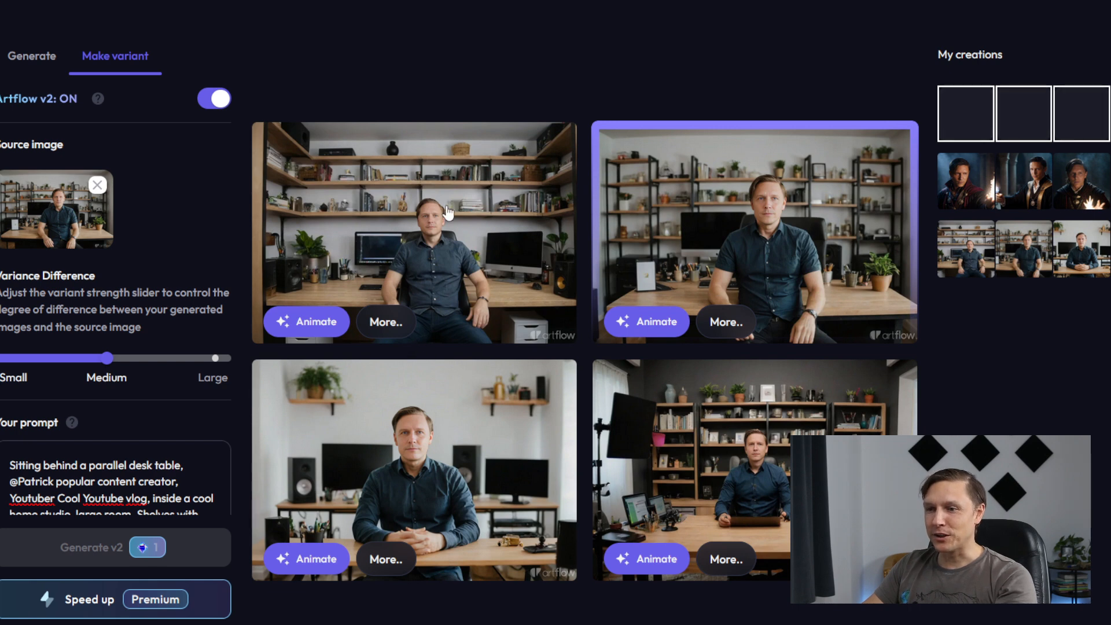
mouse_move(458, 455)
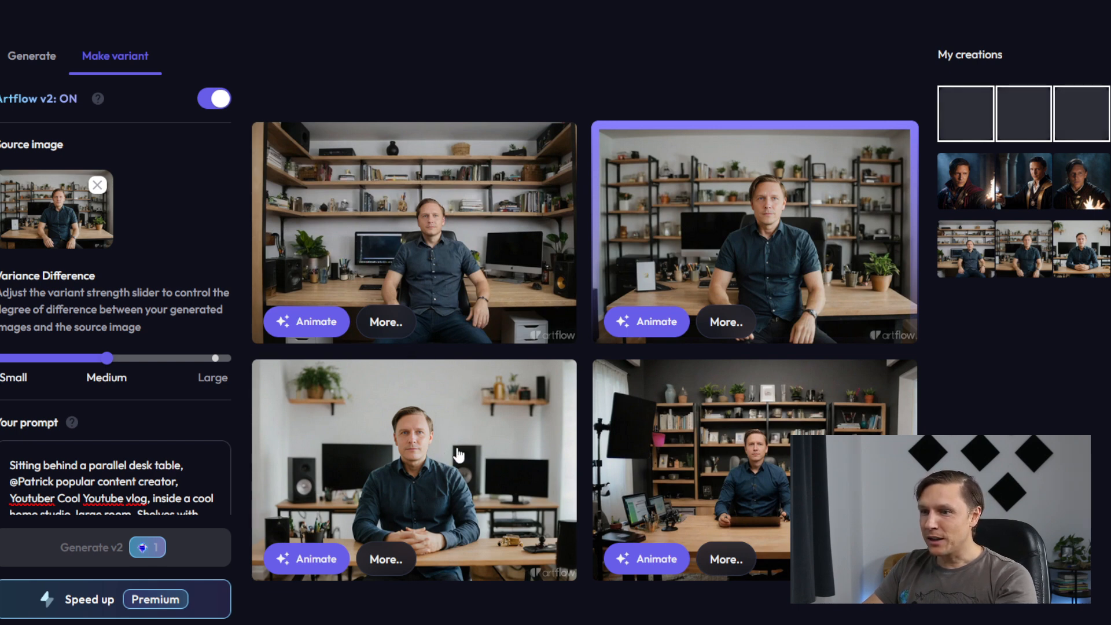
click(413, 470)
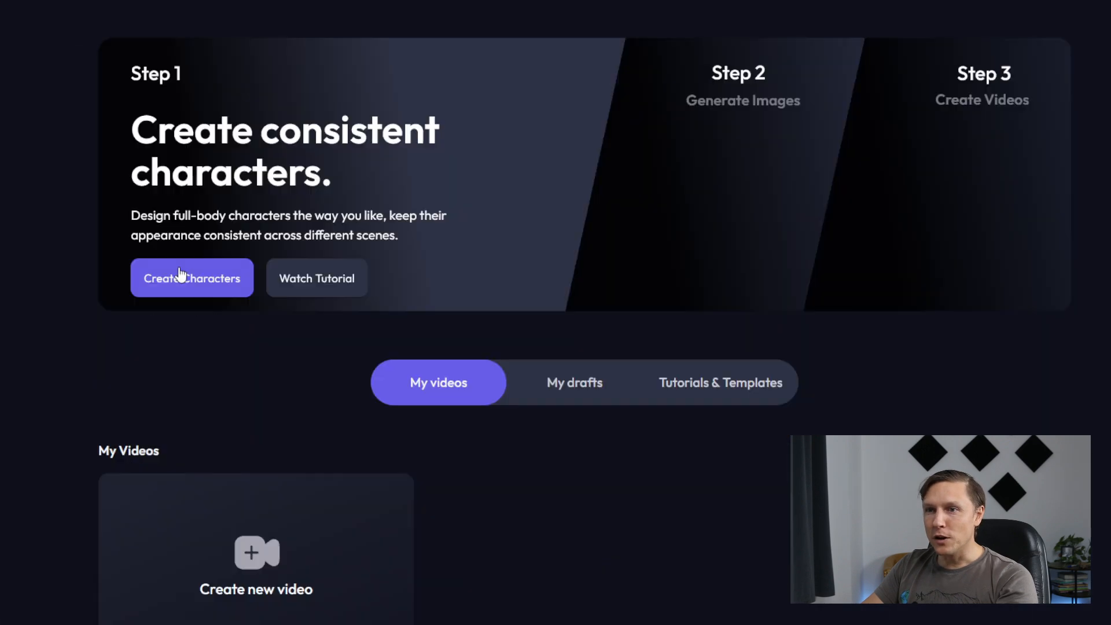
- Create the first video shot with dialogue 'Hello and welcome to AI and Blockchain, the best YouTube channel in the world!'
scroll(down, 3)
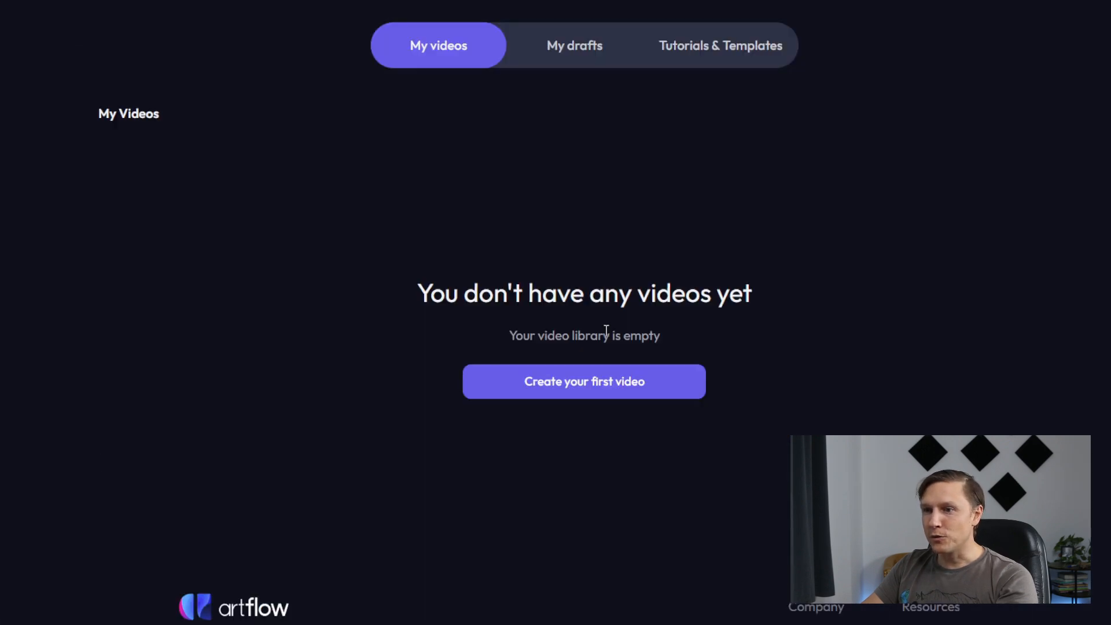
click(584, 382)
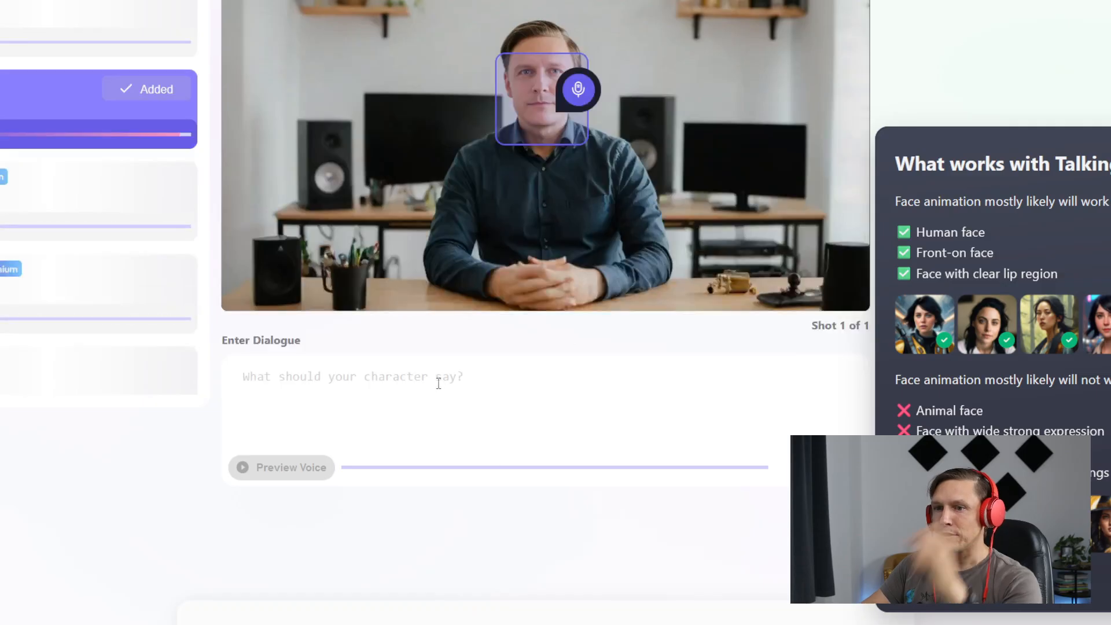
text(Hello and welcome to AI and Blockchain, the best YouTube channel in the world!)
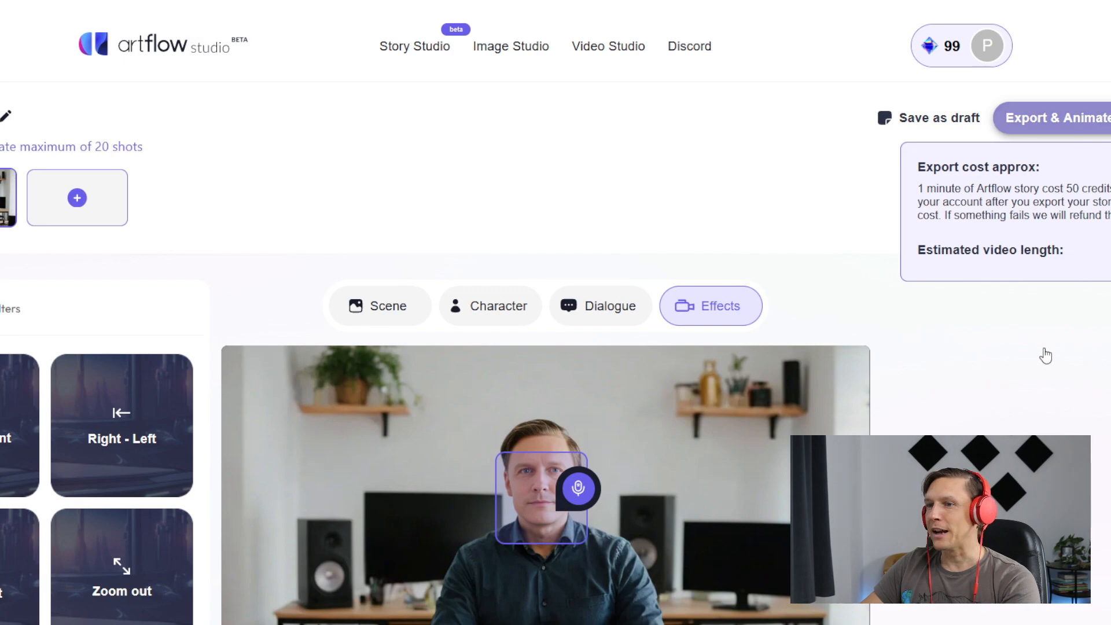
click(1055, 117)
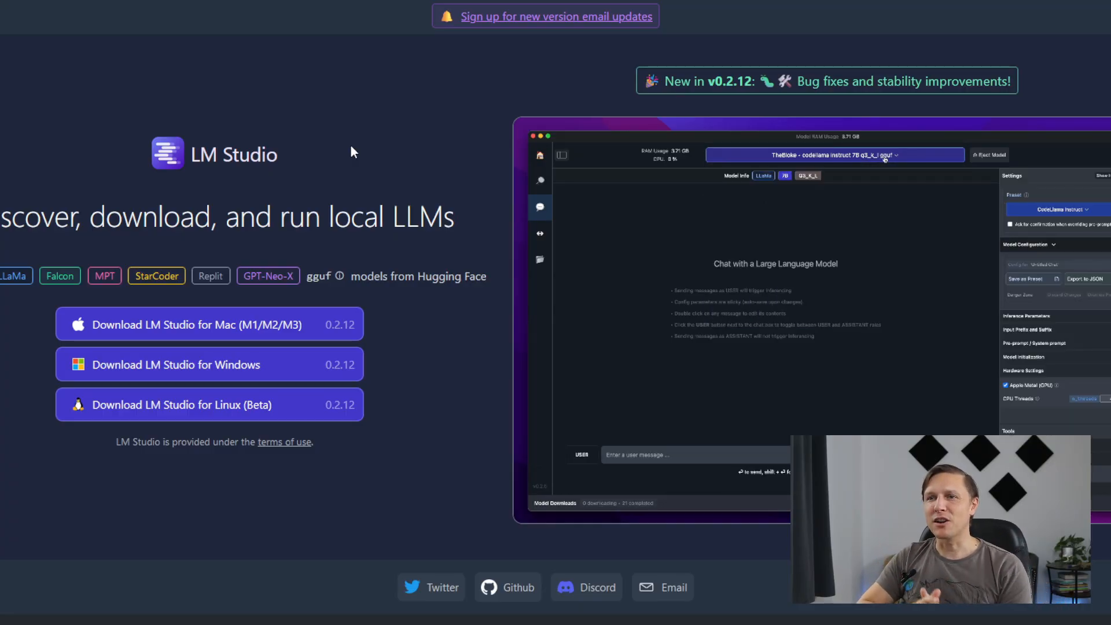
click(1054, 208)
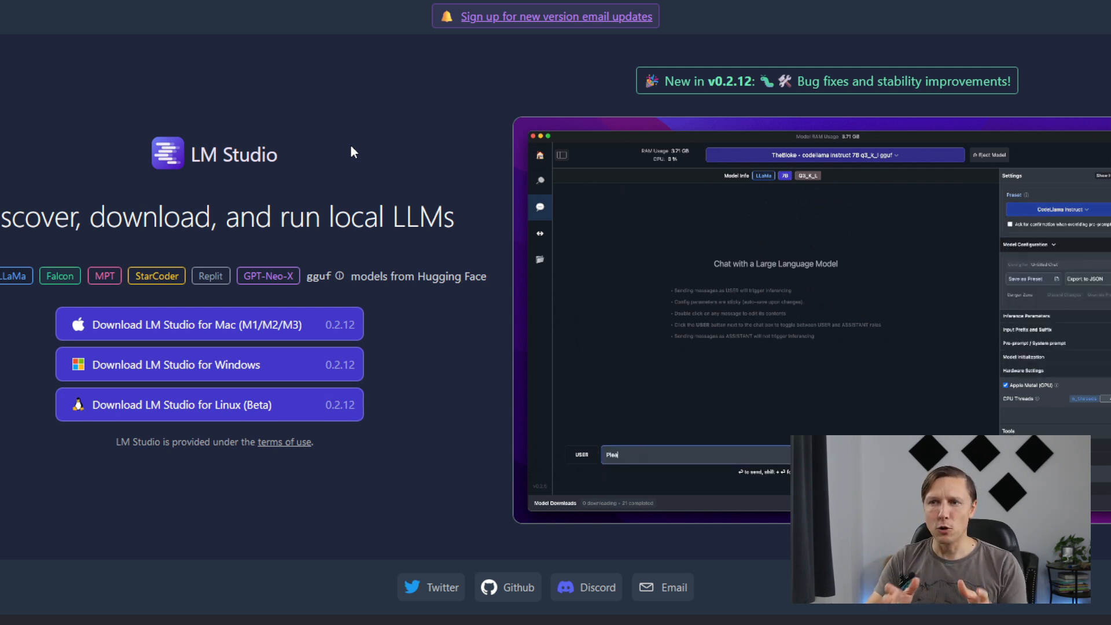
text(Please write a snake)
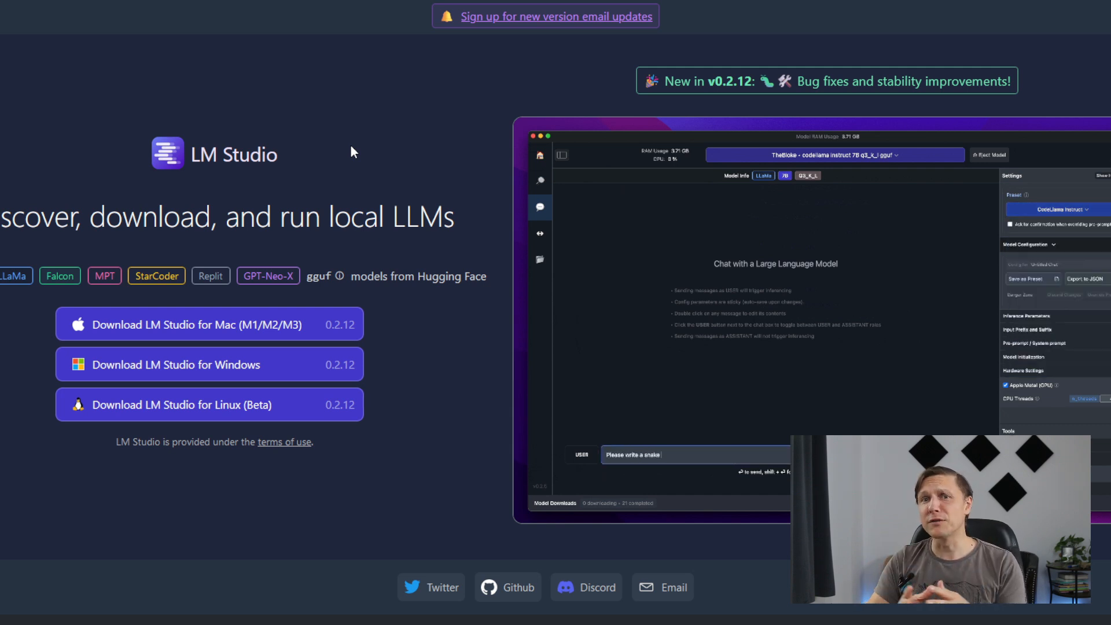
click(834, 155)
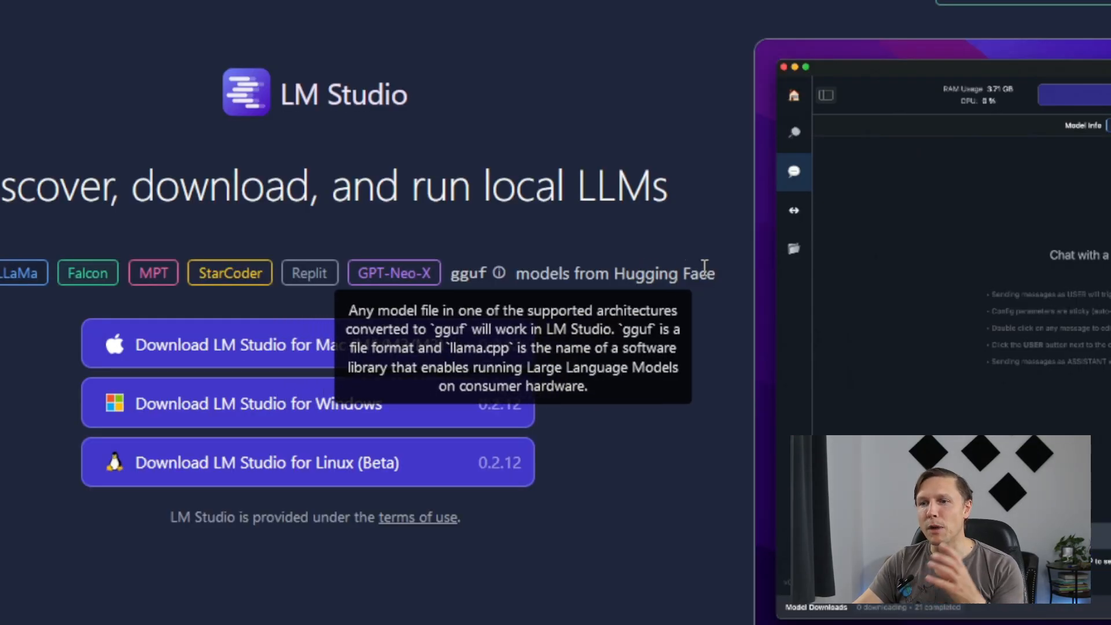
mouse_move(754, 300)
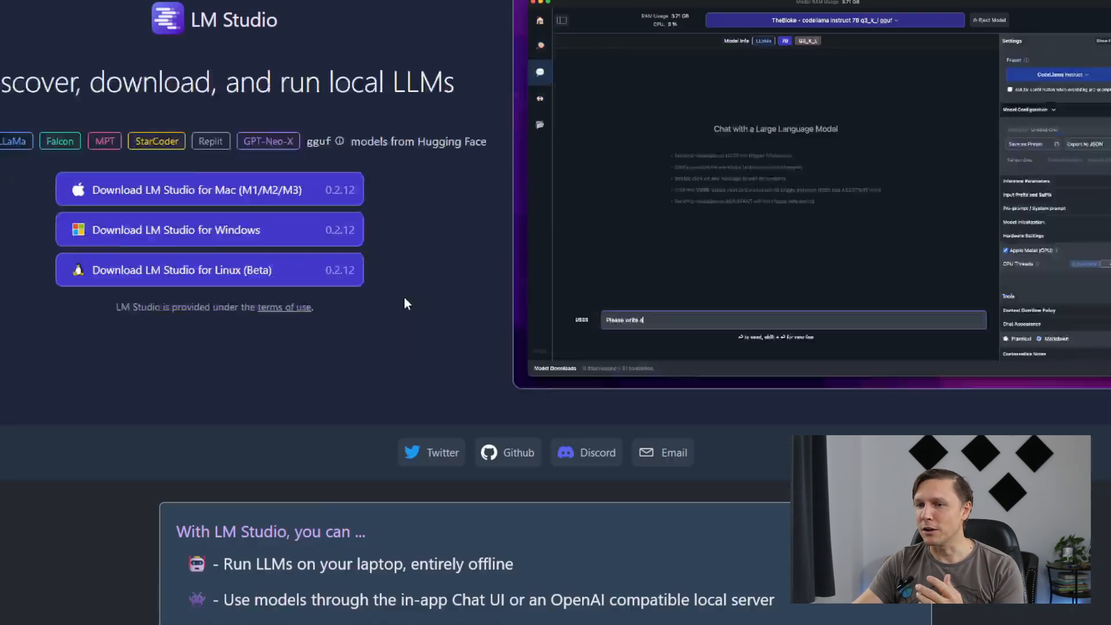
scroll(down, 3)
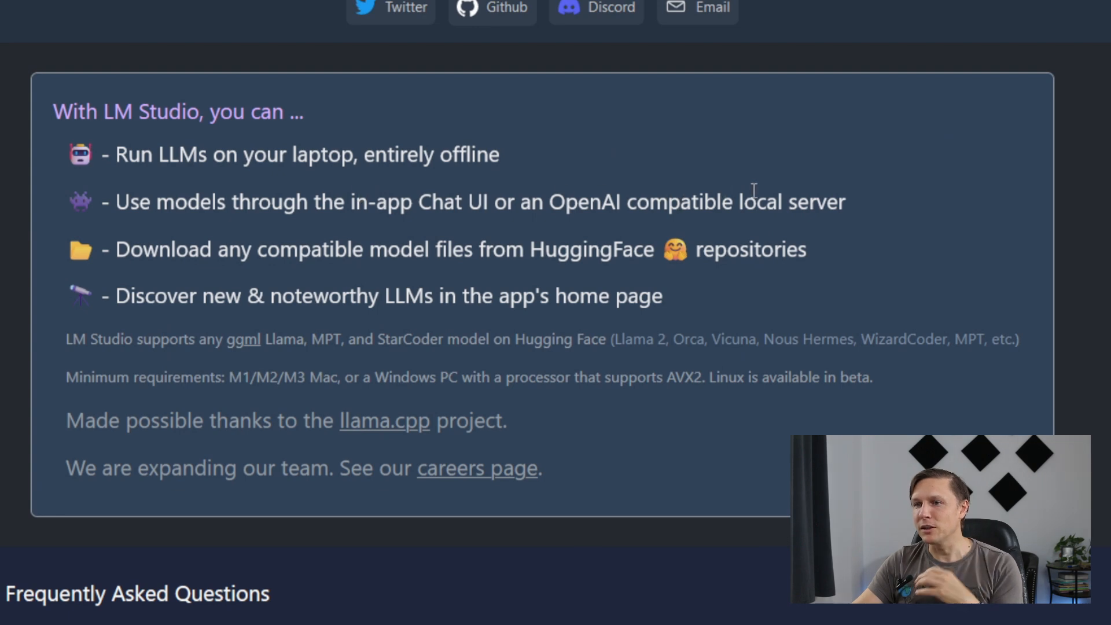
scroll(down, 3)
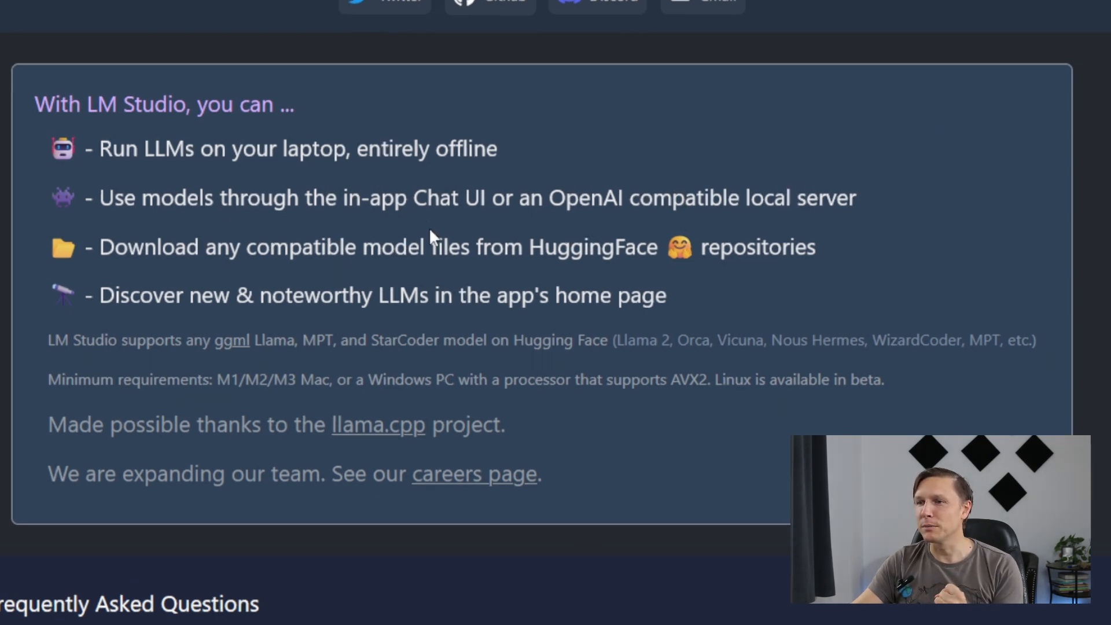
scroll(down, 3)
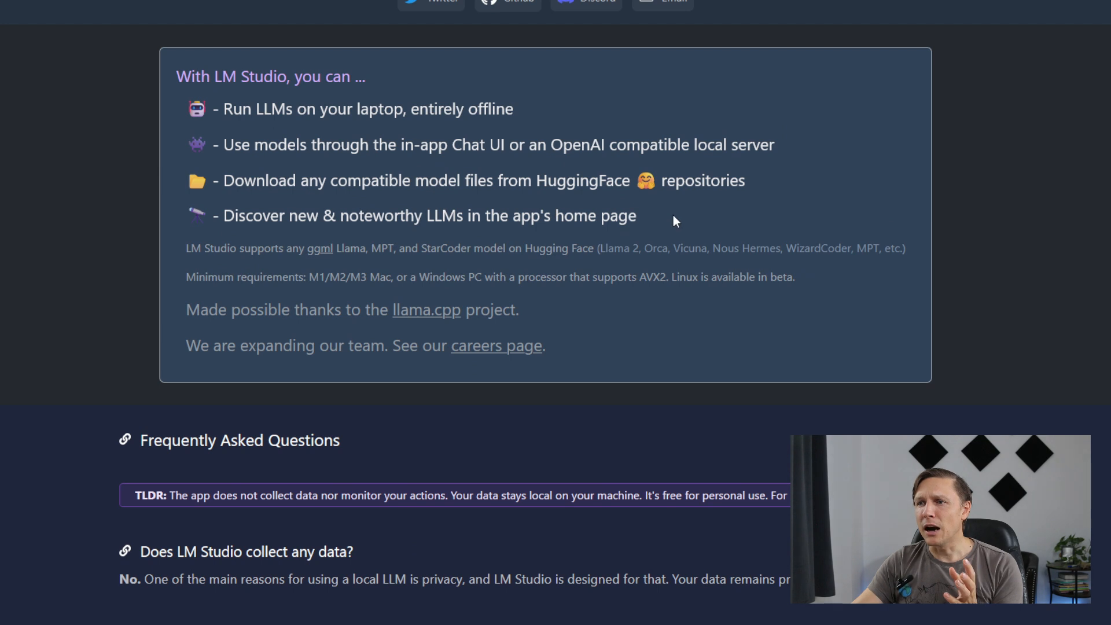
mouse_move(709, 214)
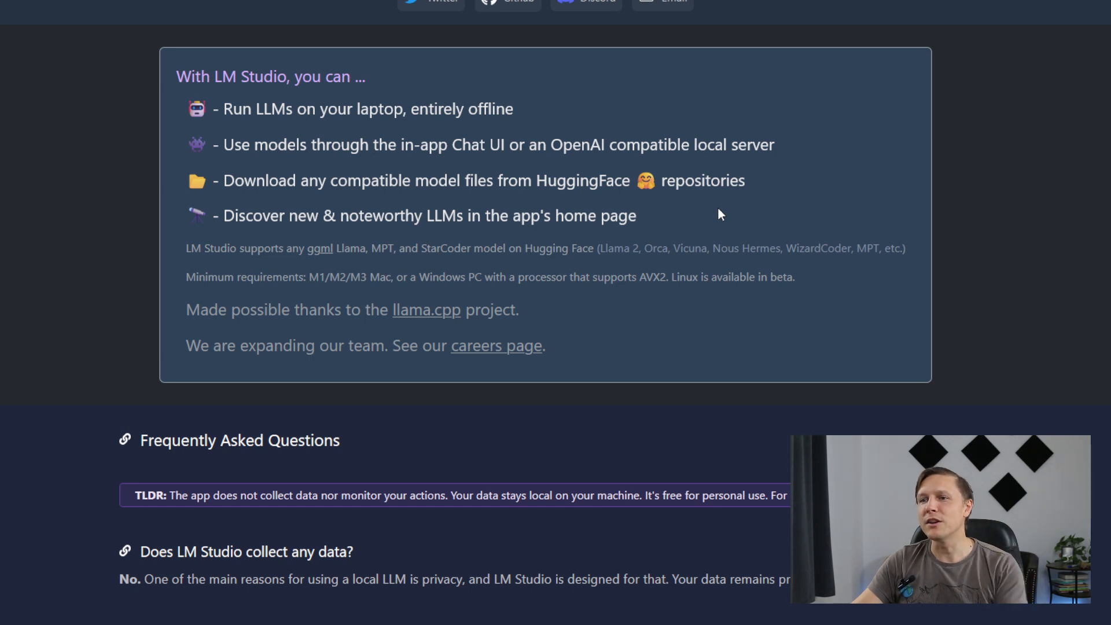
mouse_move(713, 214)
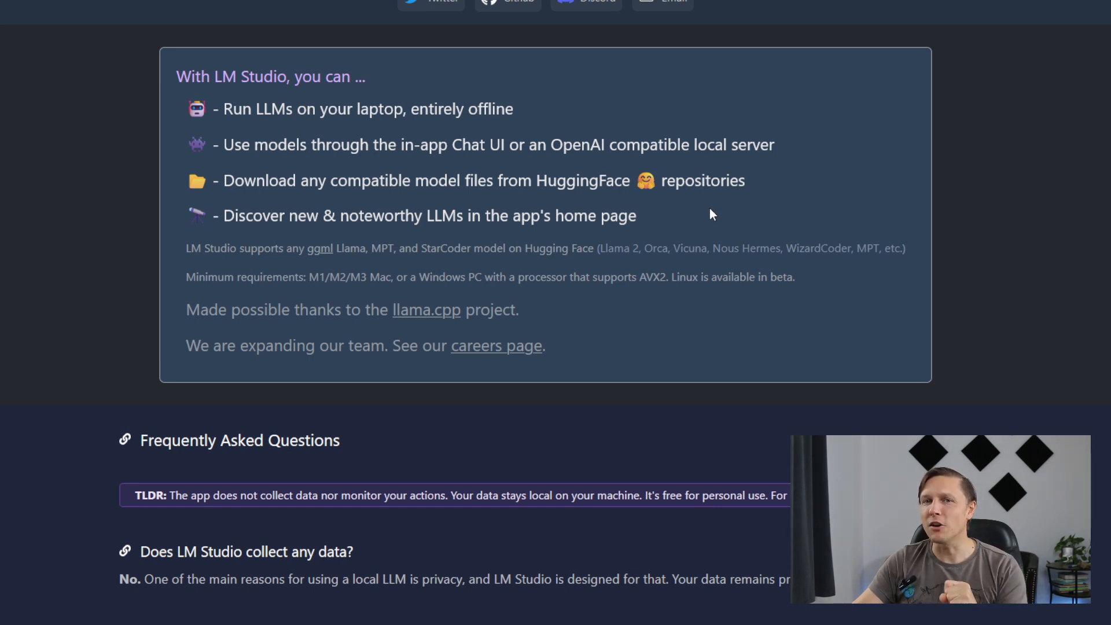
mouse_move(482, 256)
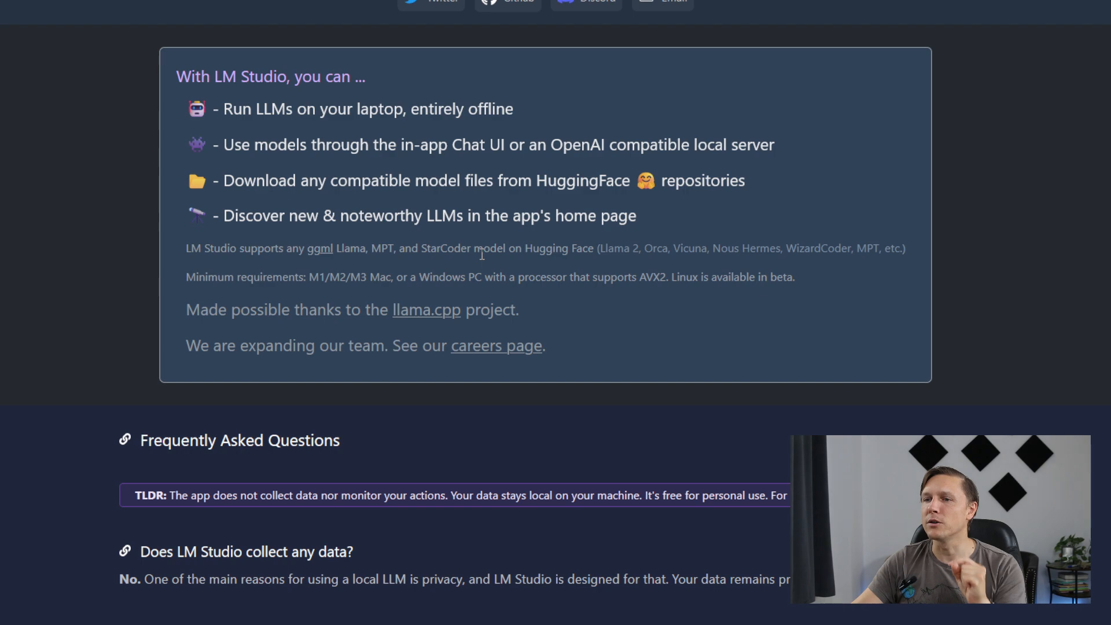
scroll(down, 3)
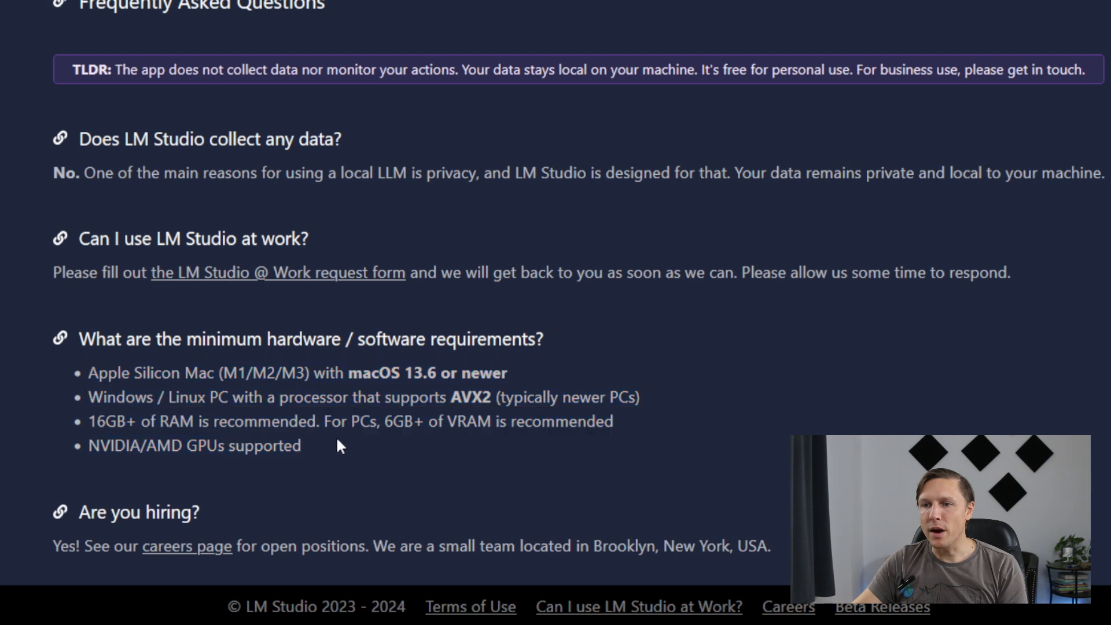
drag(88, 421, 613, 421)
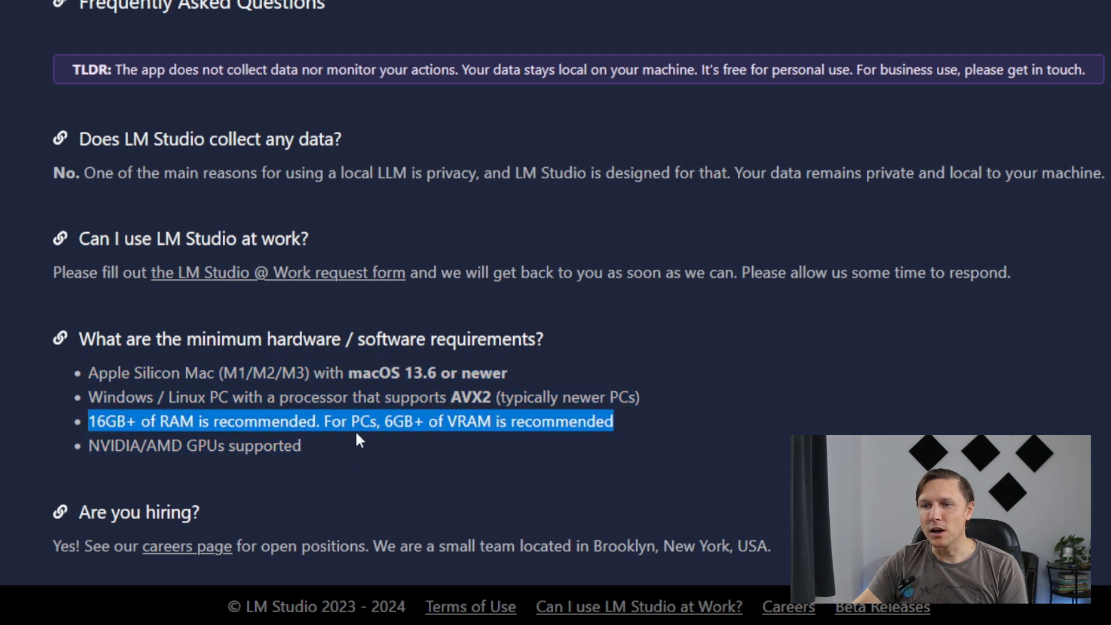
click(354, 439)
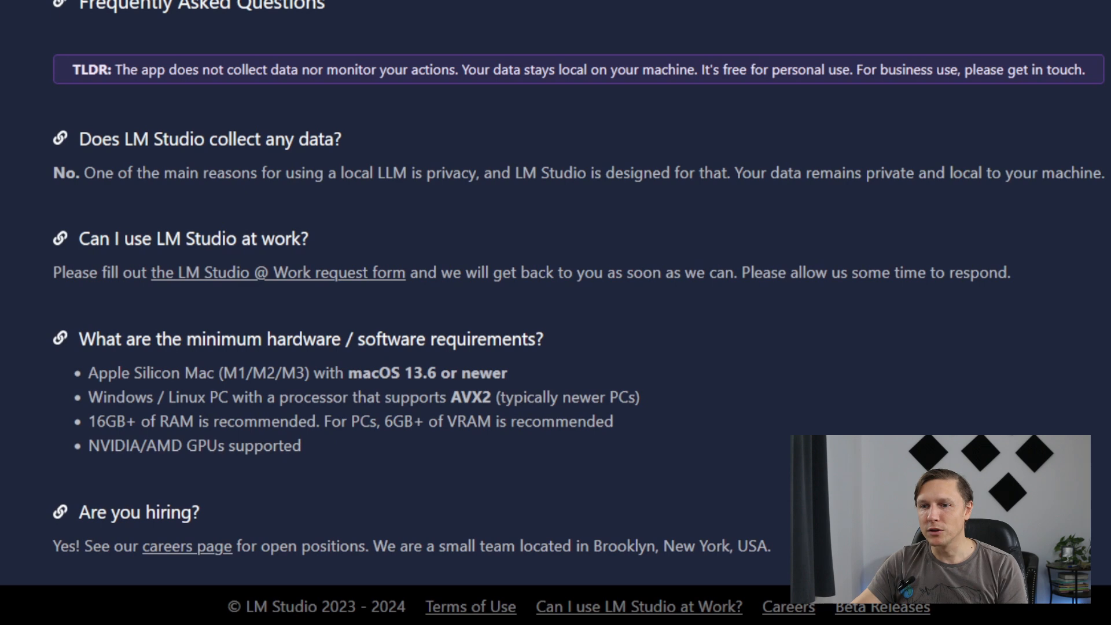
scroll(up, 3)
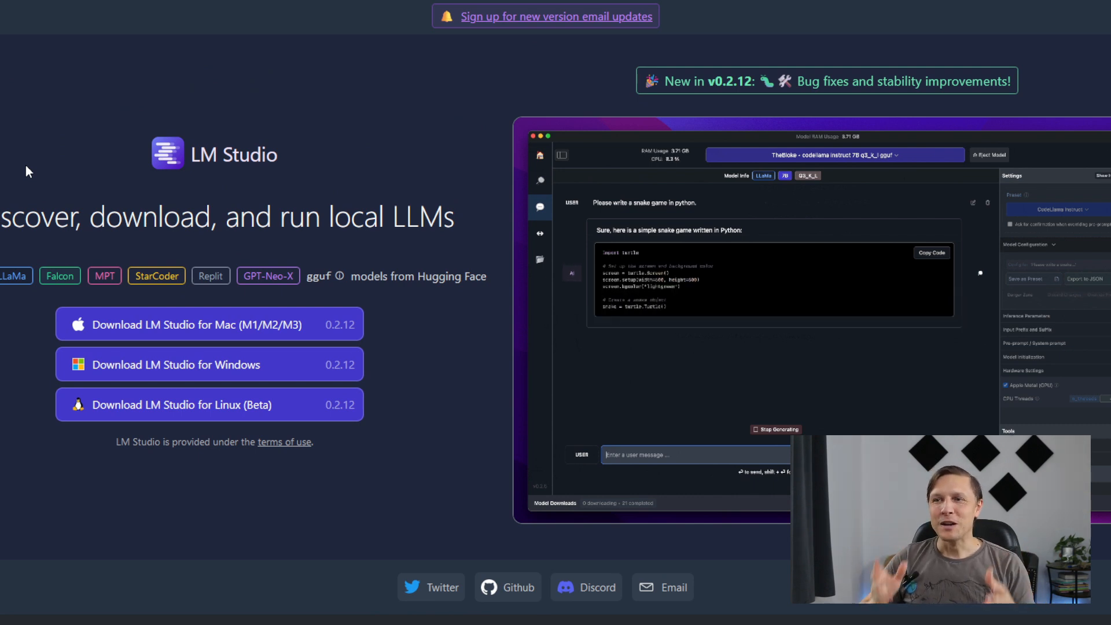
click(833, 155)
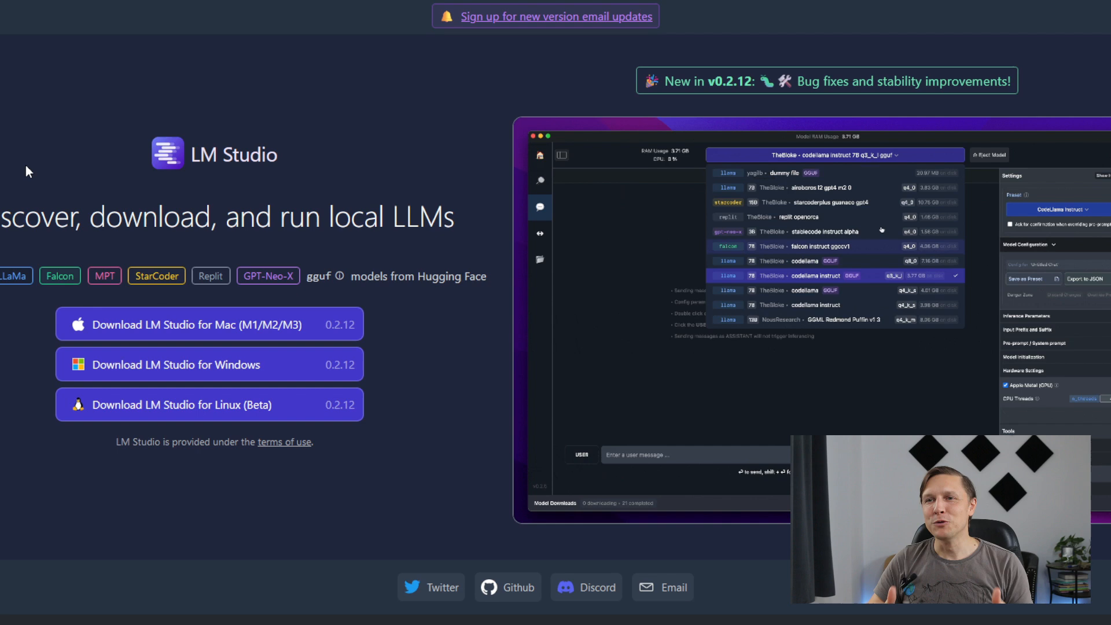